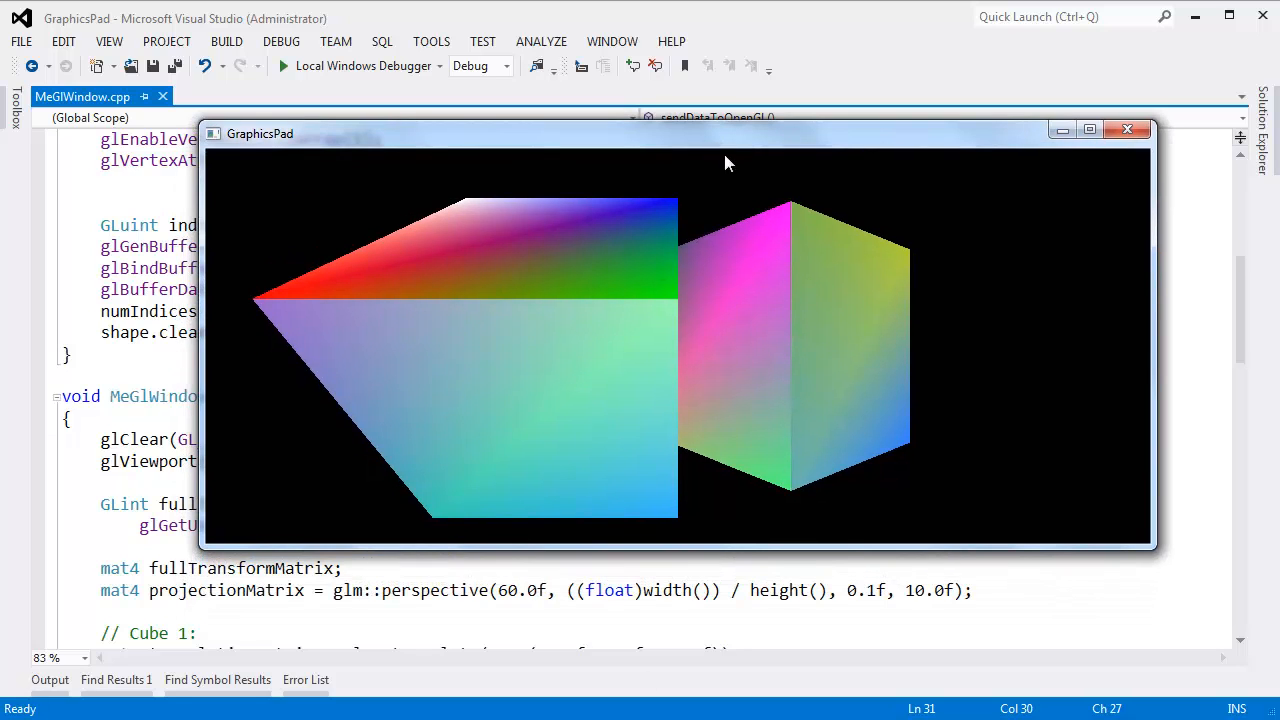
mouse_move(680, 255)
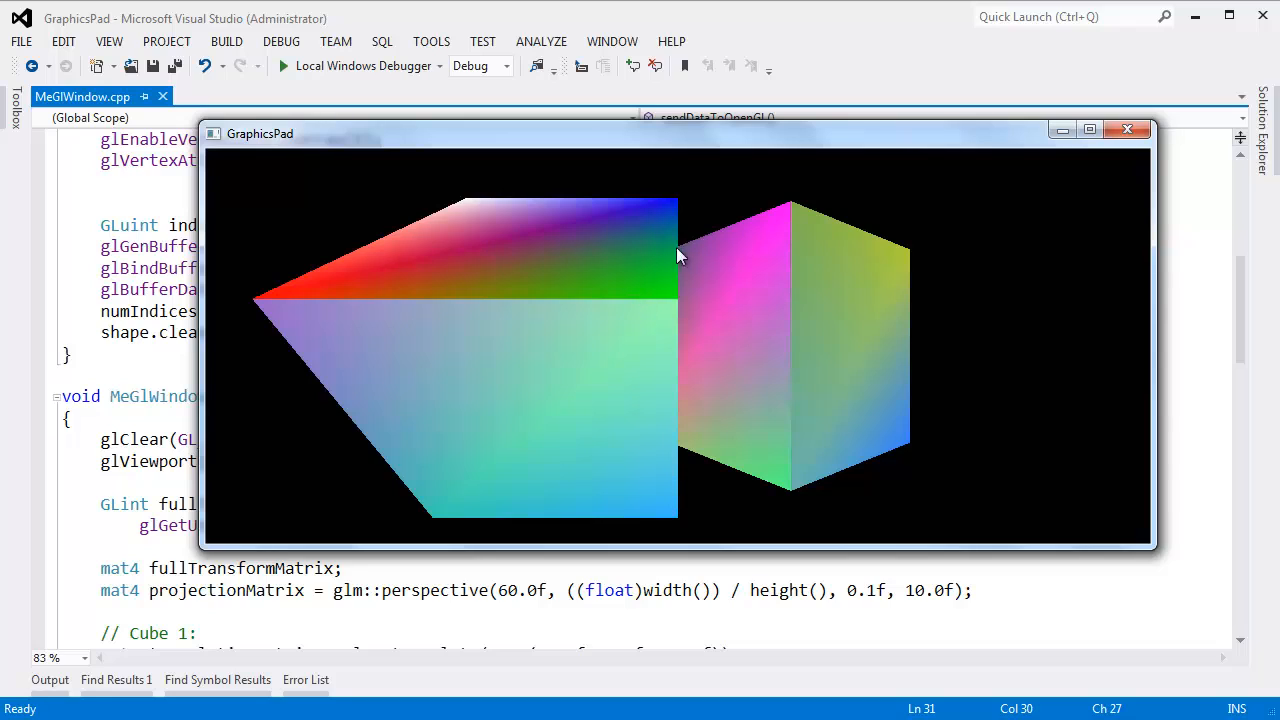
mouse_move(563, 272)
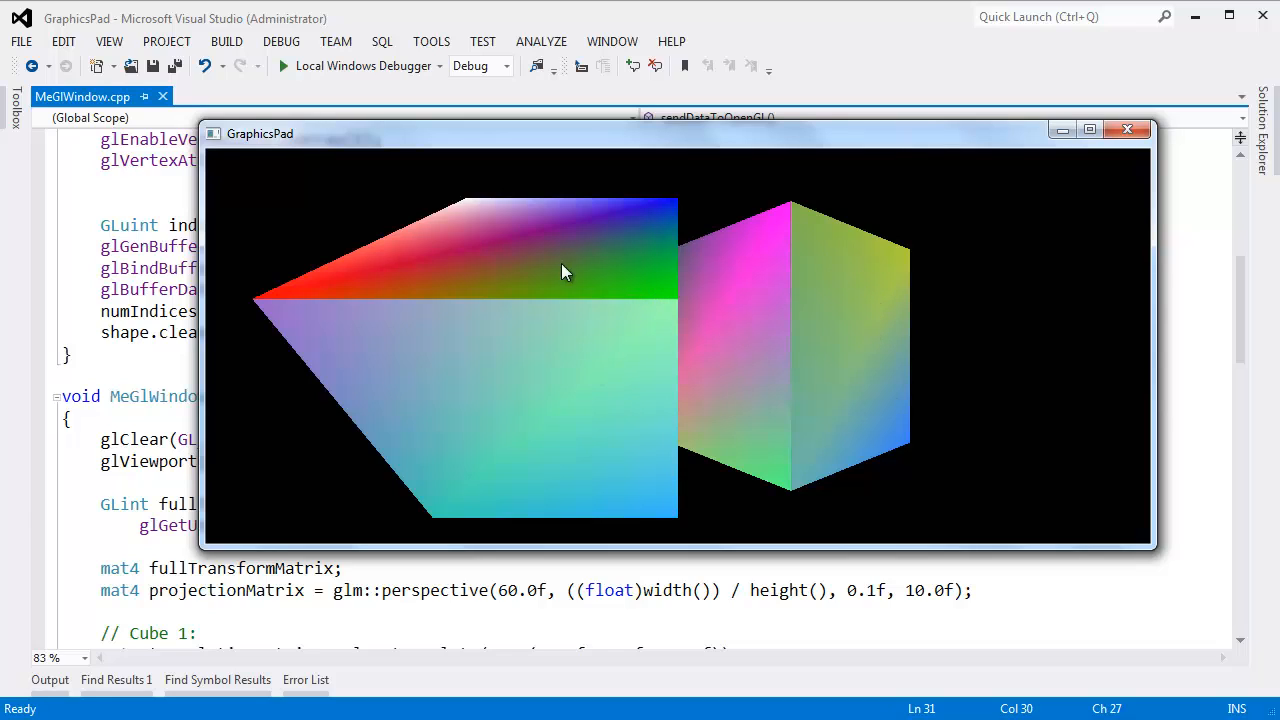
mouse_move(1128, 130)
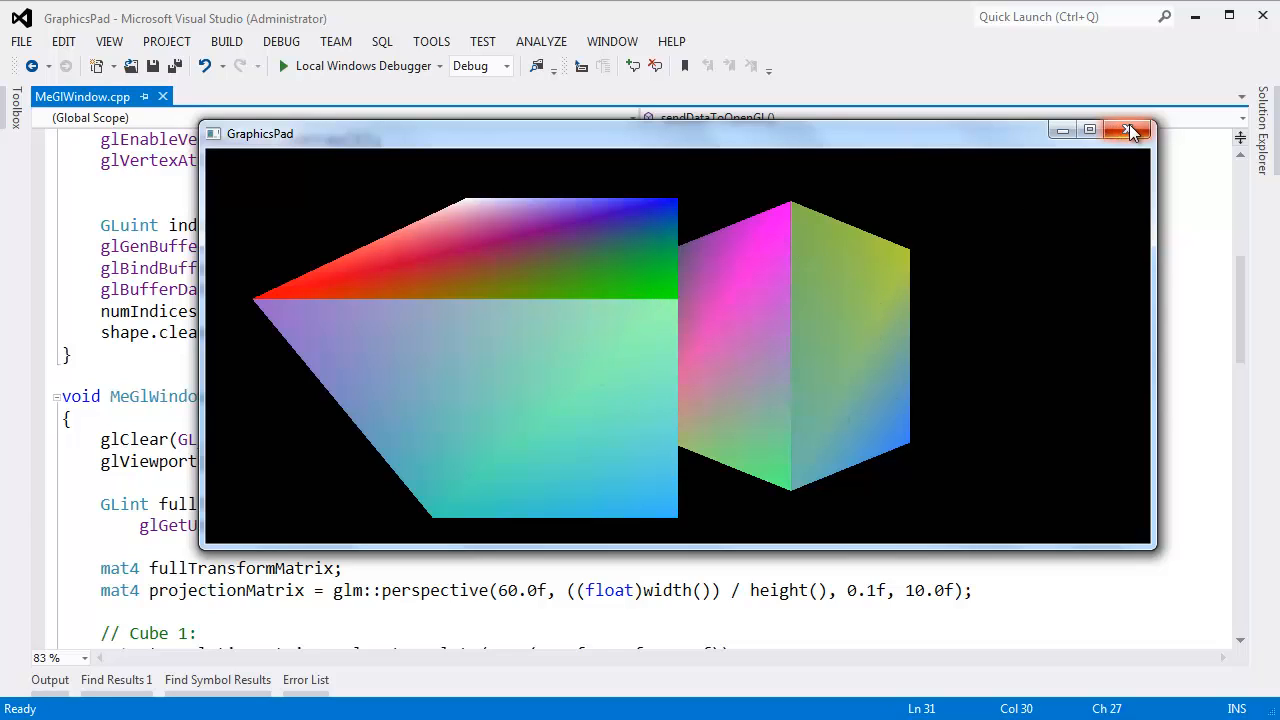
Step: Close the cube demo, review paintGL's perspective and transform code, and scroll up to sendDataToOpenGL
click(1129, 130)
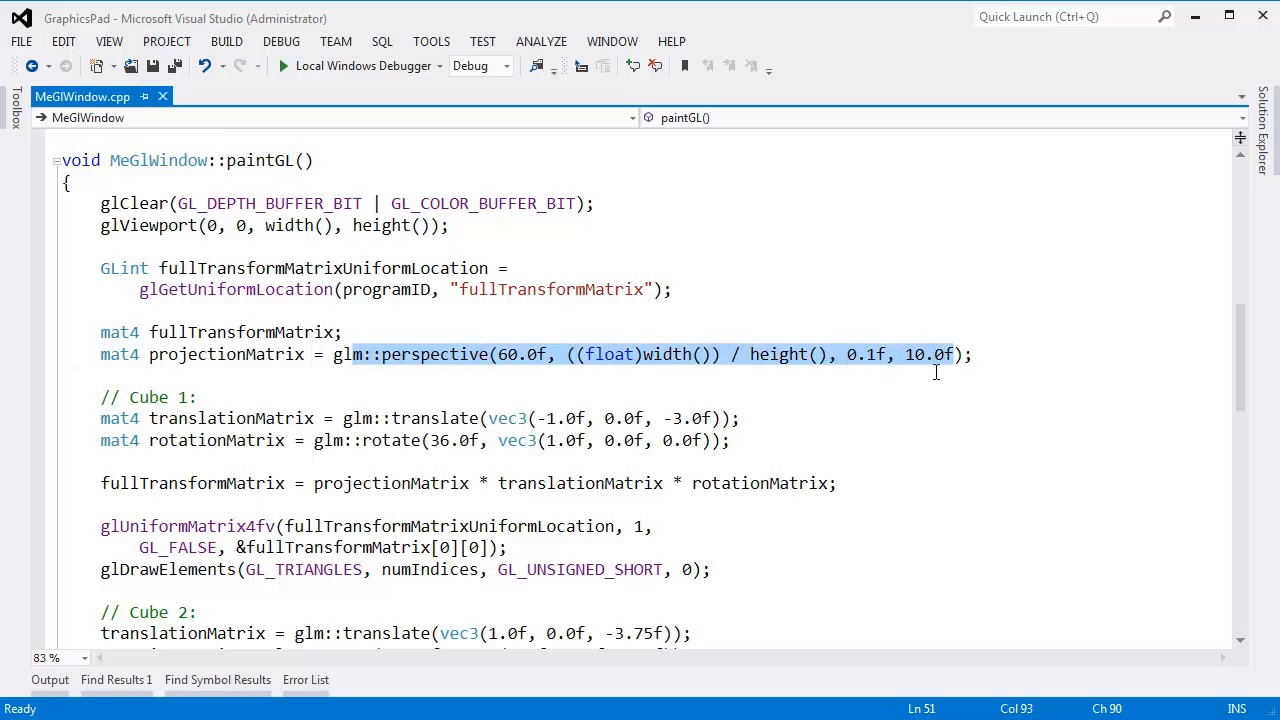
double_click(225, 246)
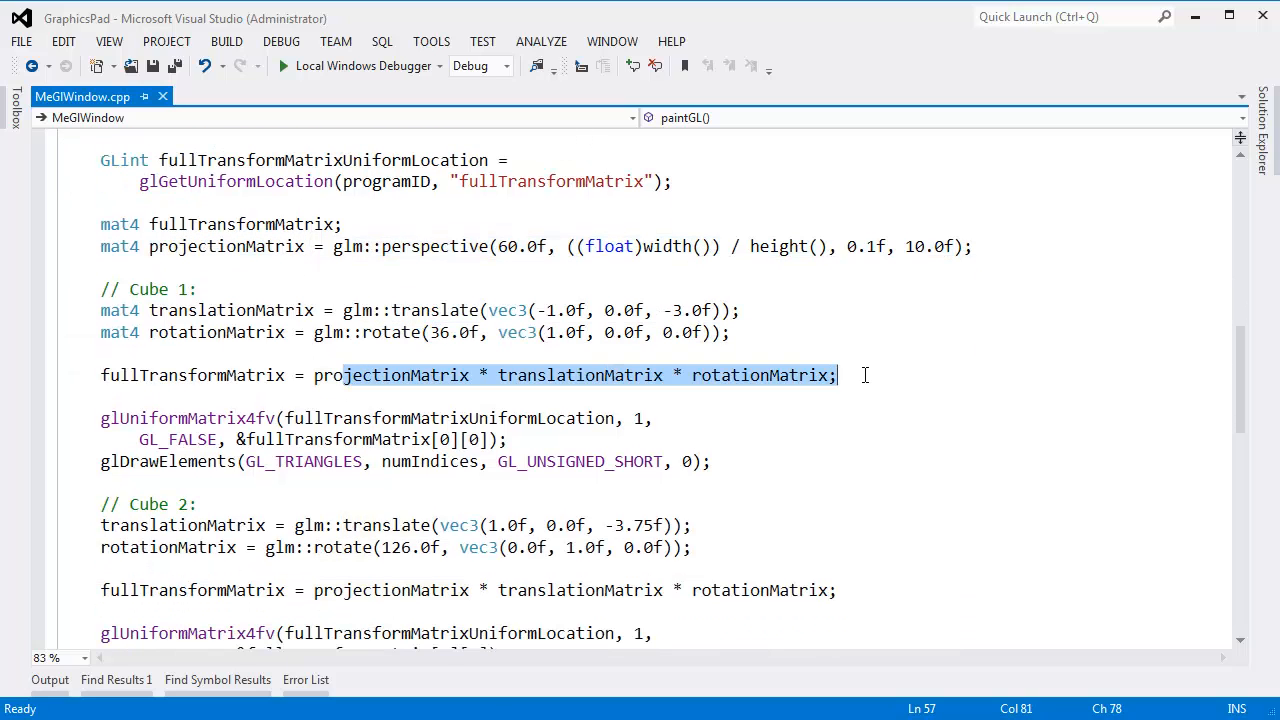
double_click(192, 375)
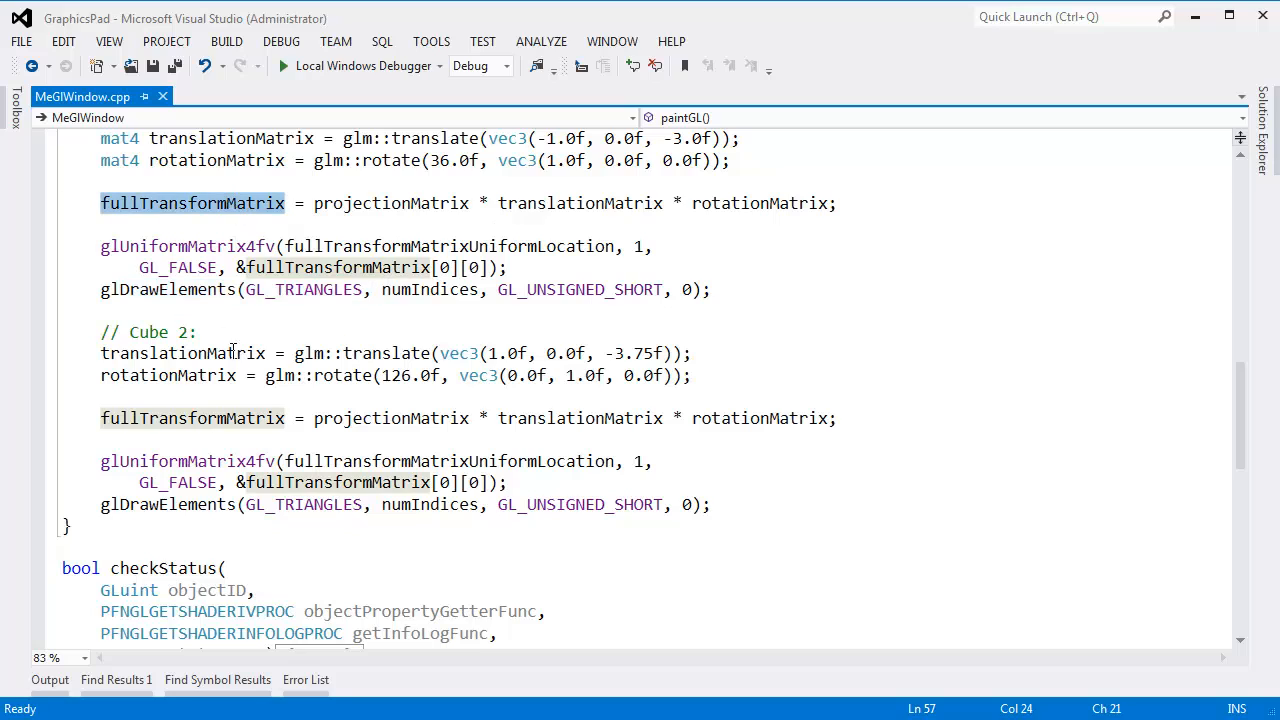
mouse_move(235, 353)
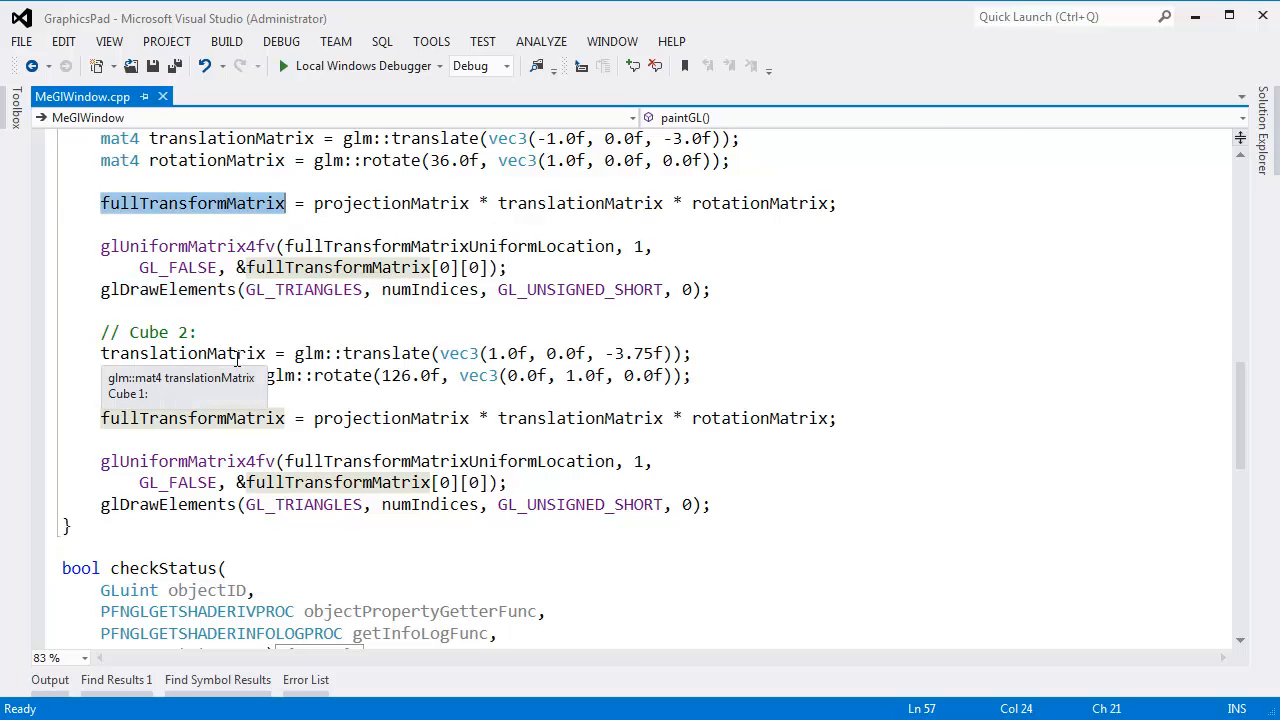
mouse_move(203, 260)
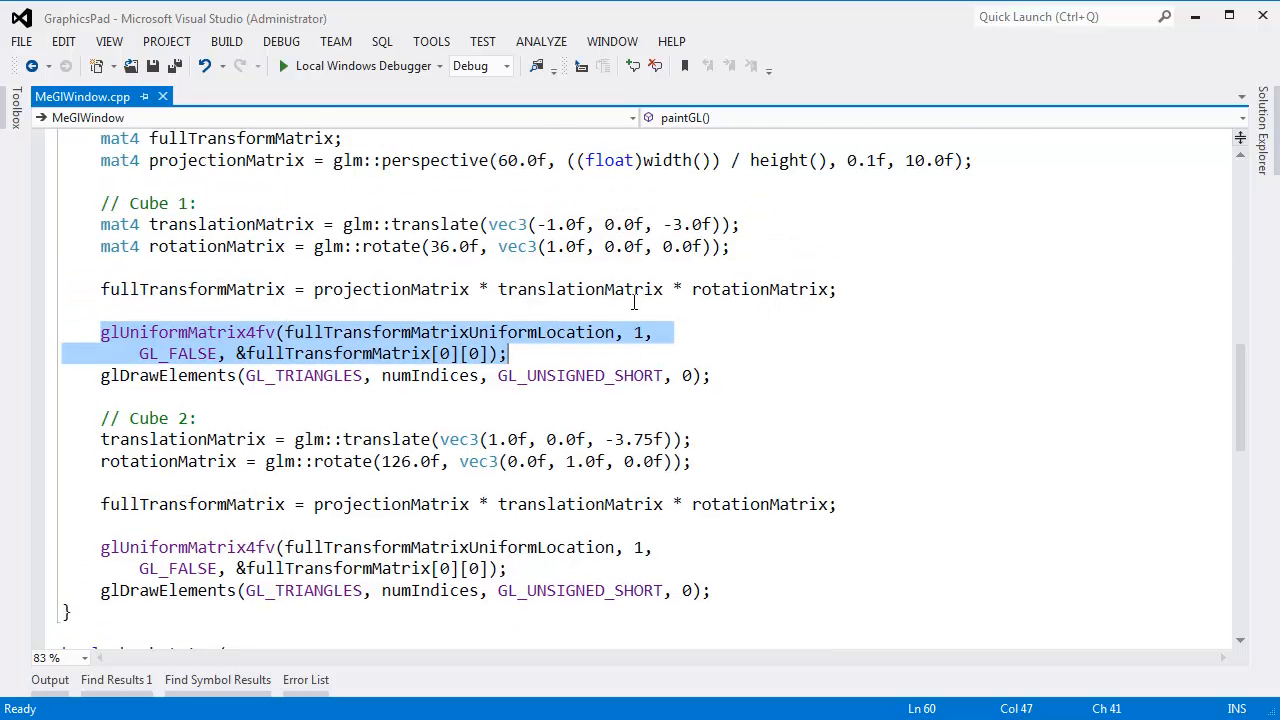
scroll(up, 3)
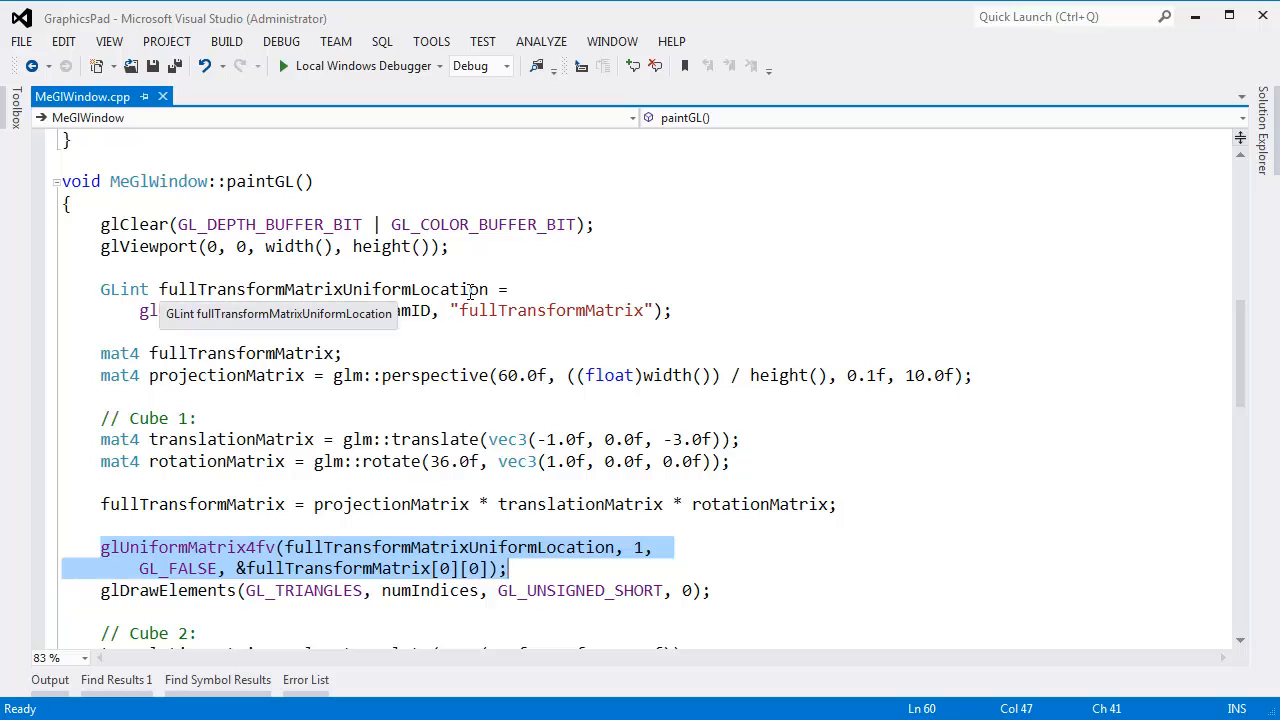
scroll(up, 3)
text(shape.cleanup();)
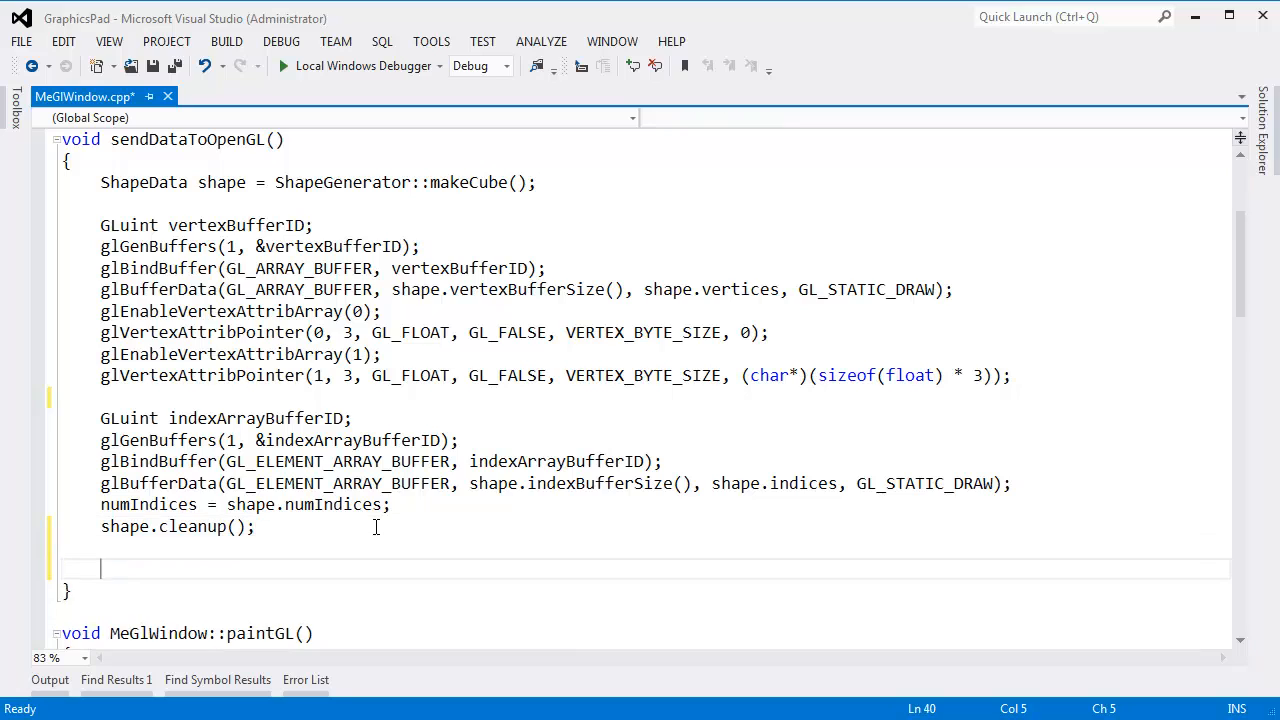
scroll(down, 3)
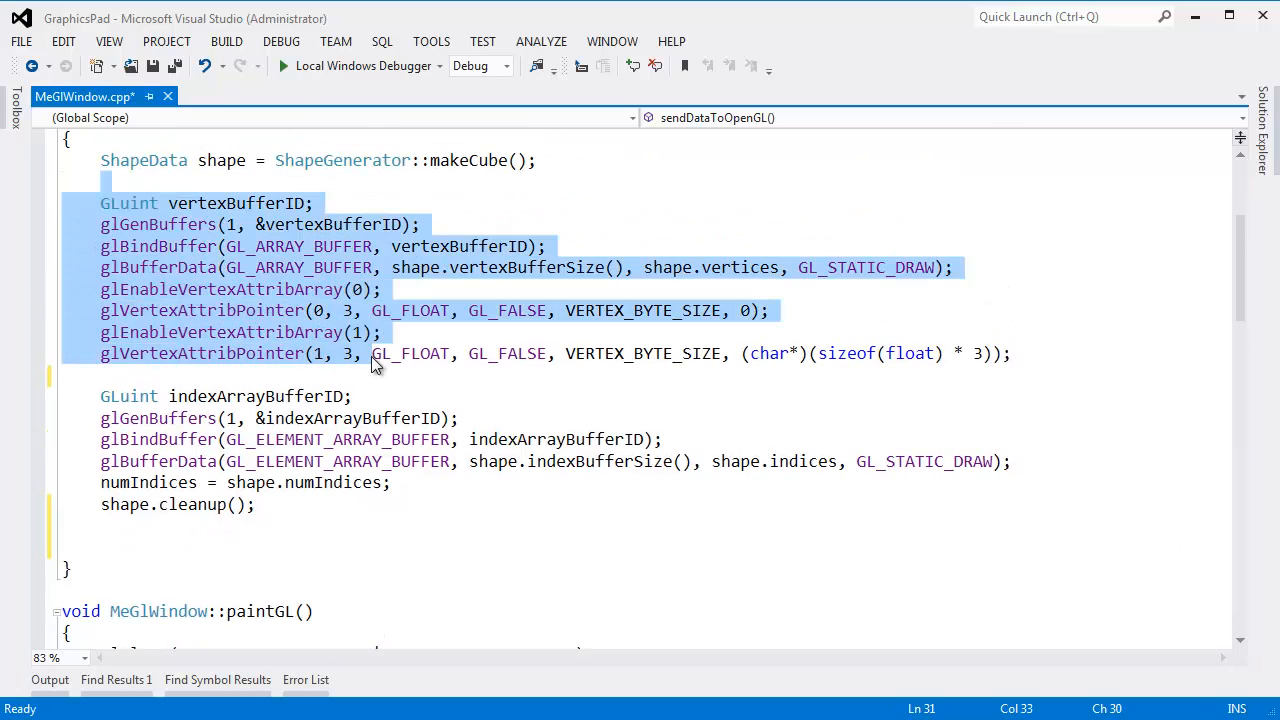
click(215, 545)
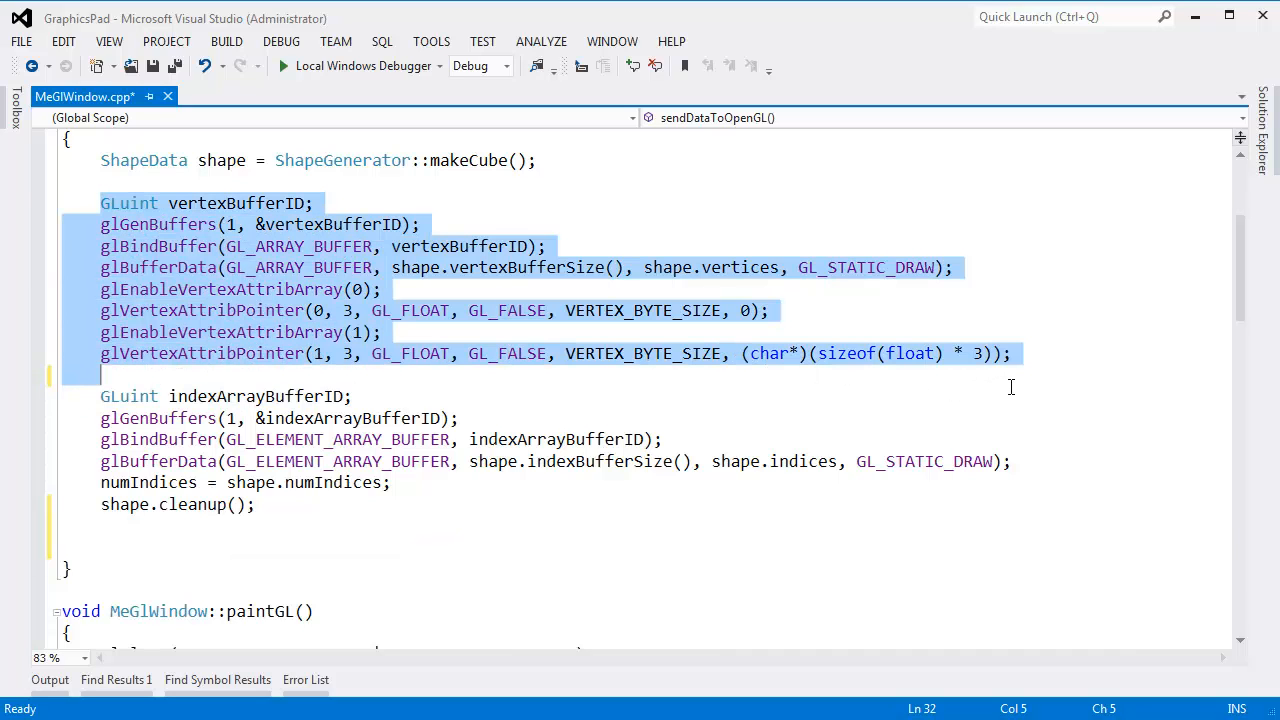
click(330, 353)
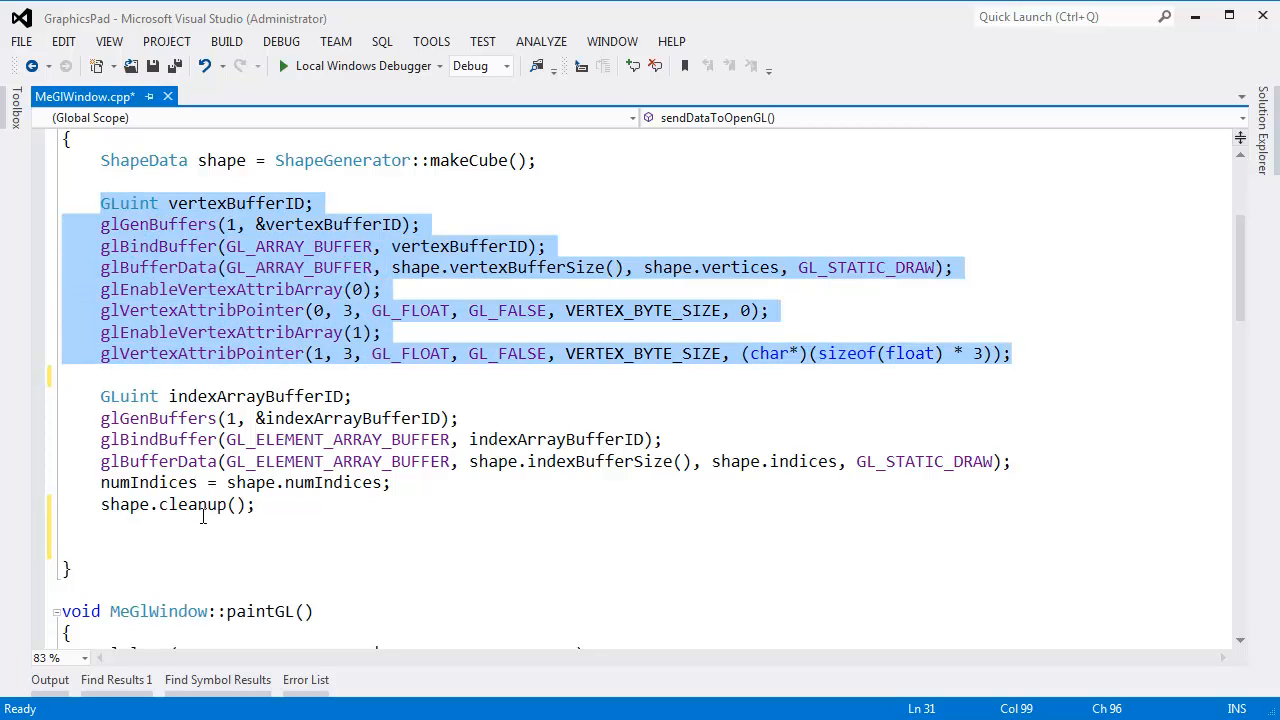
Step: Declare GLuint transformationMatrixBufferID and generate it with glGenBuffers(1, &transformationMatrixBufferID)
text(gluin)
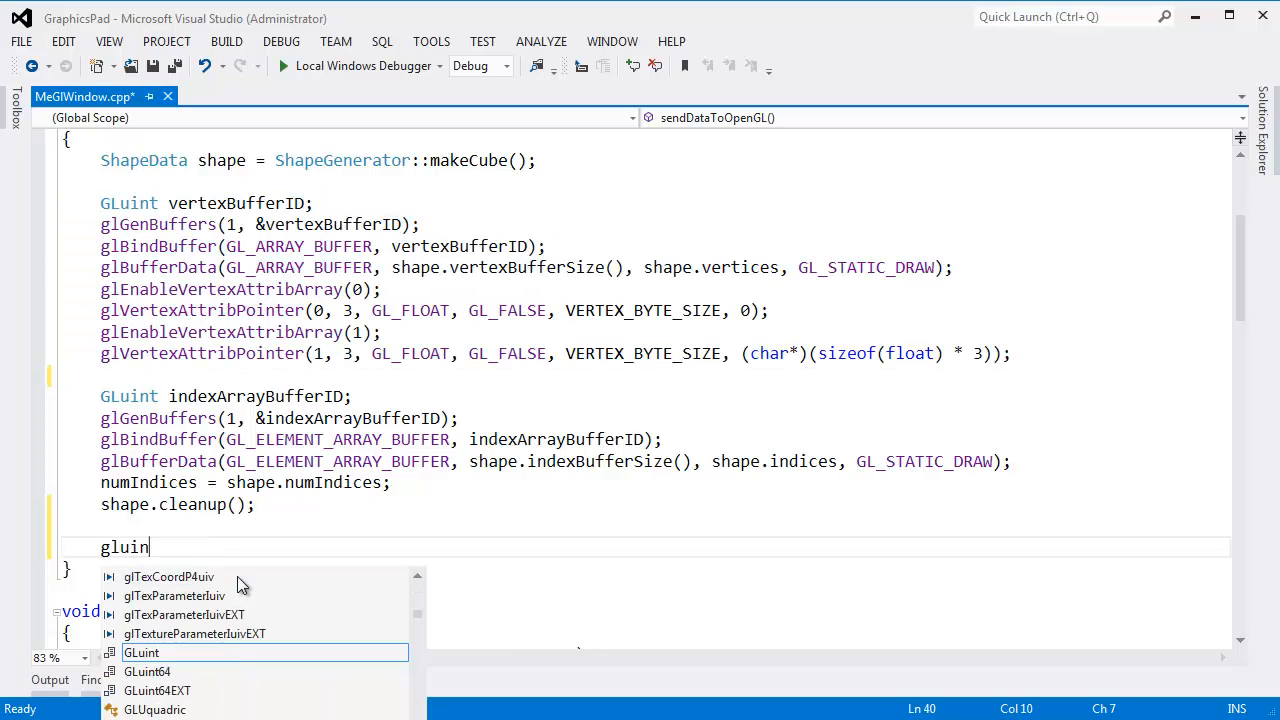
text(GLuint transformation)
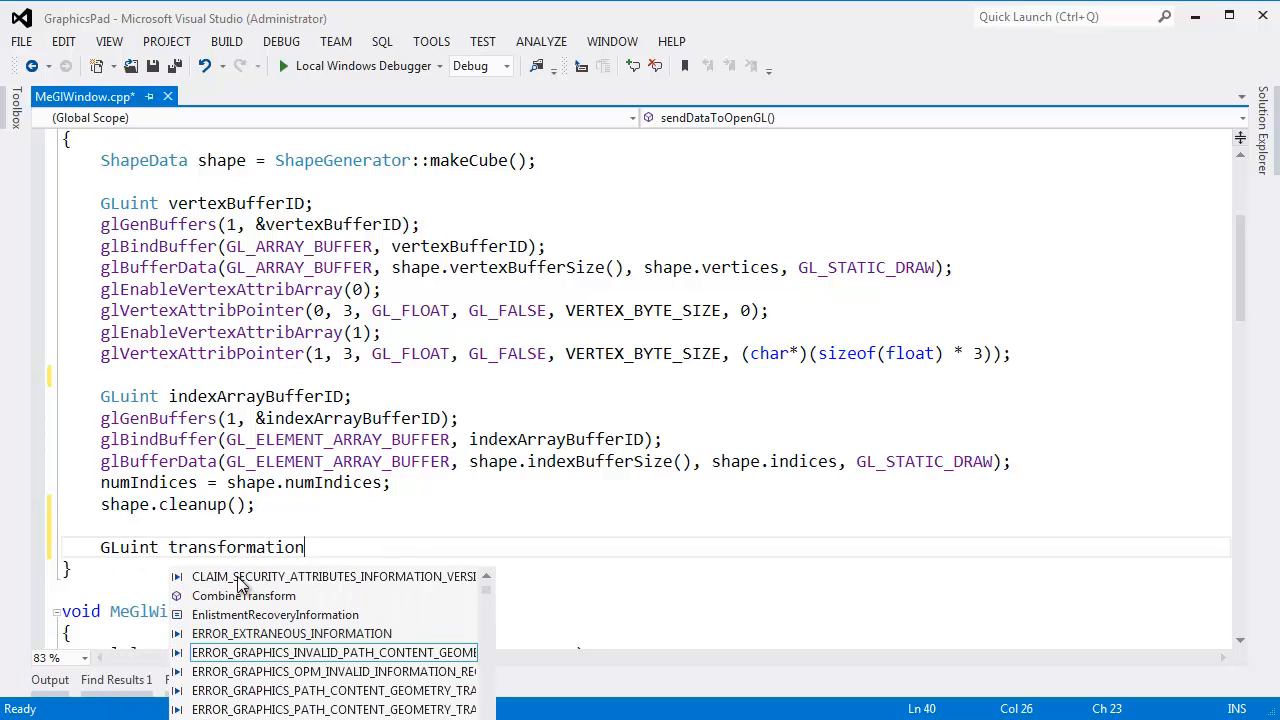
text(MatrixBufferID;)
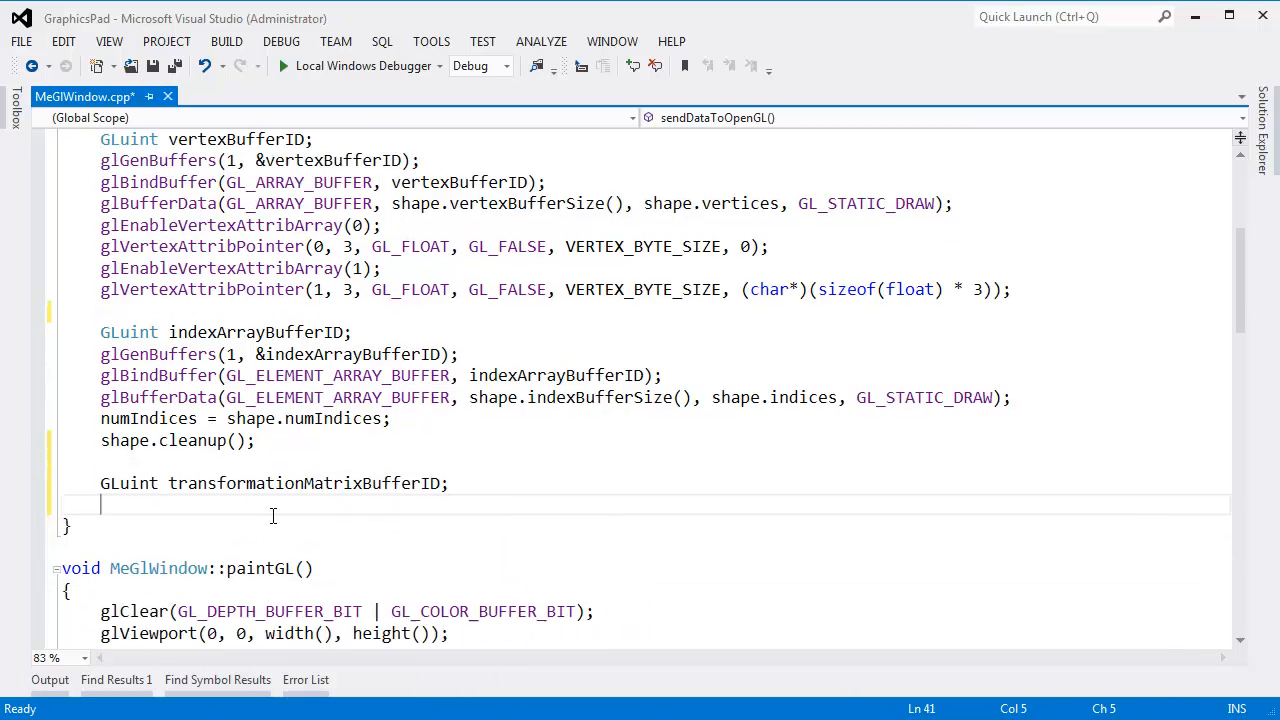
text(glgenBuffers()
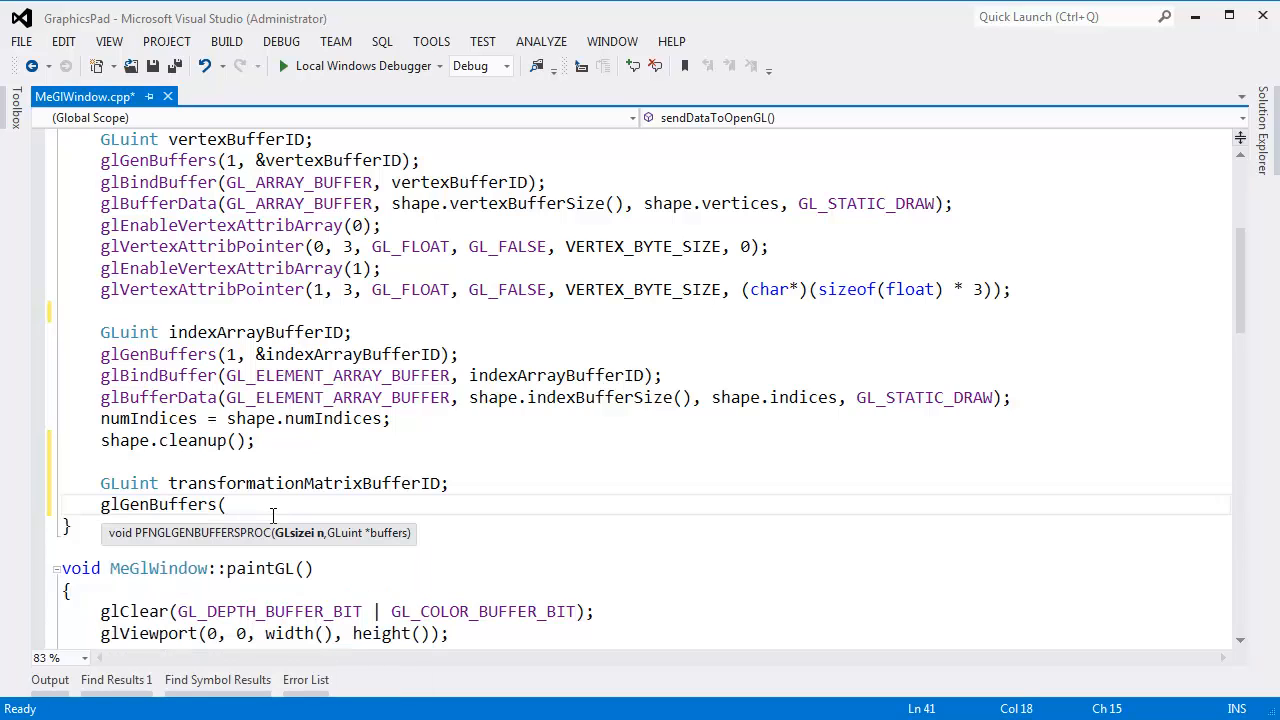
text(1,)
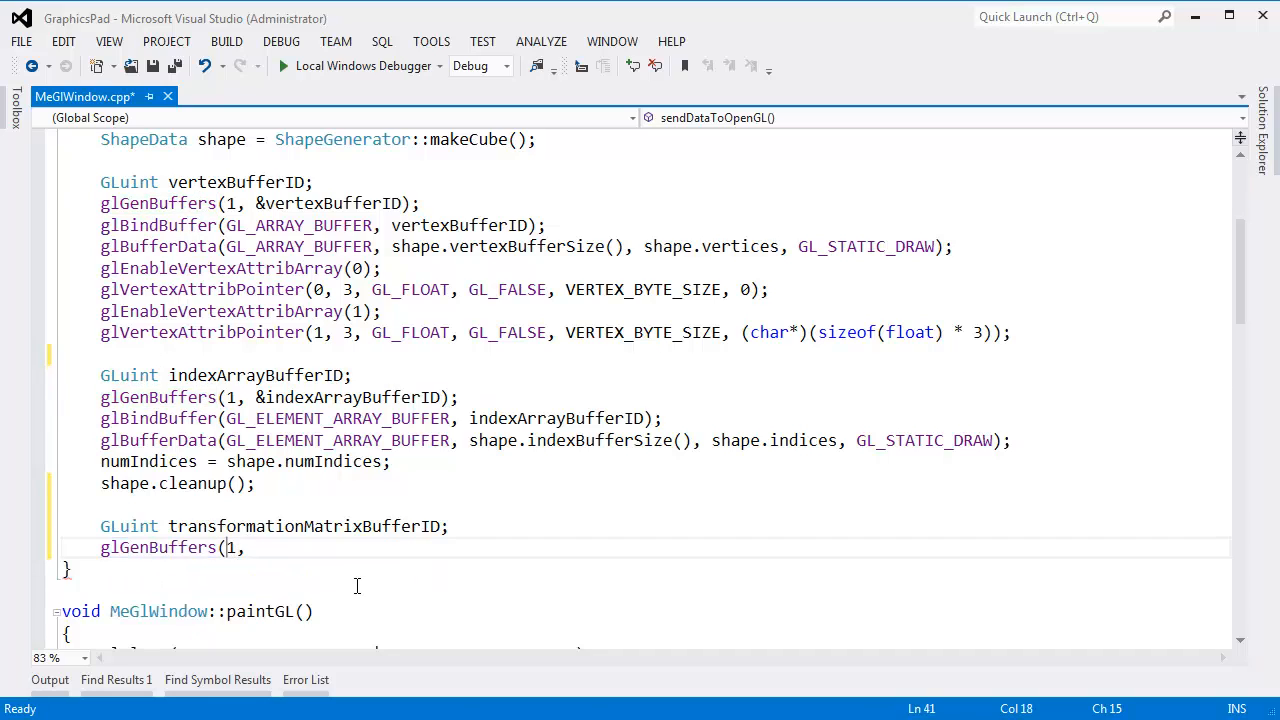
text(3,)
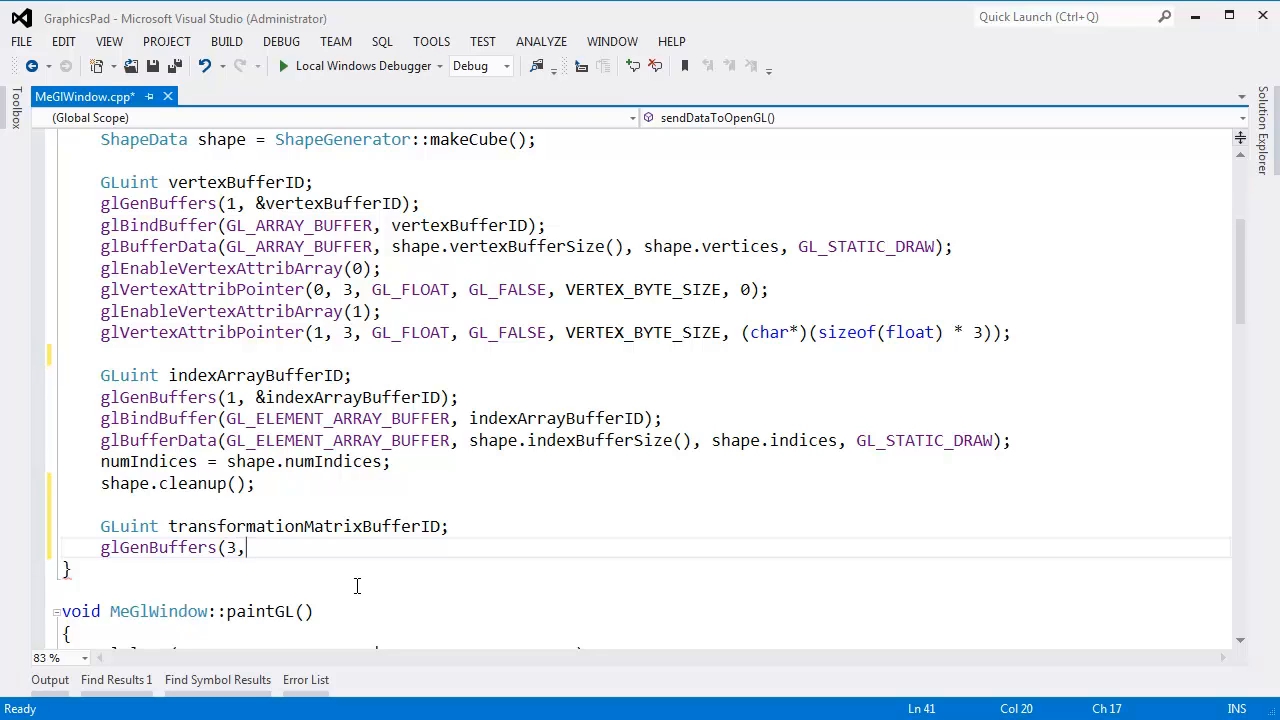
text(" ")
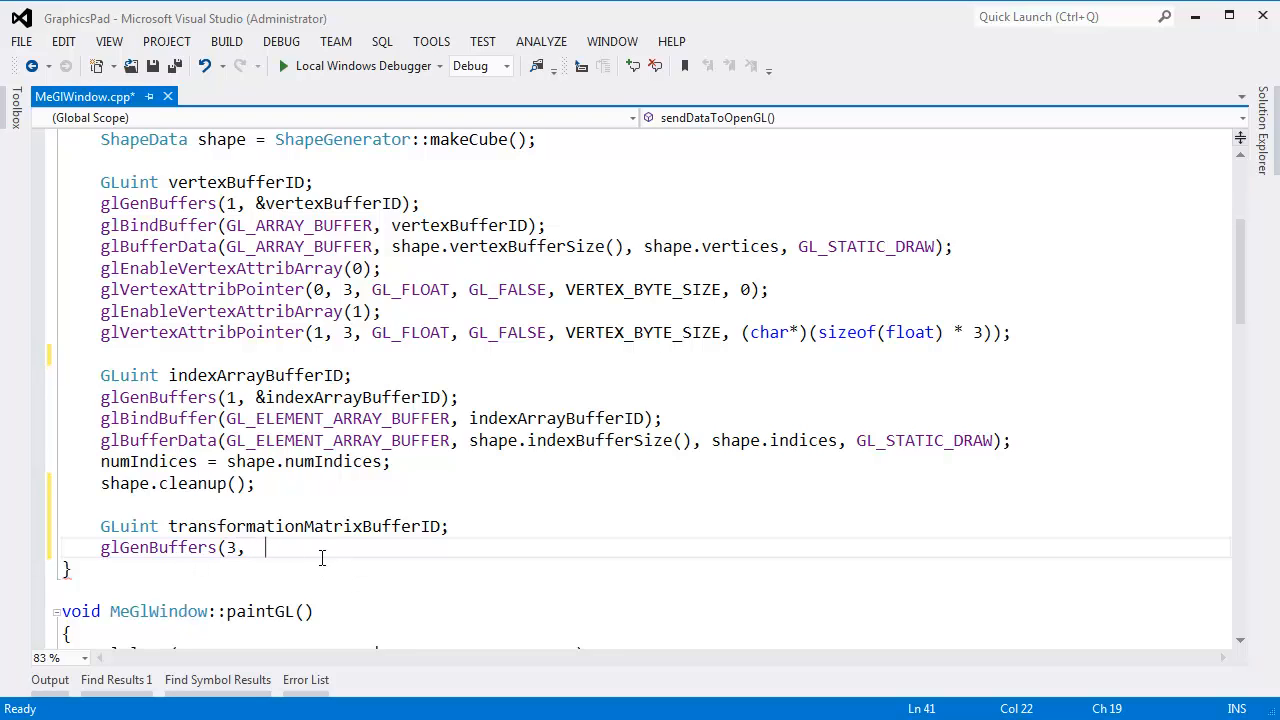
double_click(157, 547)
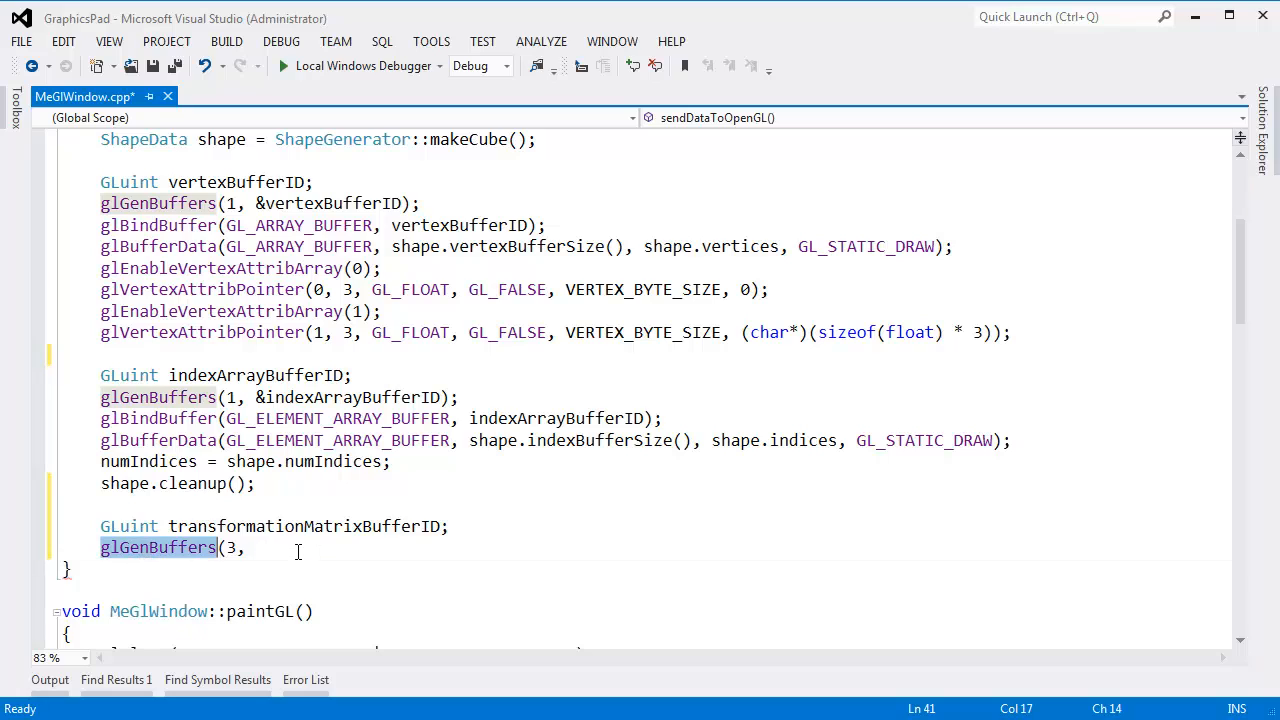
text(1)
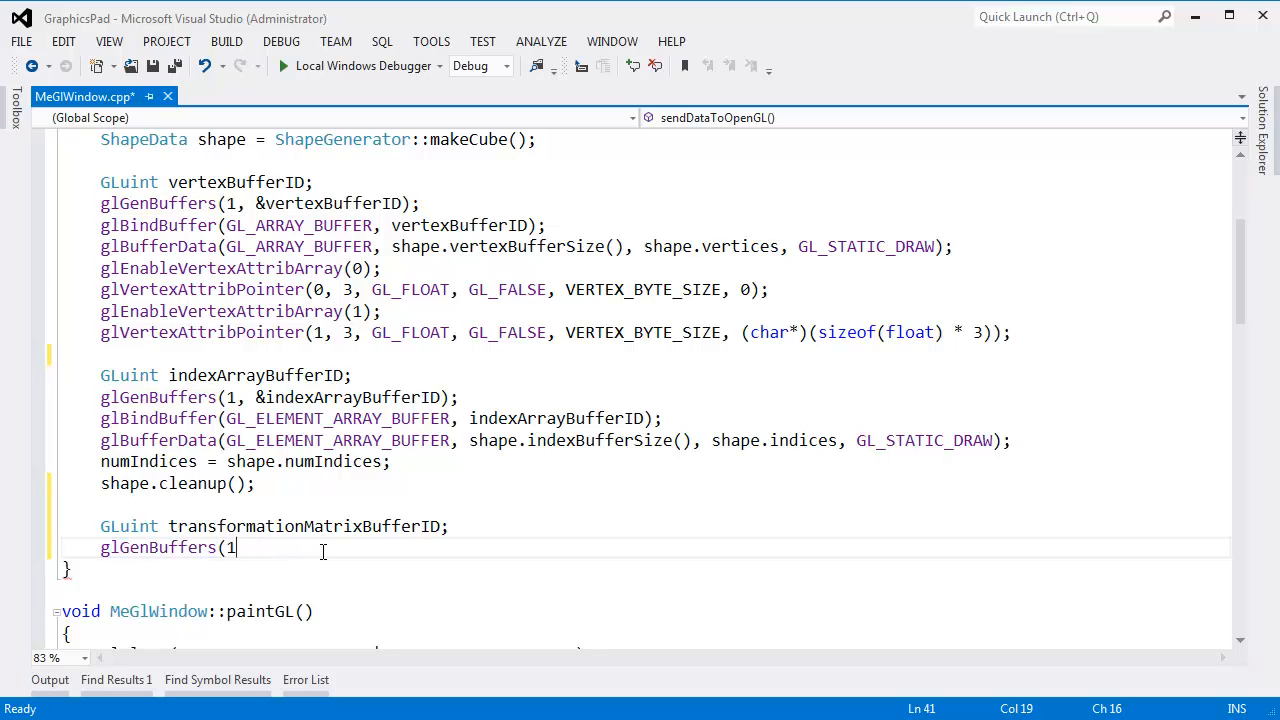
text(,)
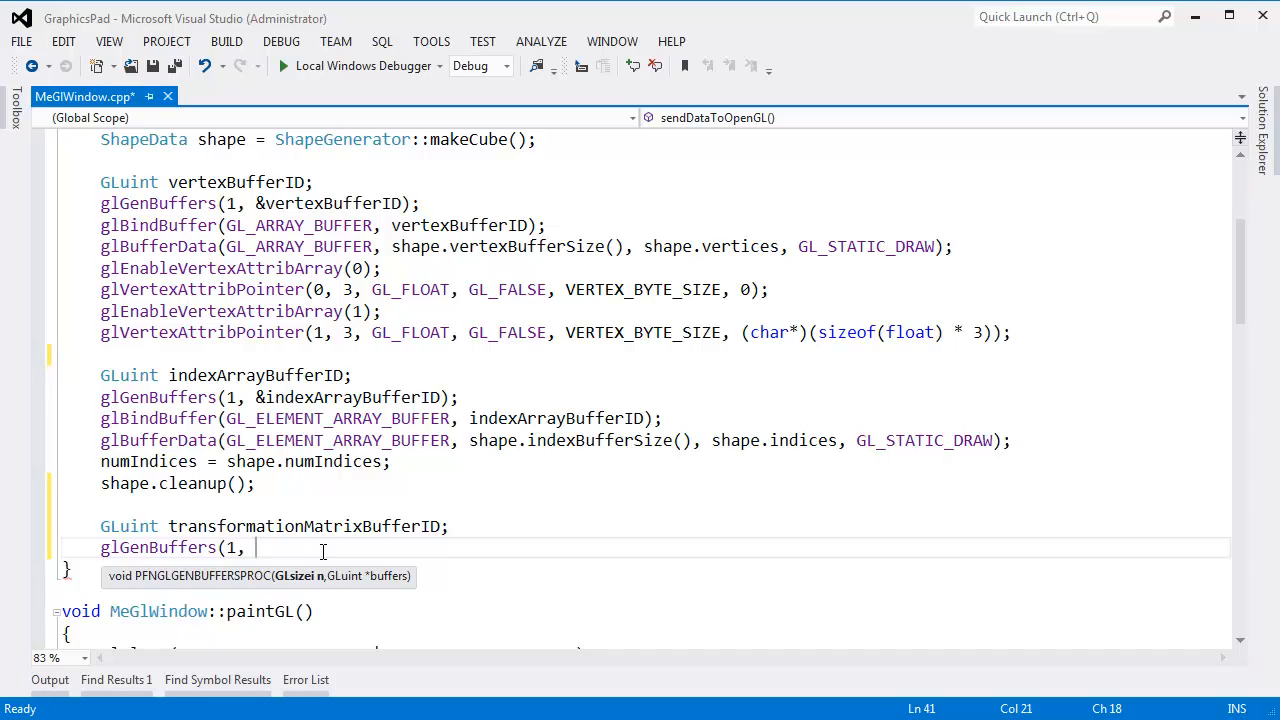
text(&transformationMatrixBufferID);)
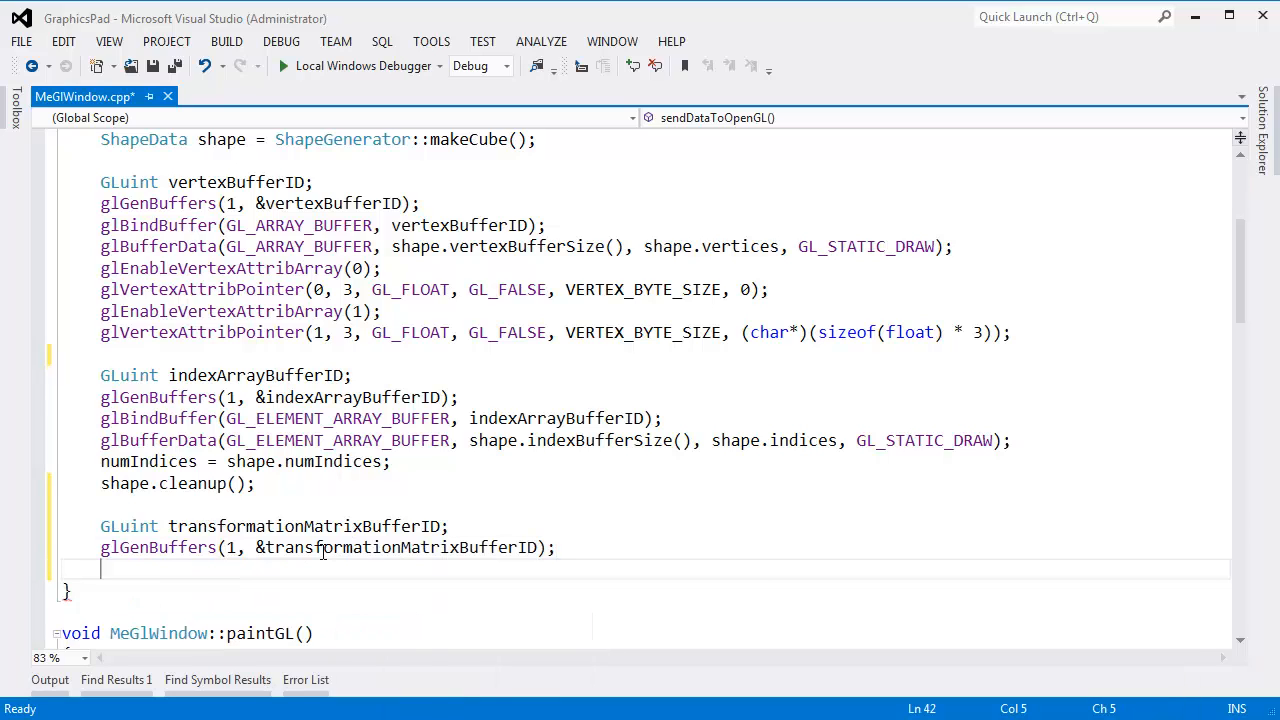
Step: Bind the new buffer with glBindBuffer(GL_ARRAY_BUFFER), matching the existing vertex bind call
text(glbindbuf)
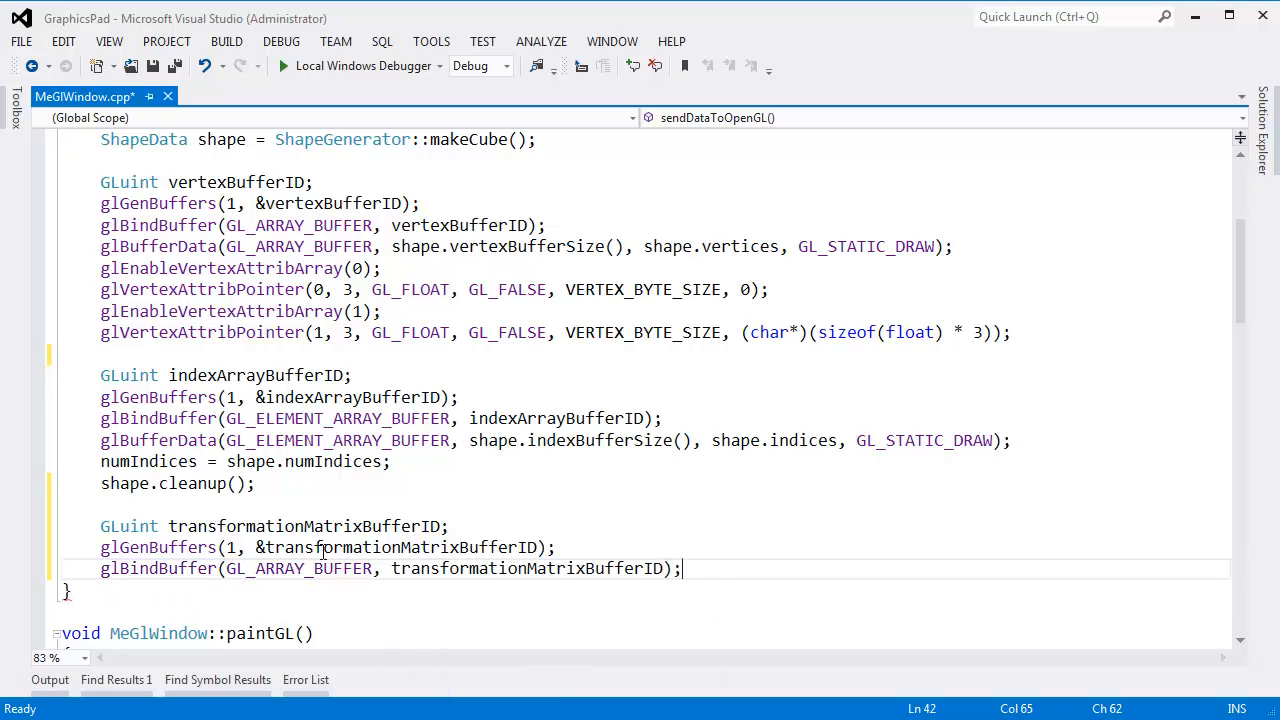
double_click(298, 568)
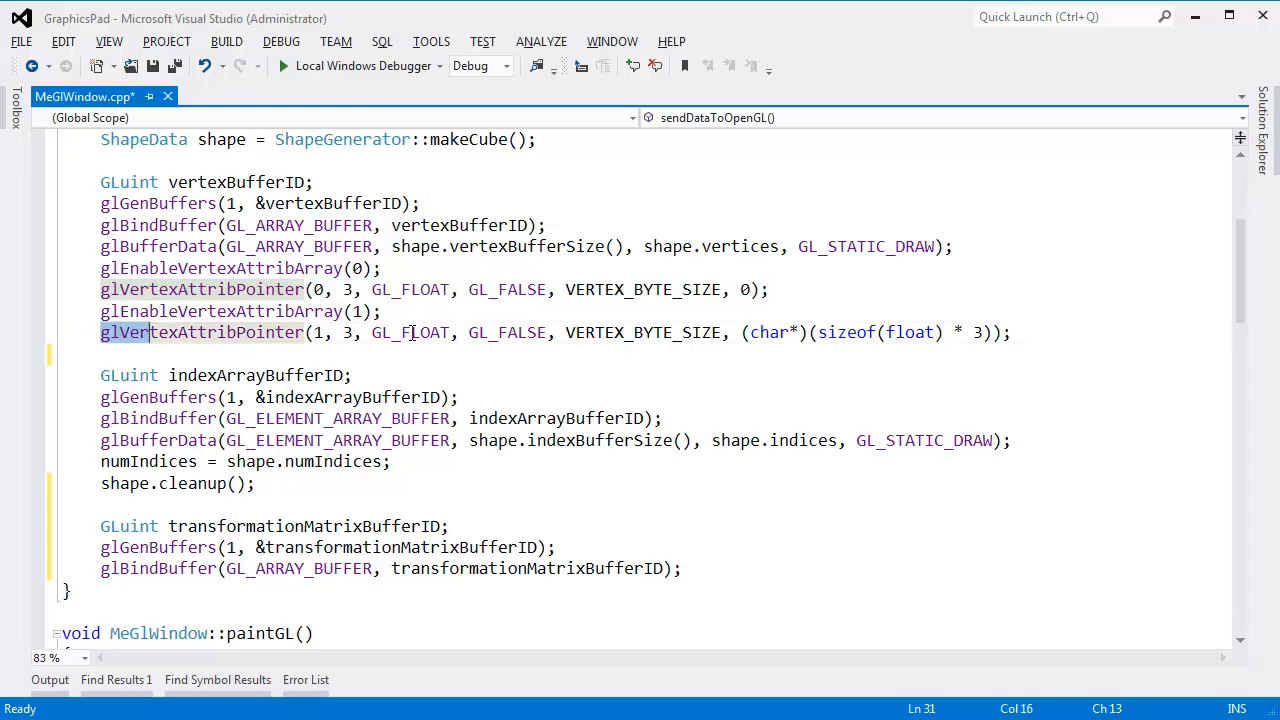
double_click(202, 289)
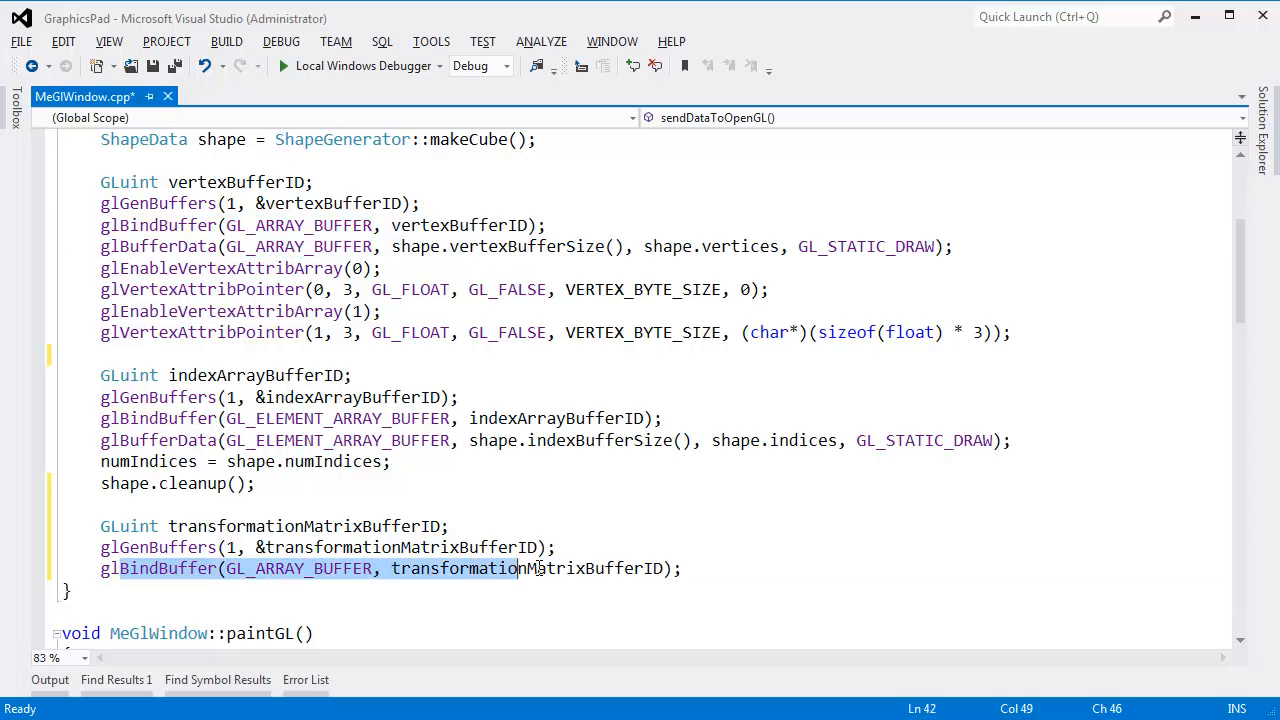
double_click(297, 568)
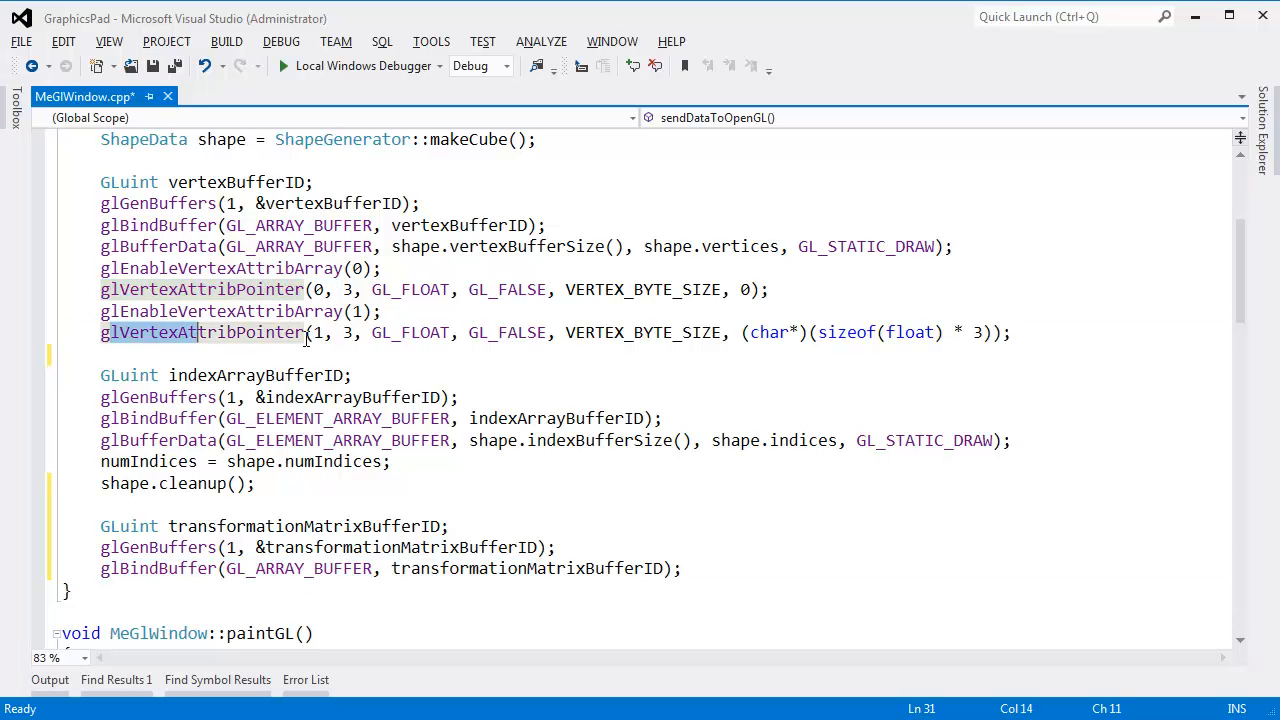
double_click(297, 225)
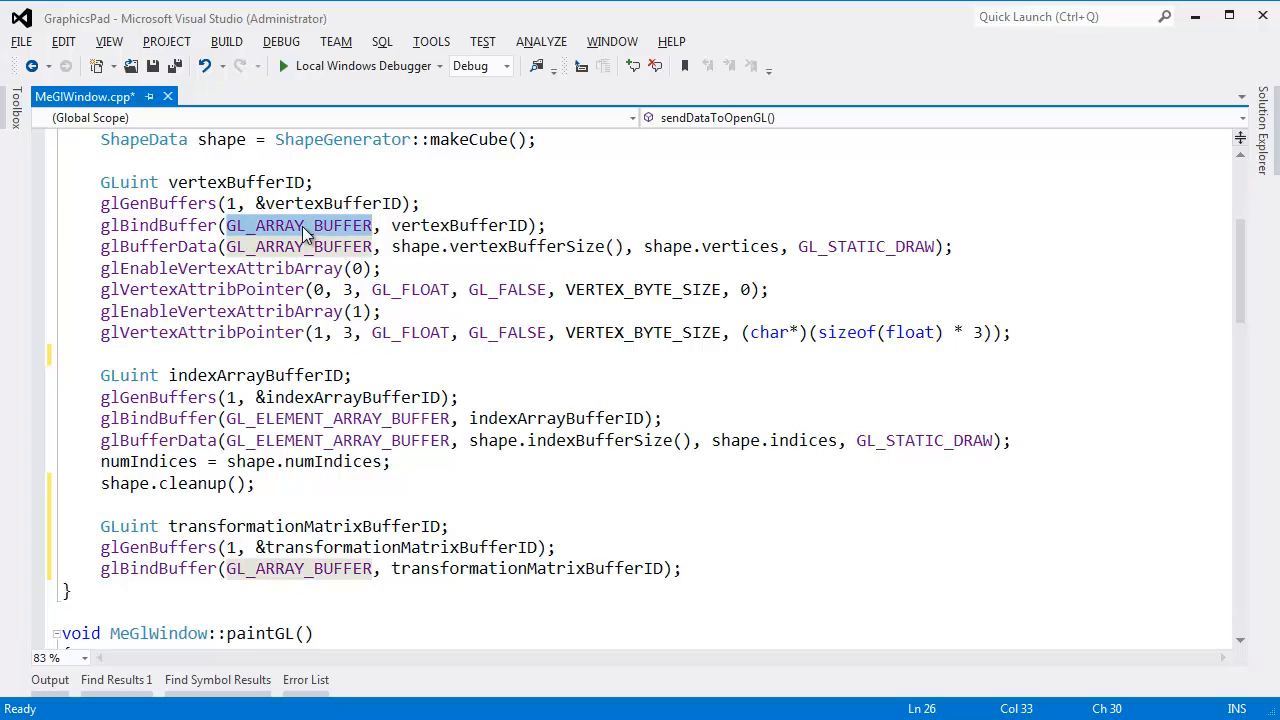
mouse_move(513, 520)
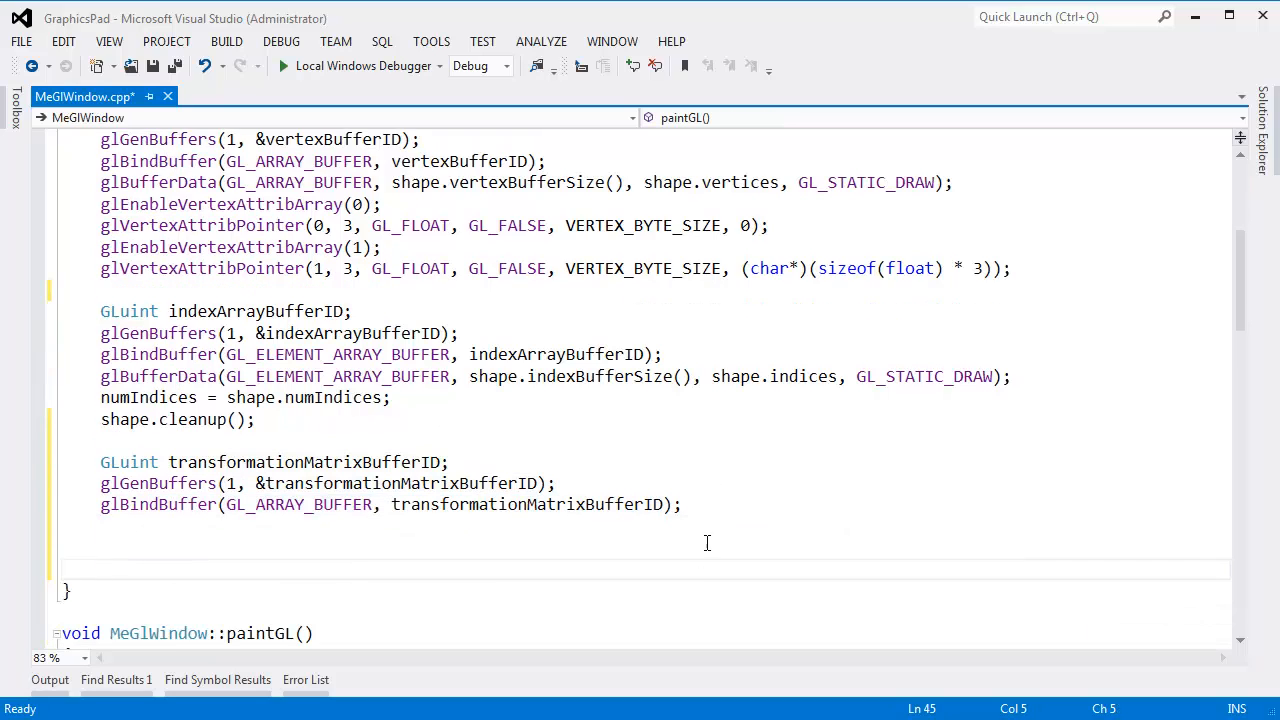
Step: Start a mat4 fullTransforms[] array after the buffer binding
scroll(down, 3)
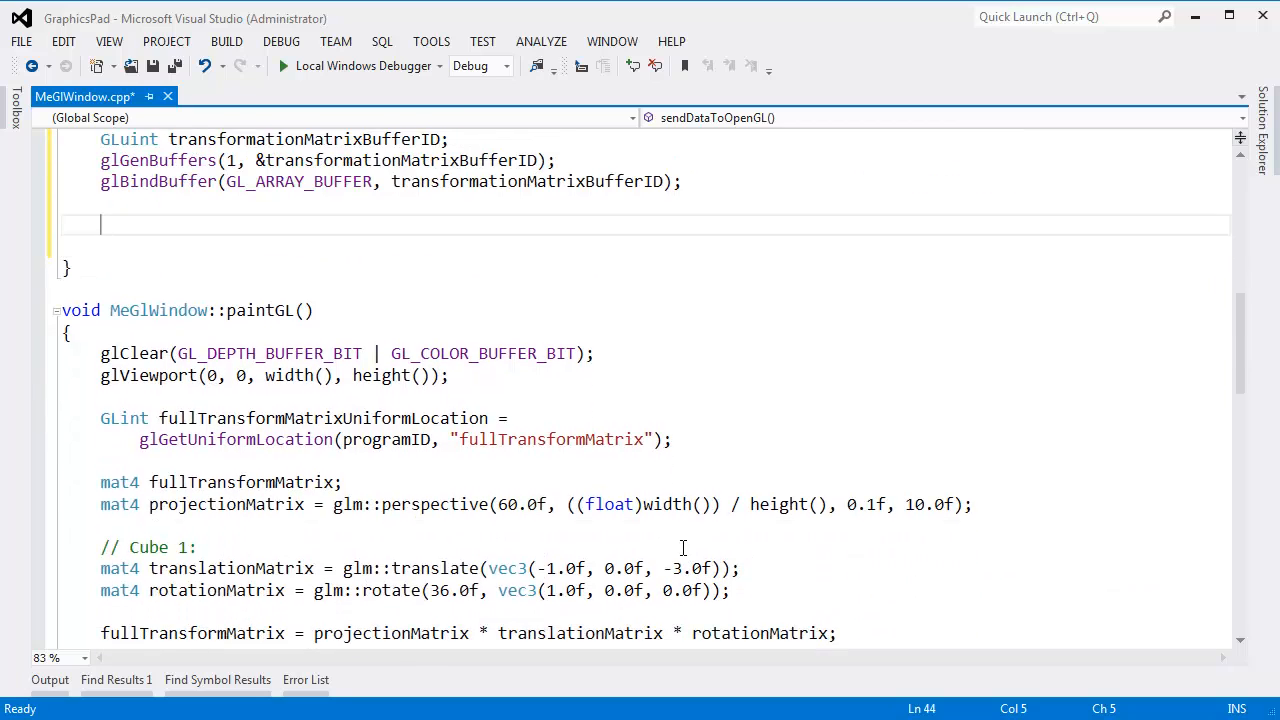
text(mat4)
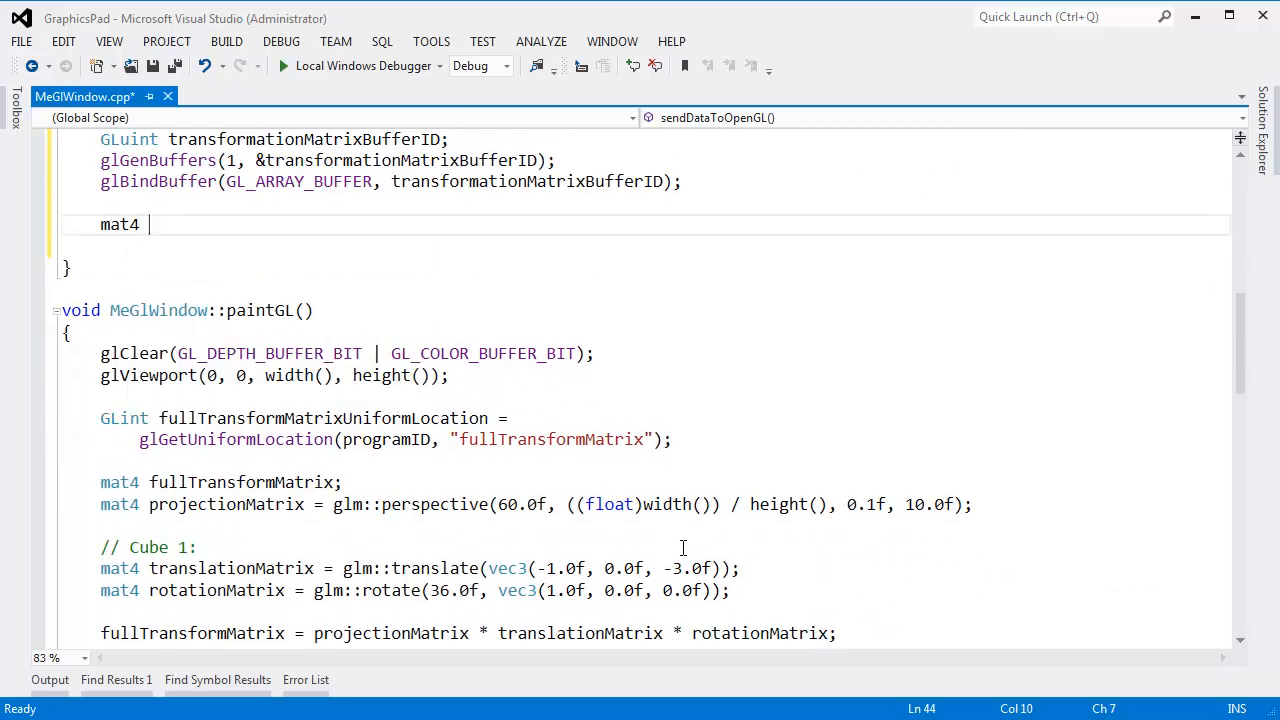
text(fullTran)
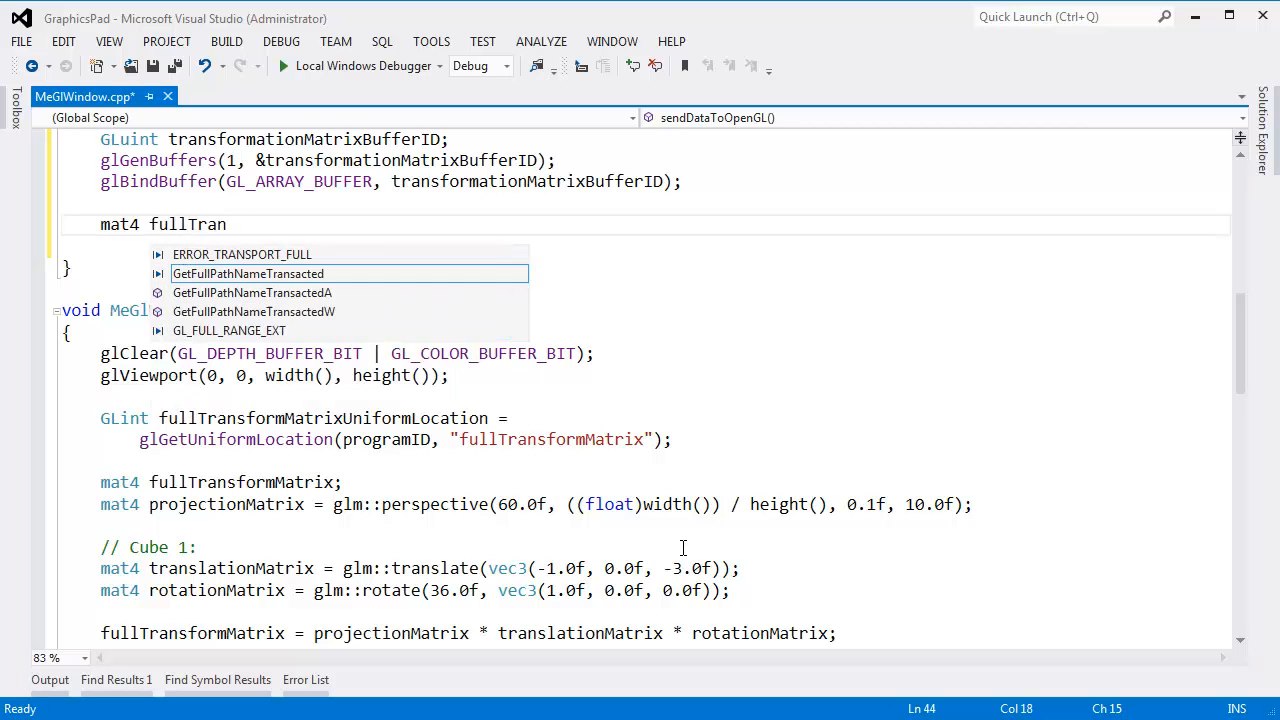
text(sforms;)
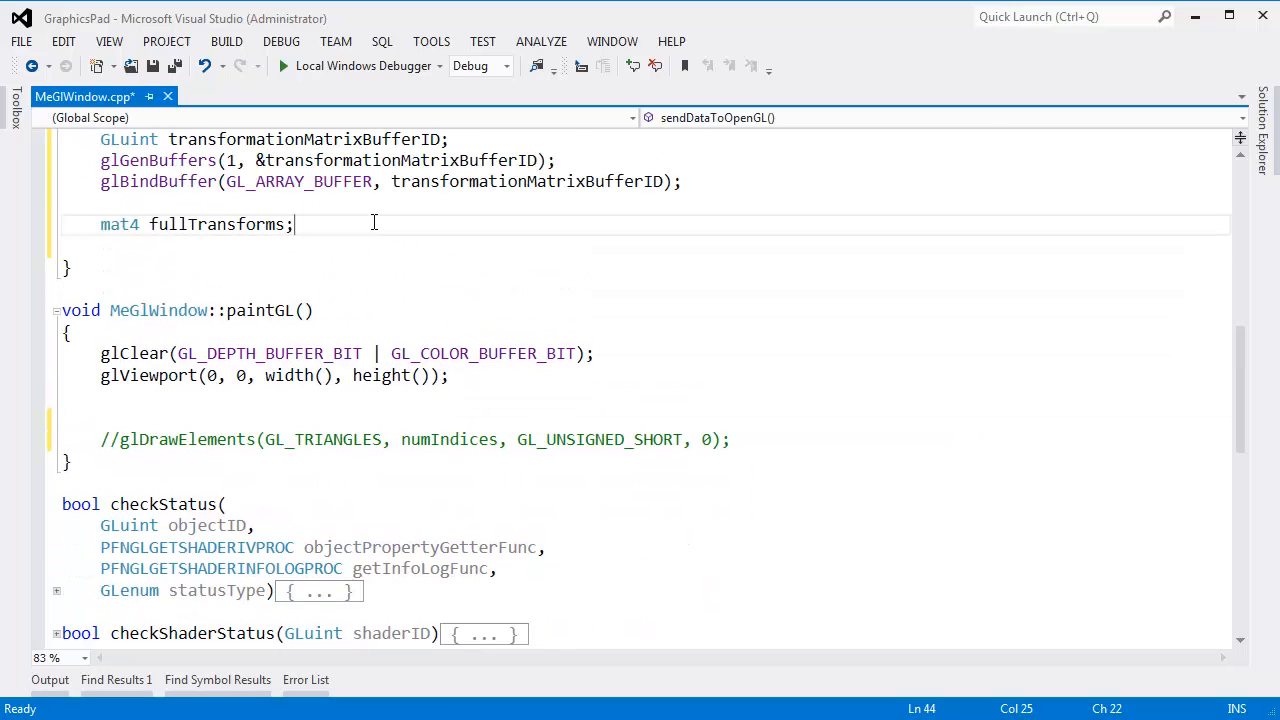
text([] =)
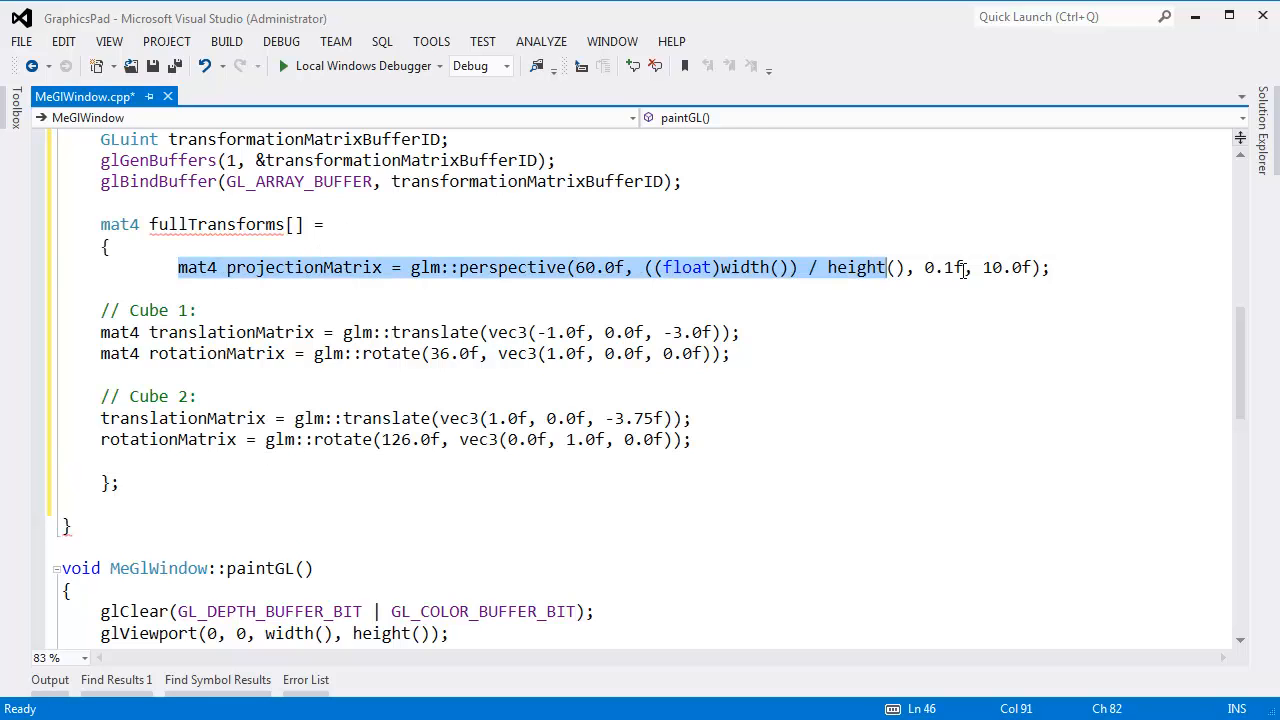
Step: Move projectionMatrix above the array and multiply it into both cube transform entries
key(Delete)
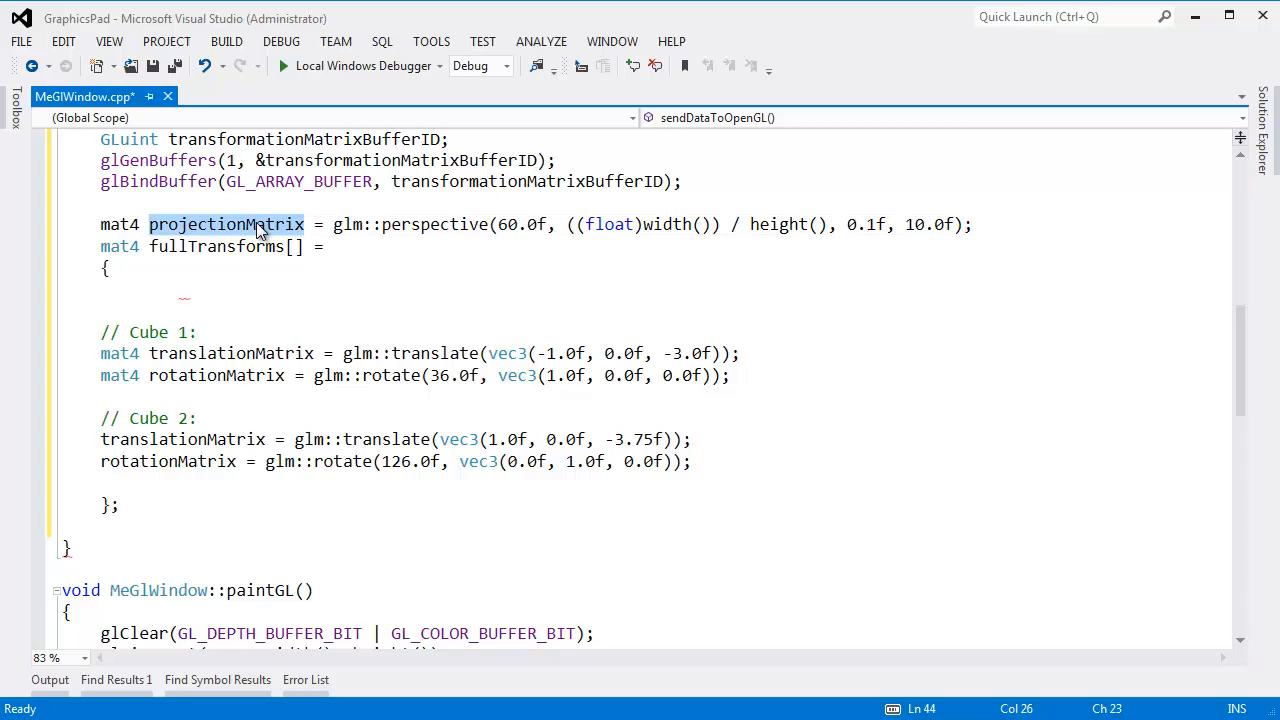
click(178, 289)
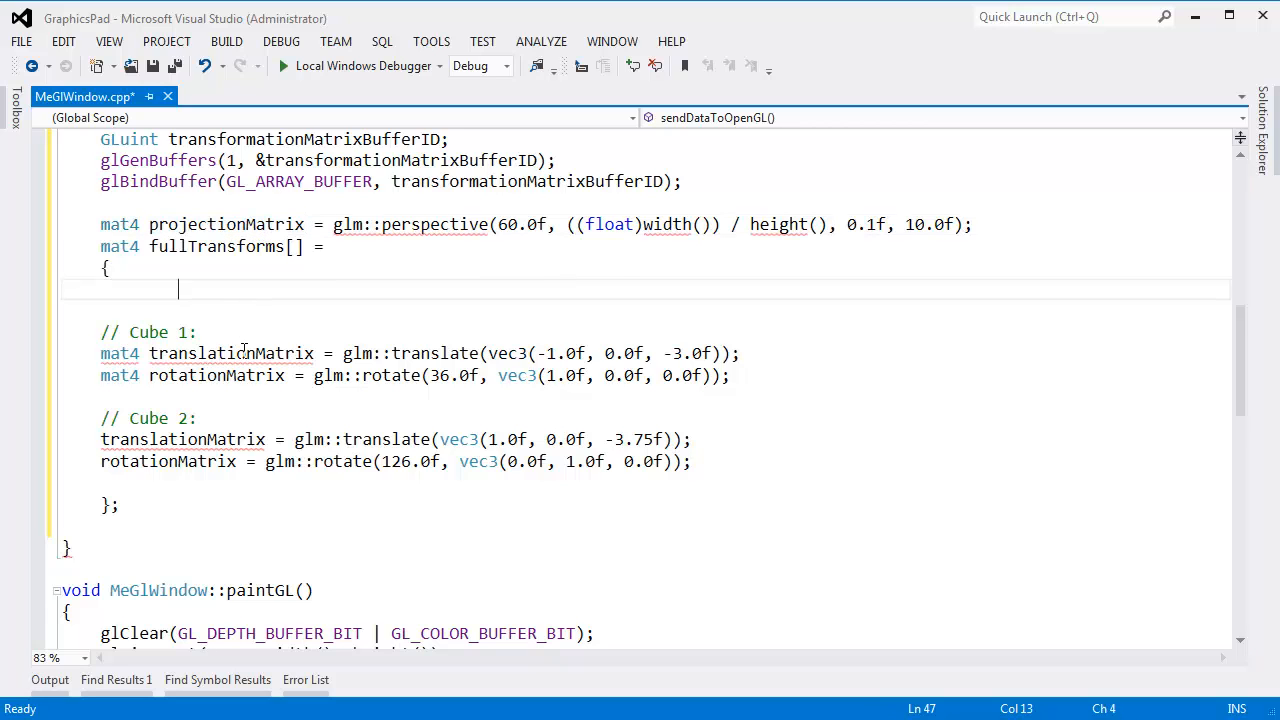
text(projectionMatr)
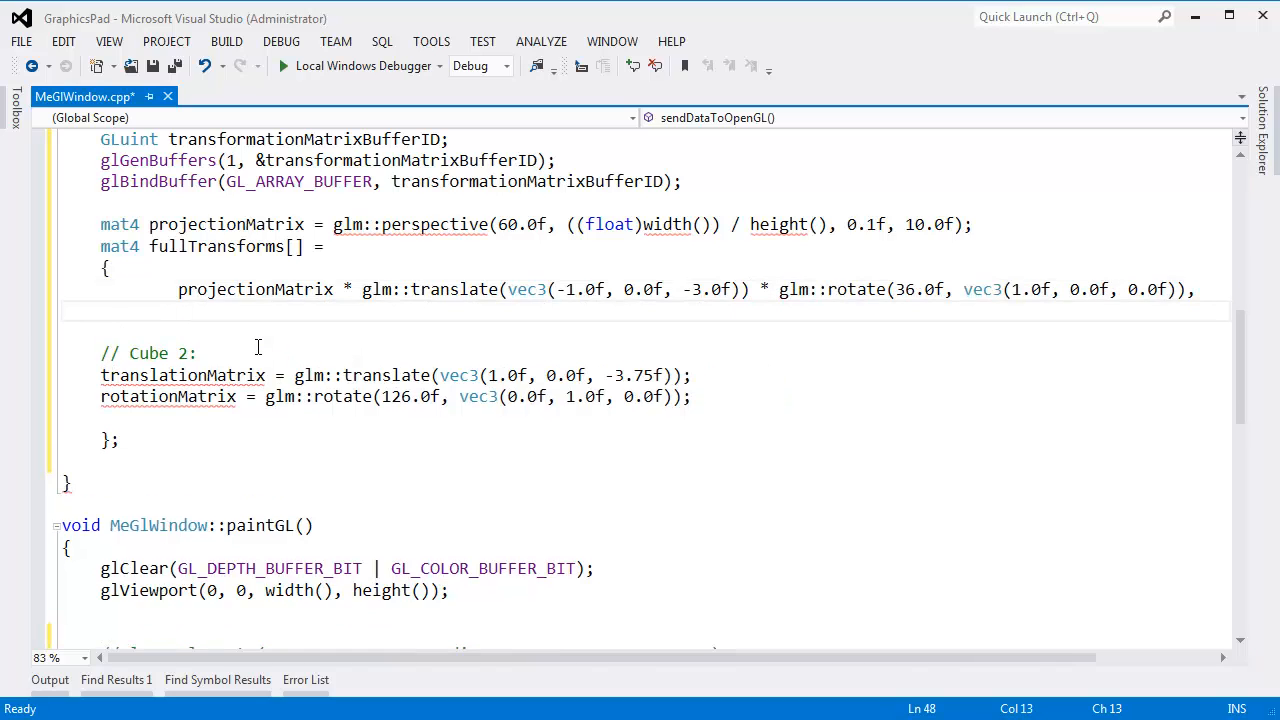
text(projection)
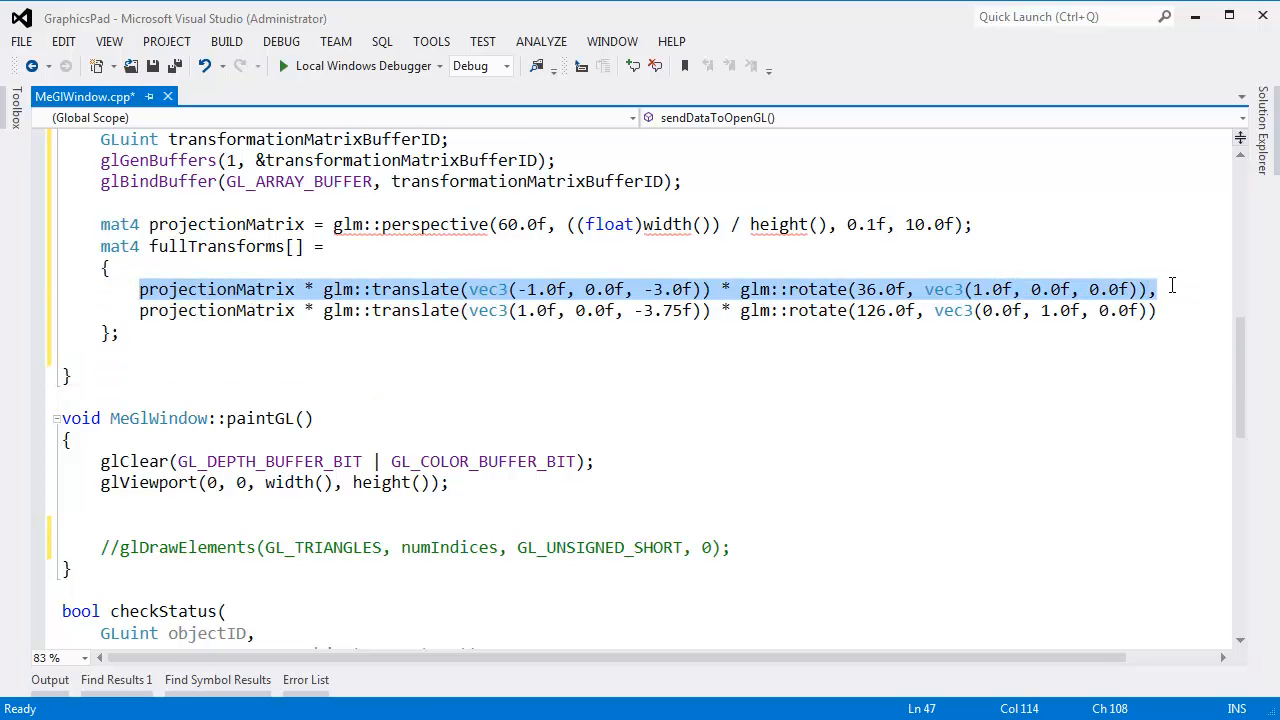
mouse_move(830, 294)
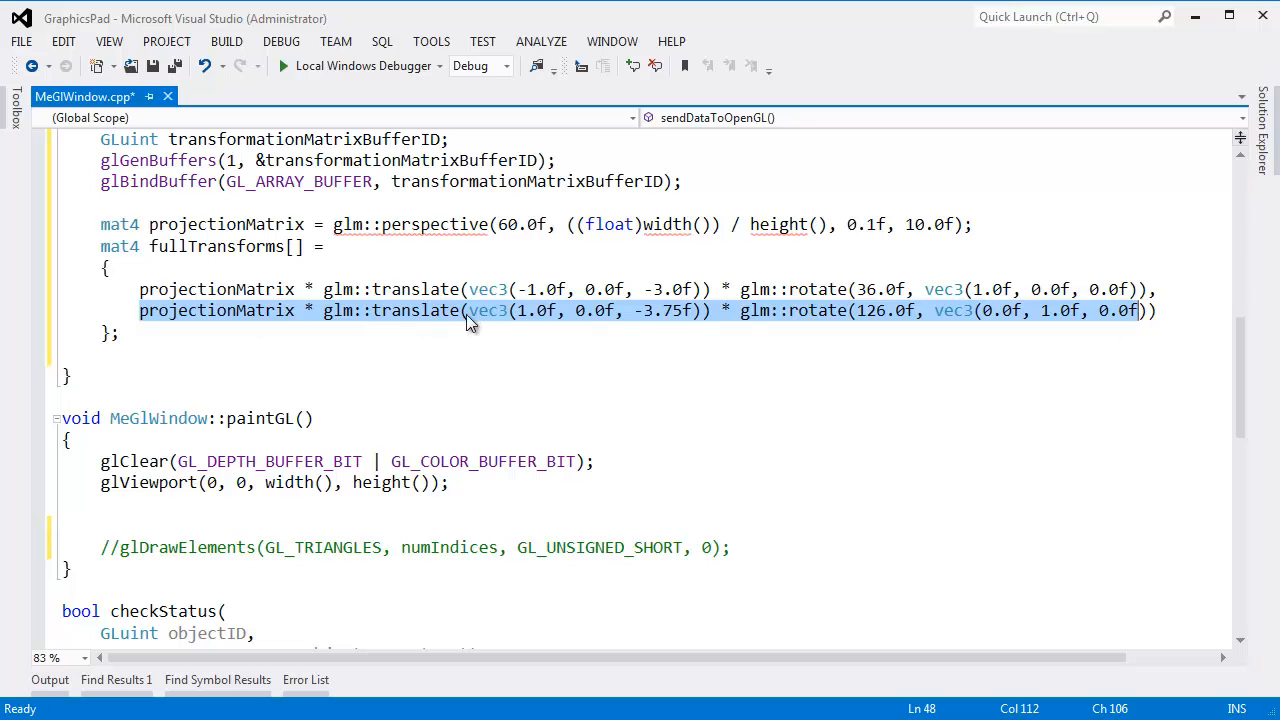
click(618, 310)
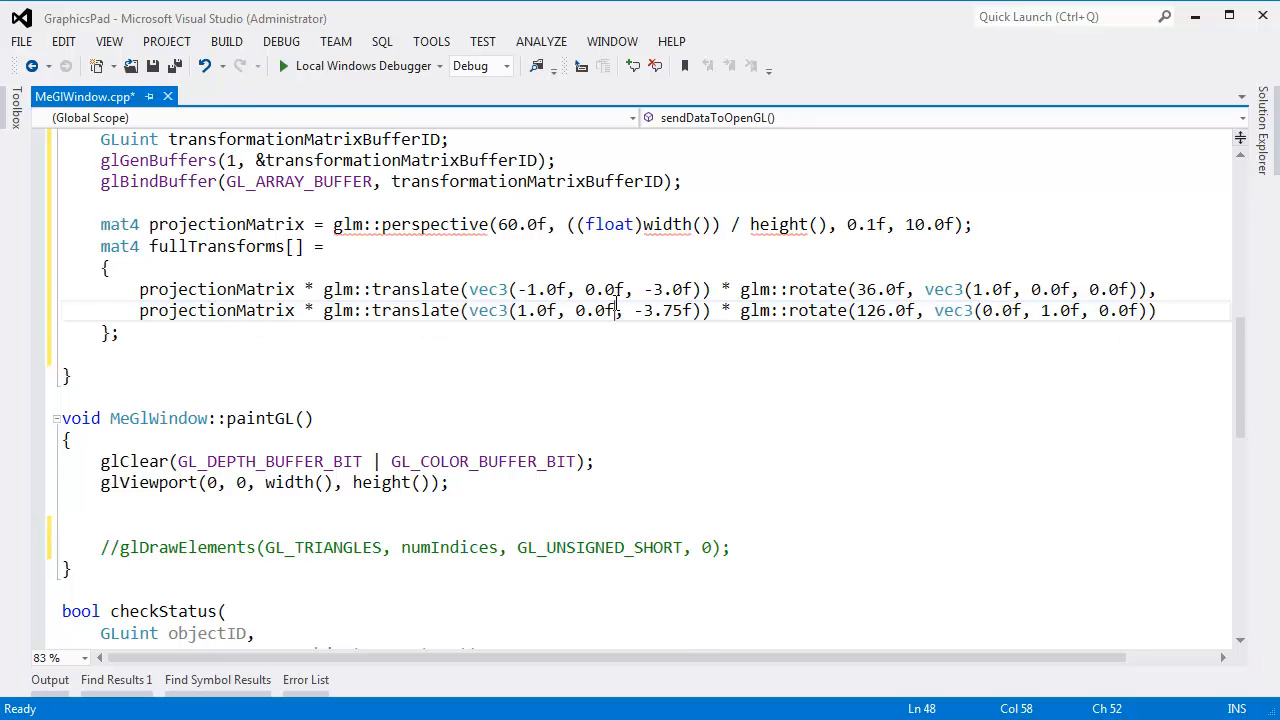
Step: Fold the sendDataToOpenGL body and qualify checkShaderStatus with MeGlWindow::
scroll(up, 3)
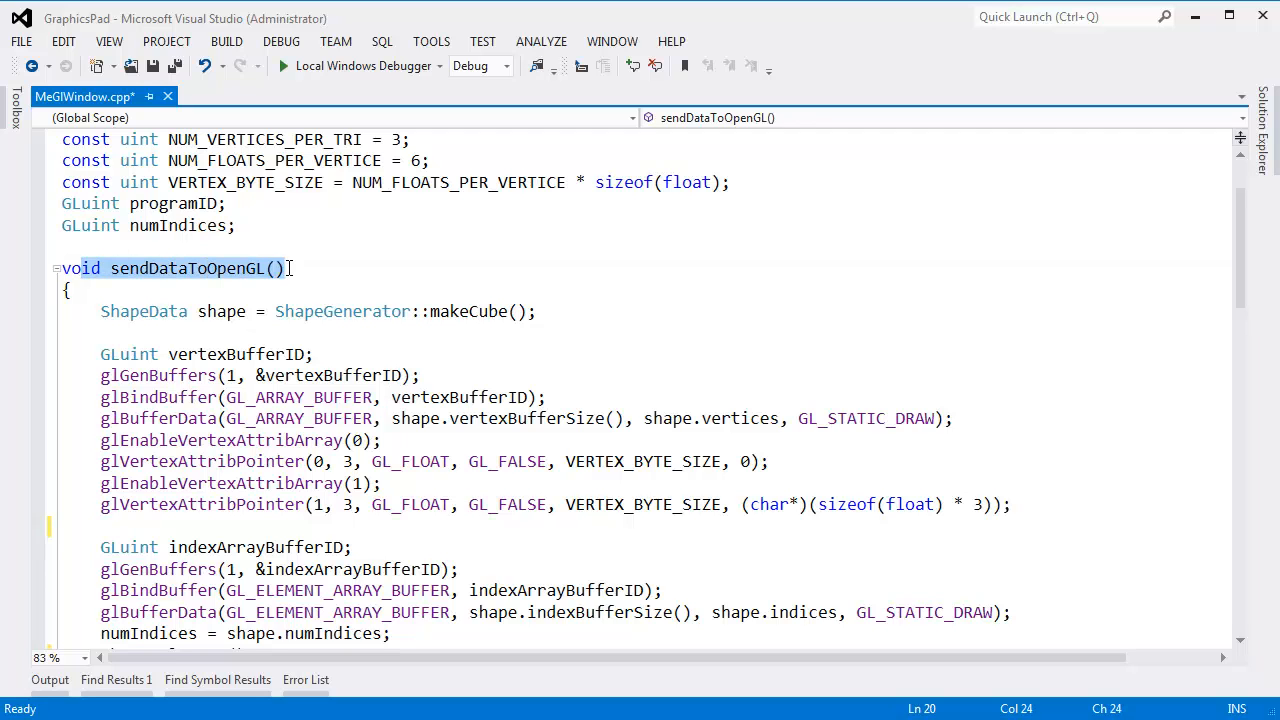
scroll(down, 3)
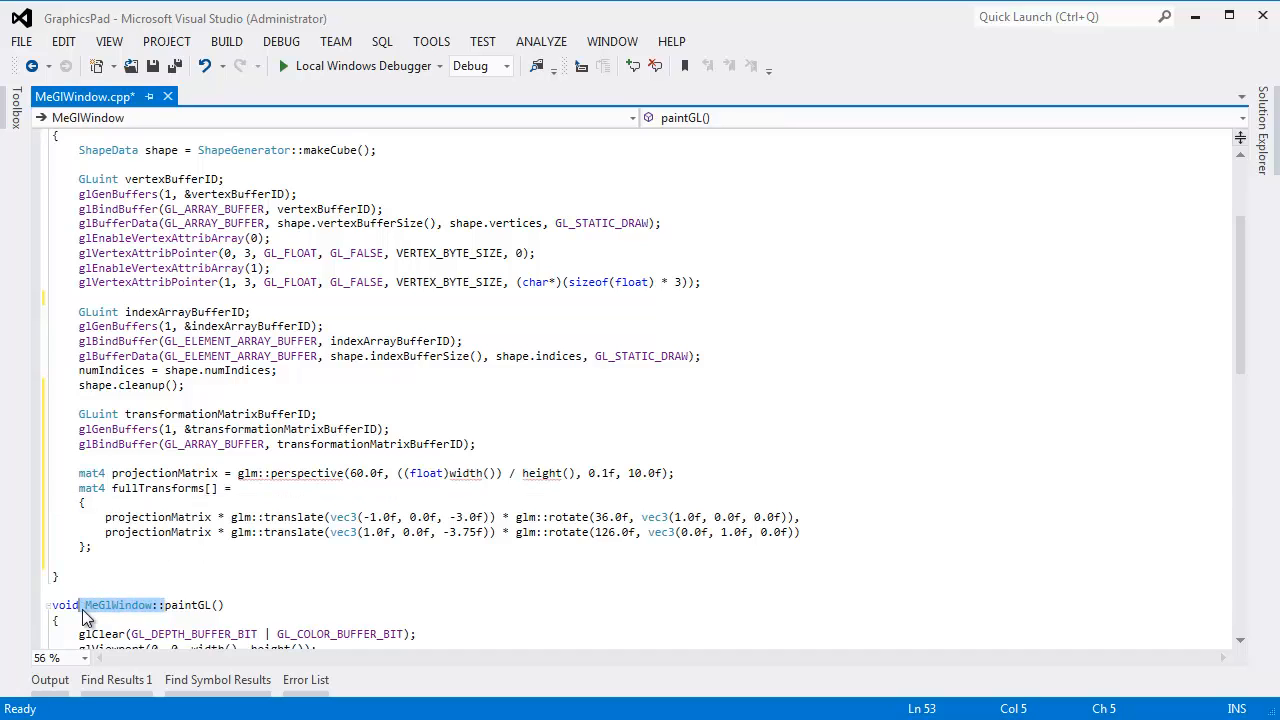
scroll(up, 3)
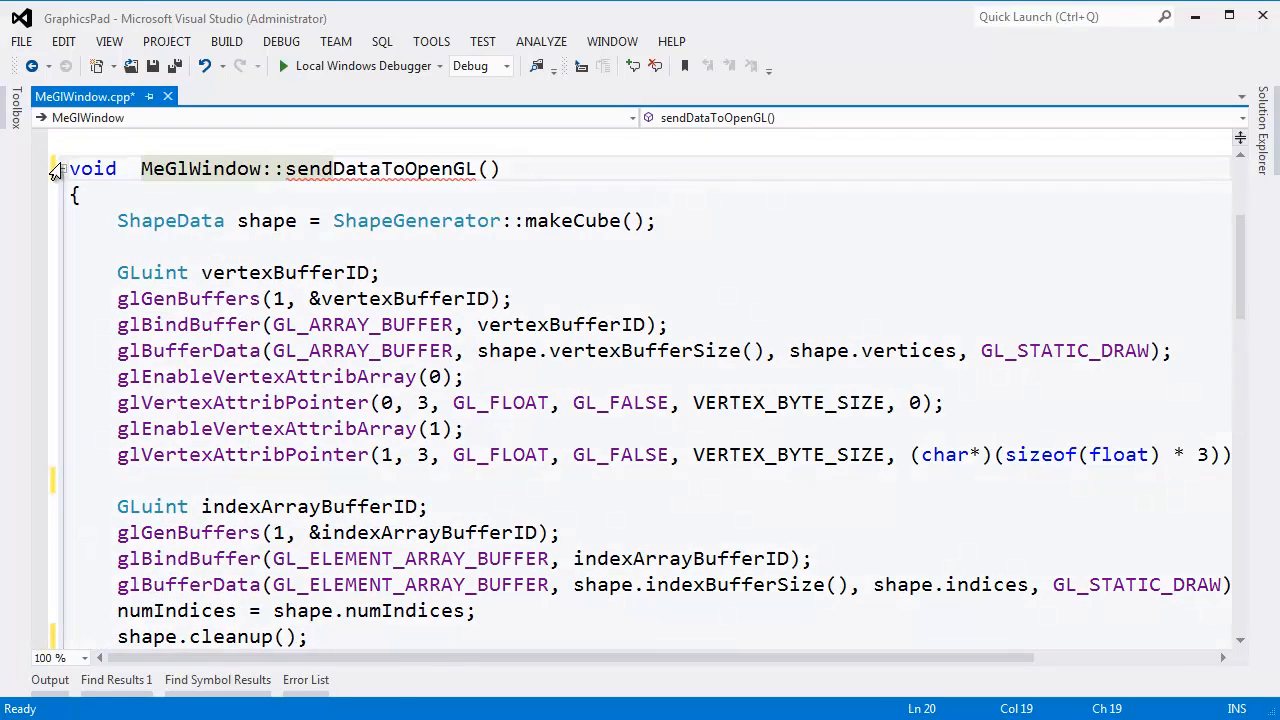
click(61, 168)
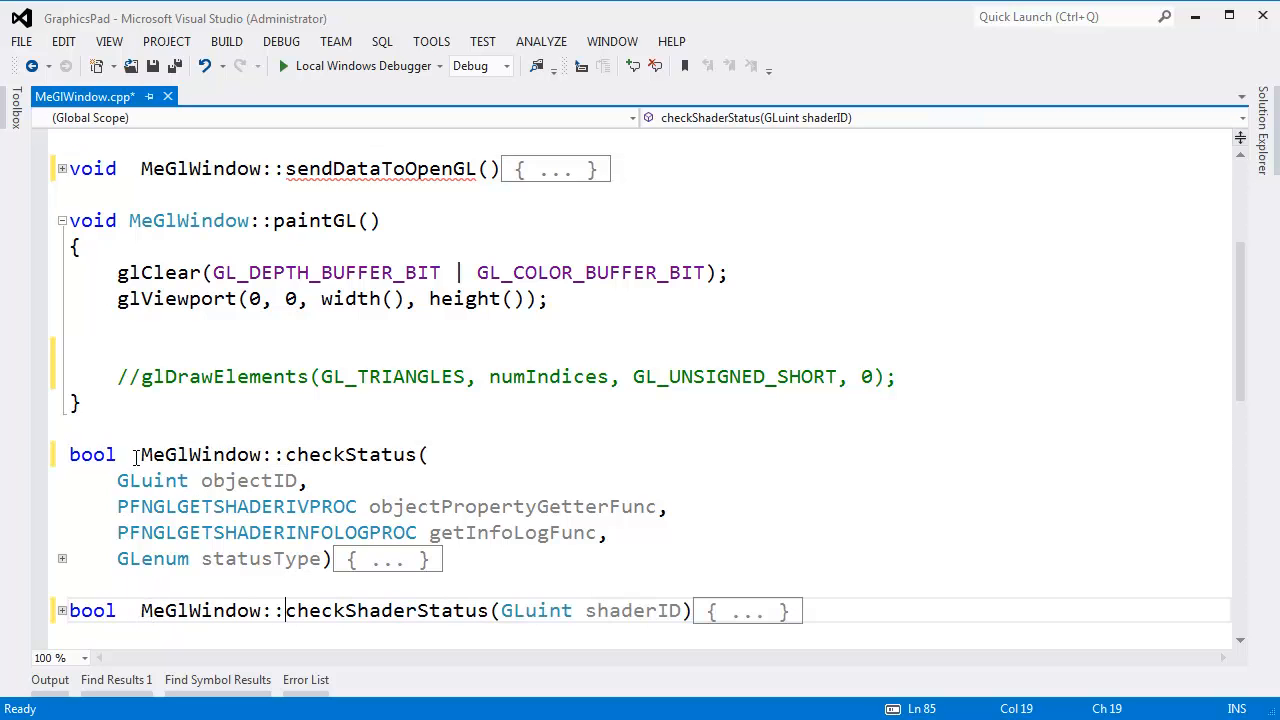
click(142, 611)
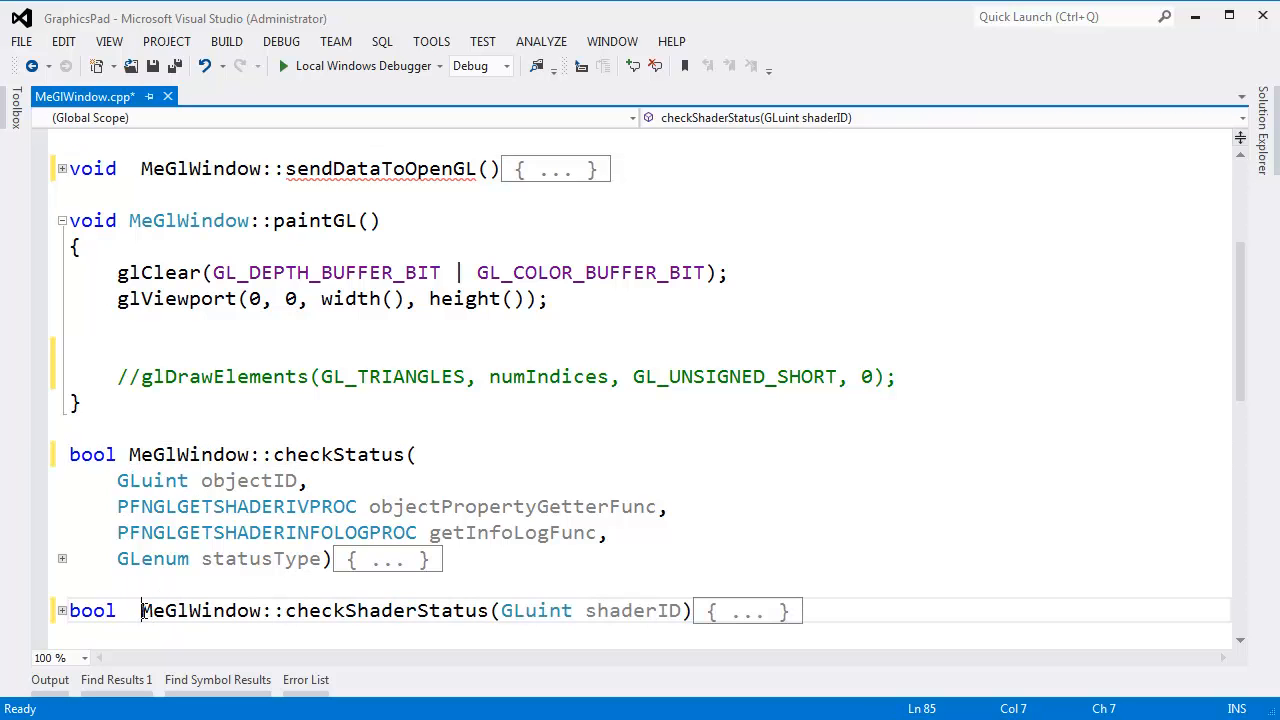
scroll(down, 3)
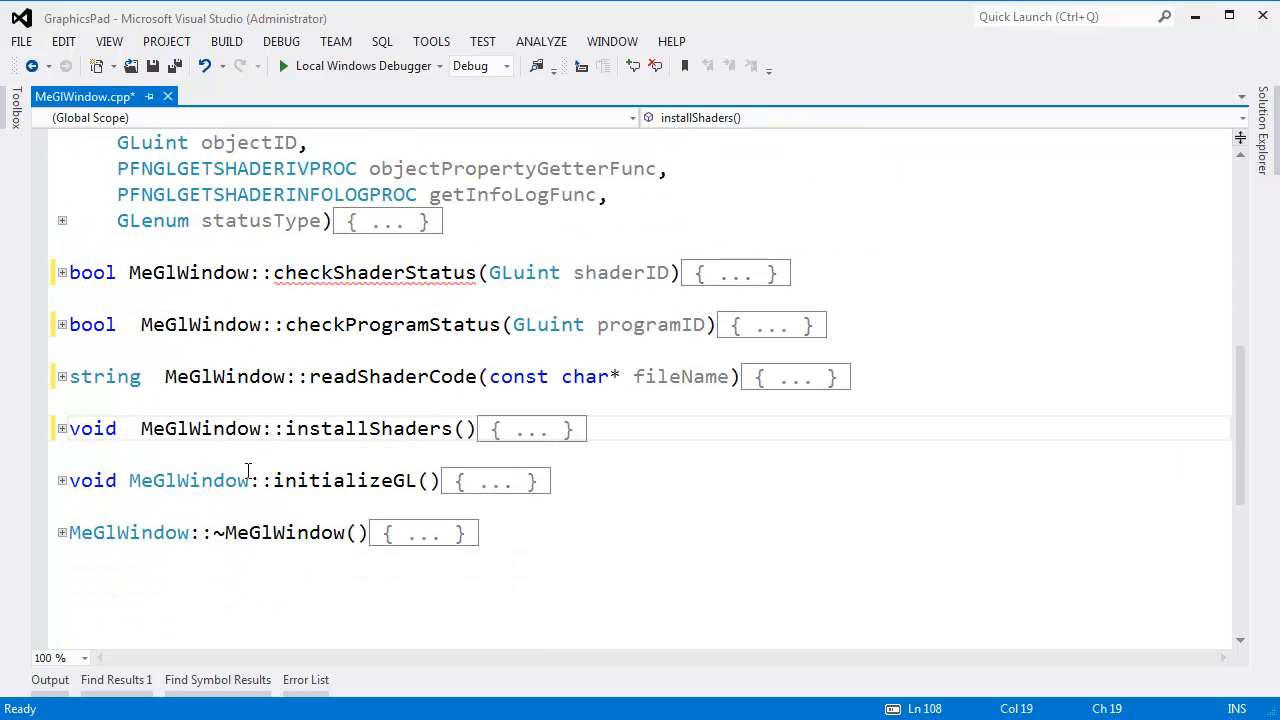
Step: Tidy spacing in the checkProgramStatus and readShaderCode definitions, then review the perspective call
click(128, 324)
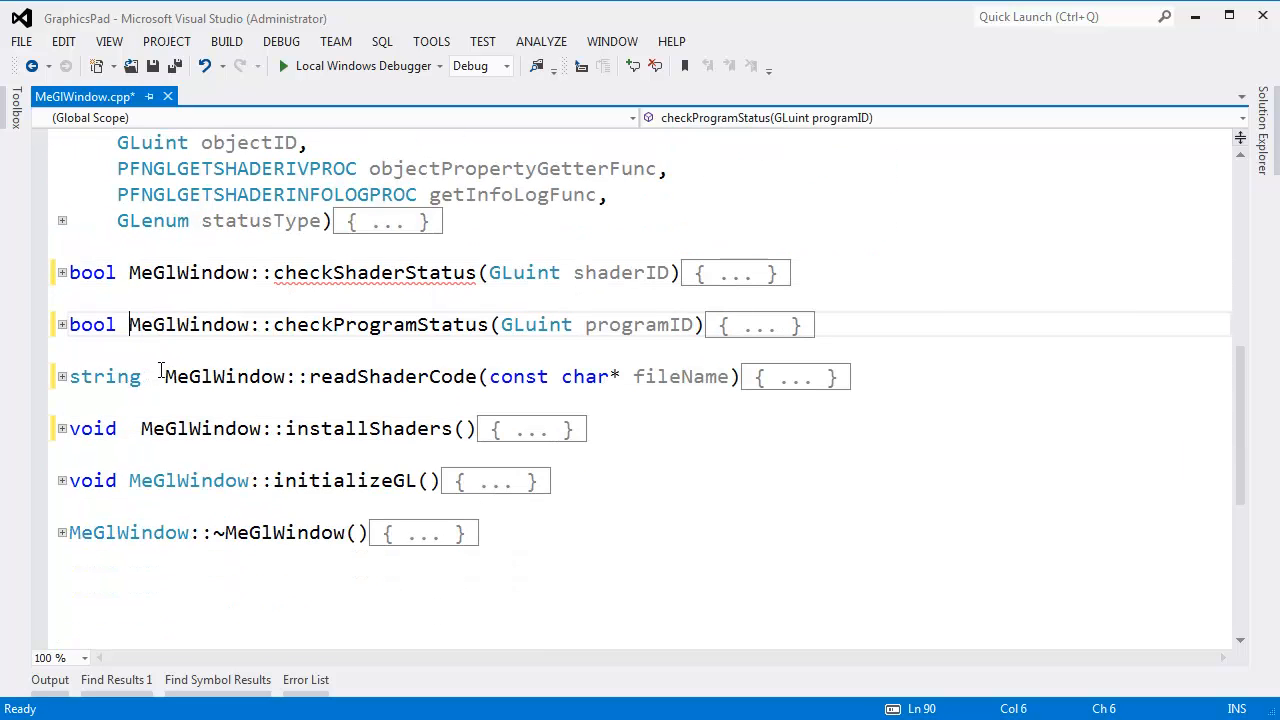
click(300, 428)
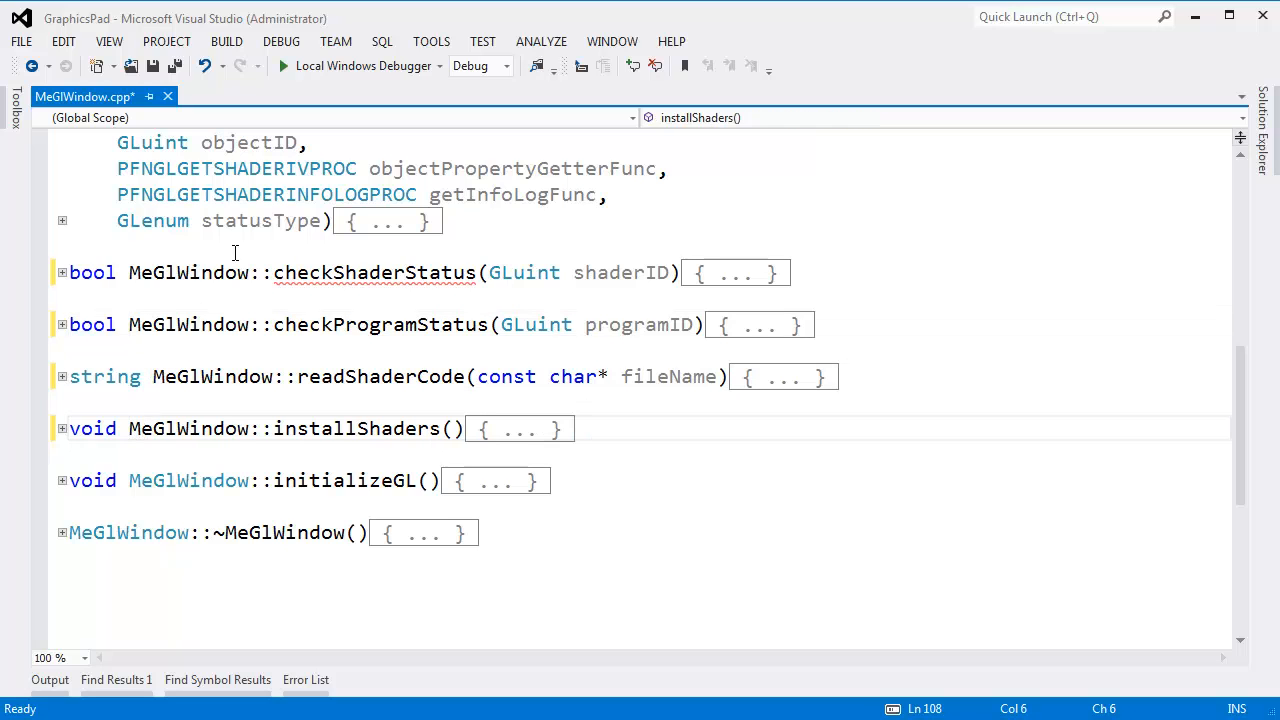
scroll(up, 3)
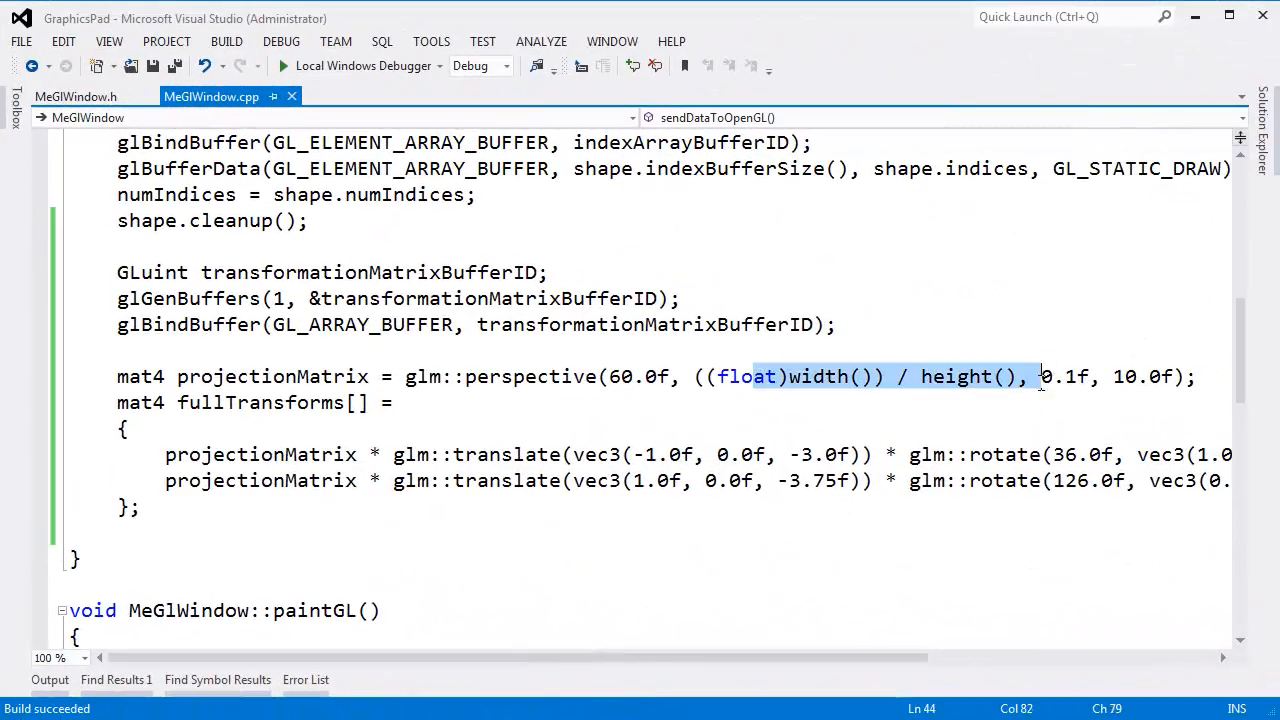
double_click(955, 377)
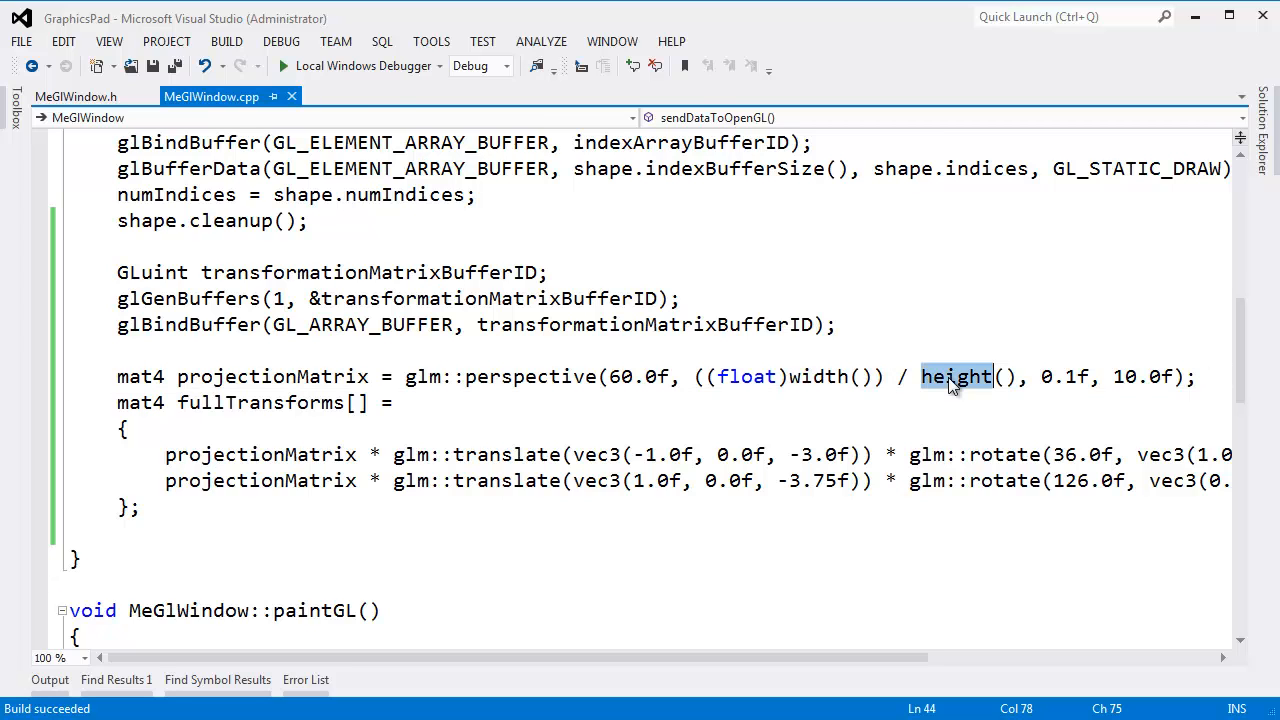
scroll(up, 3)
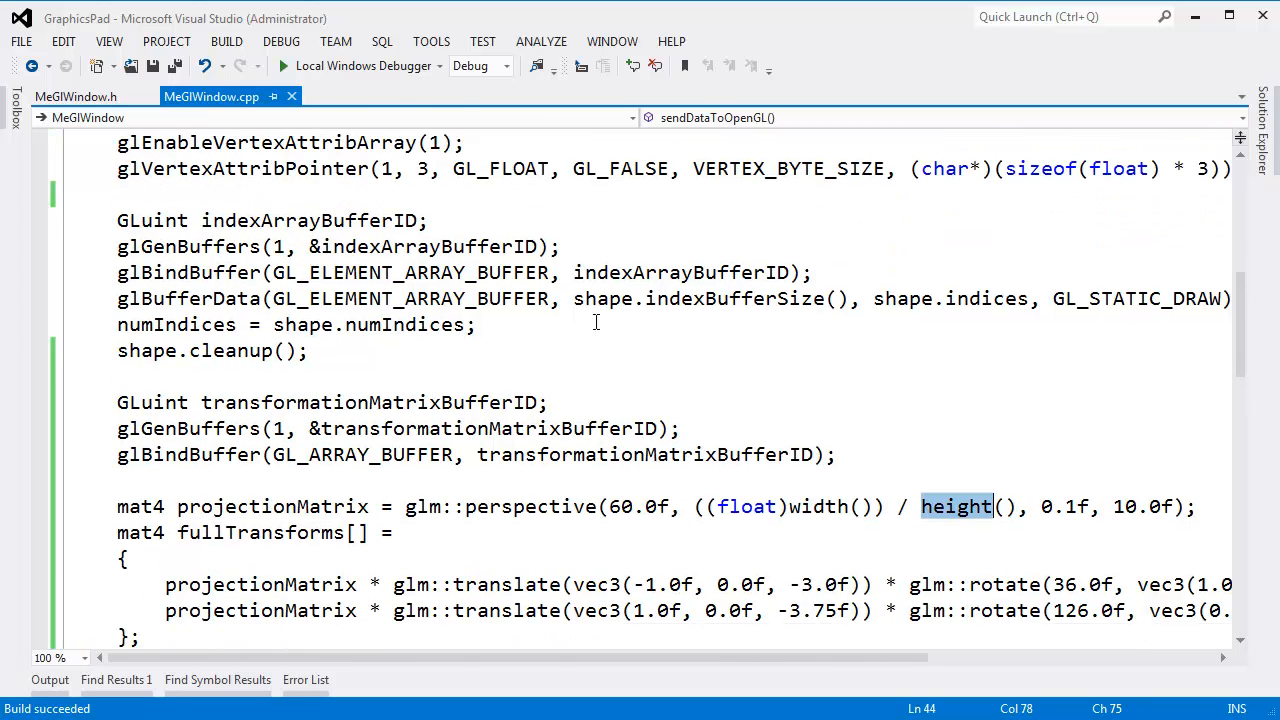
scroll(up, 3)
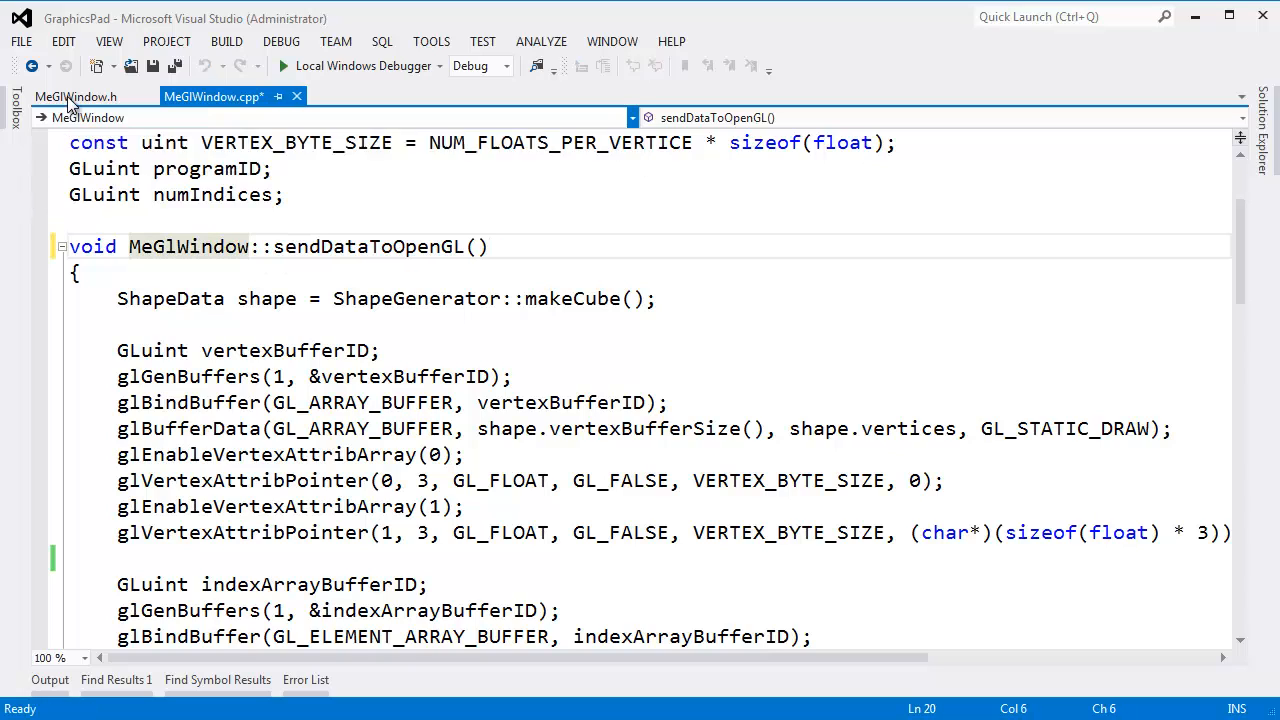
Step: Check MeGlWindow.h, then review projectionMatrix and fullTransforms in MeGlWindow.cpp
click(75, 96)
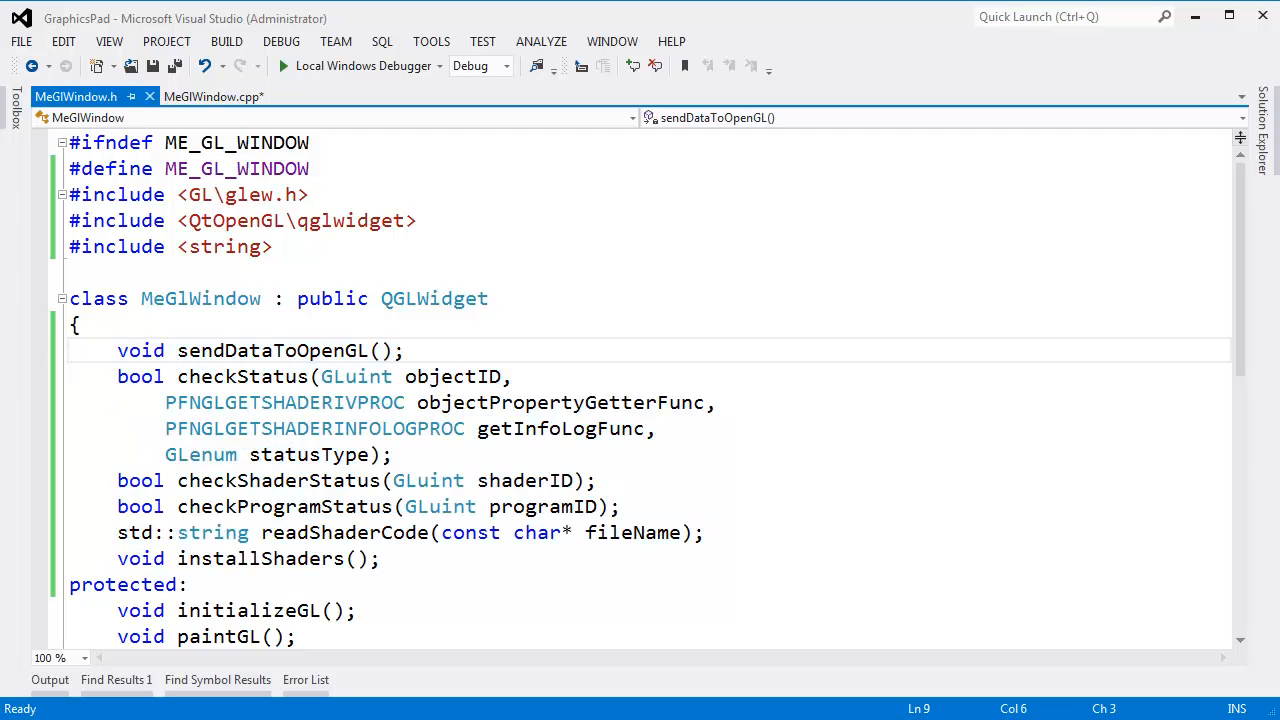
click(213, 96)
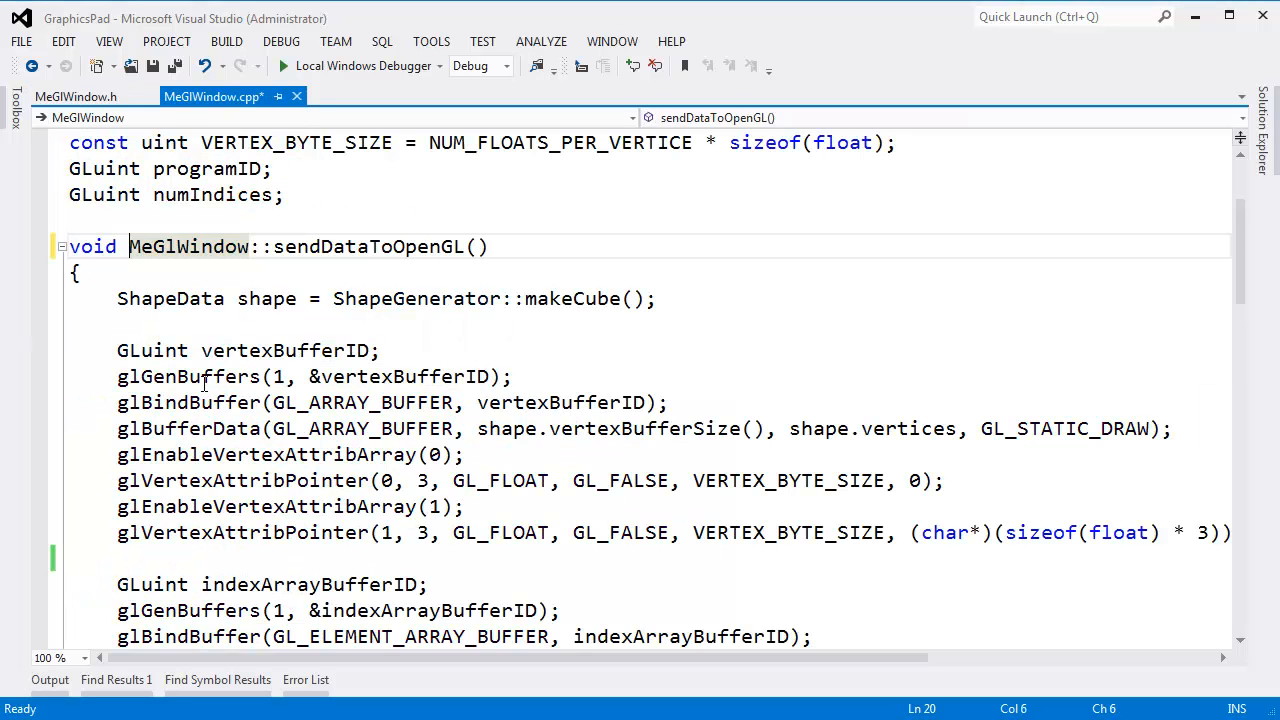
scroll(down, 3)
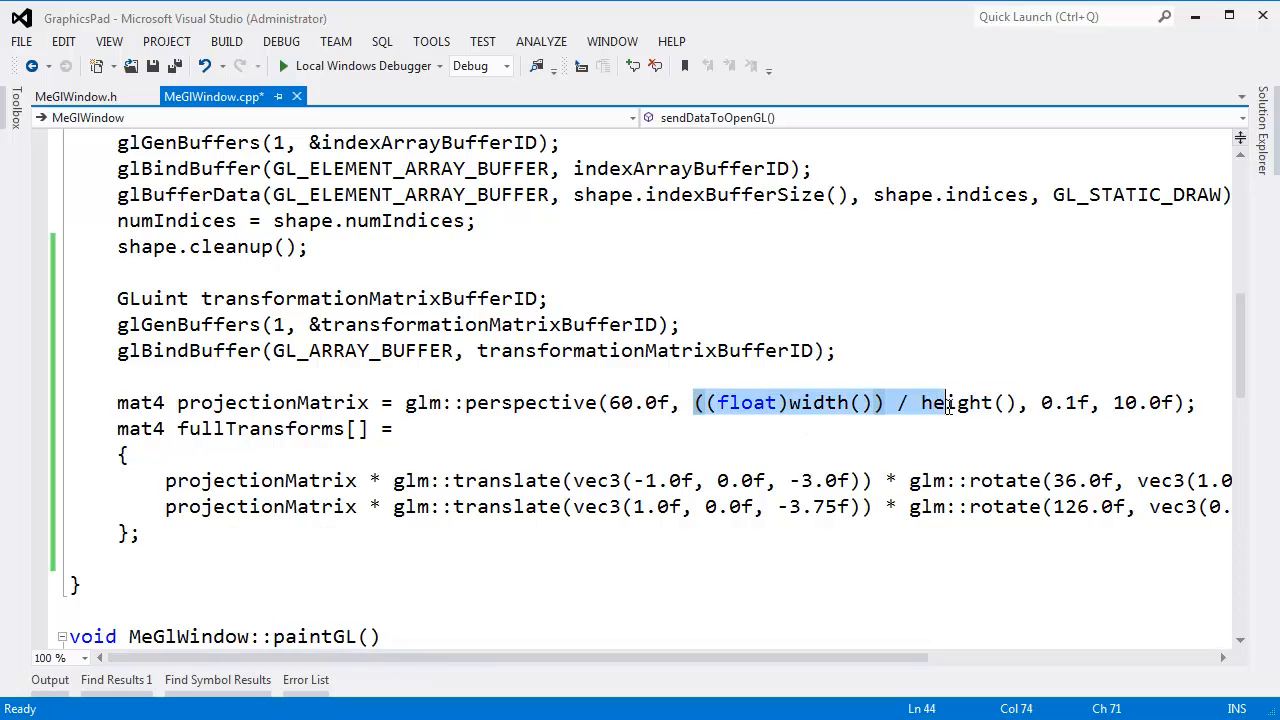
scroll(down, 3)
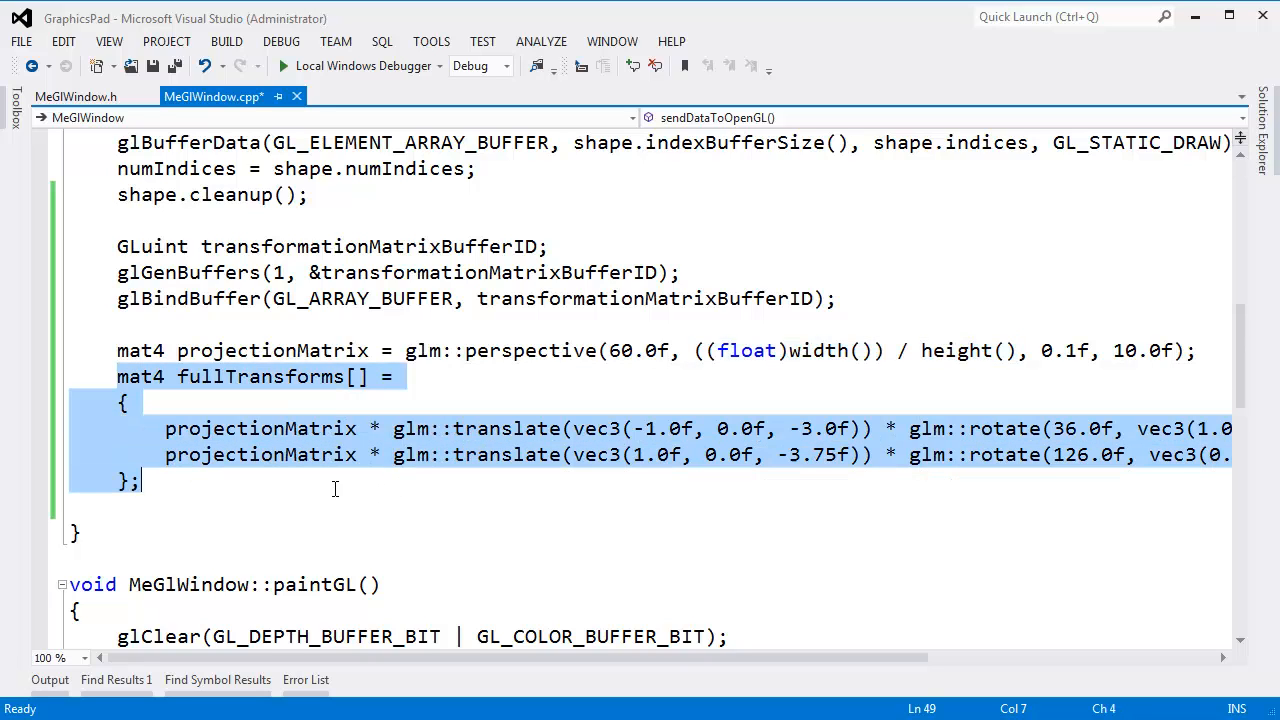
Step: Start a glBufferData(GL_ARRAY_BUFFER call below the fullTransforms array
click(180, 454)
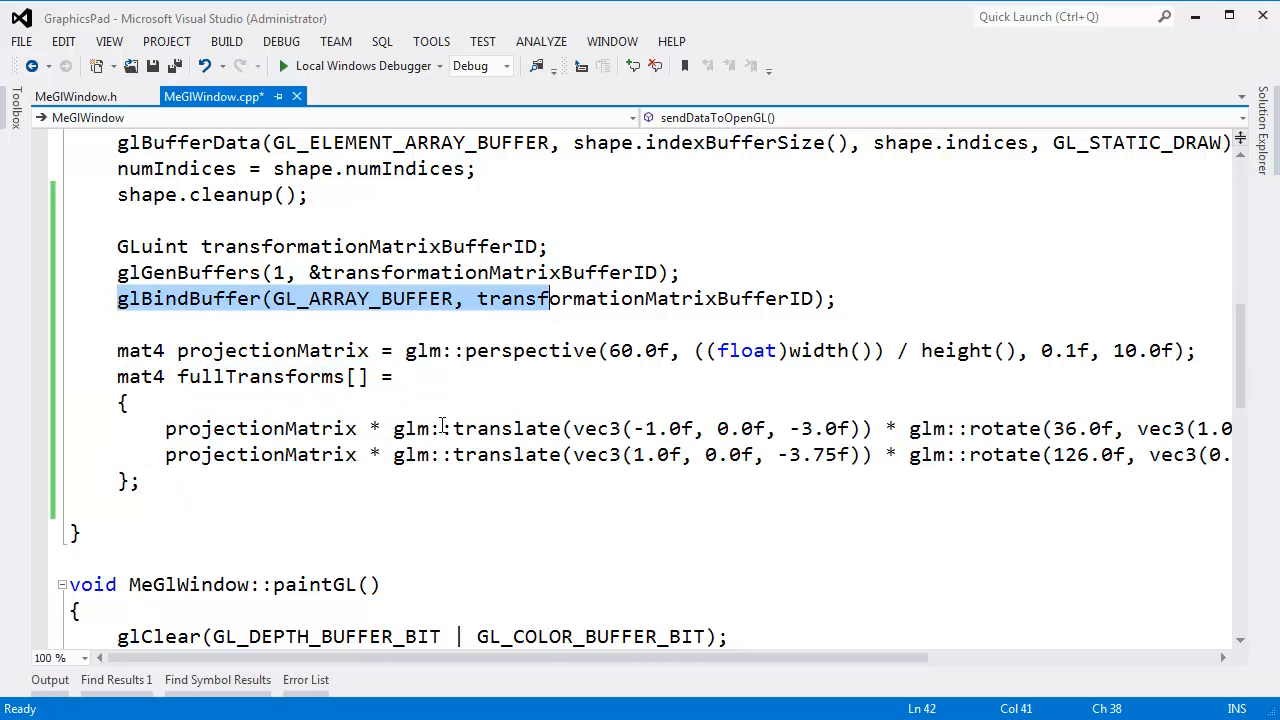
text(g;l)
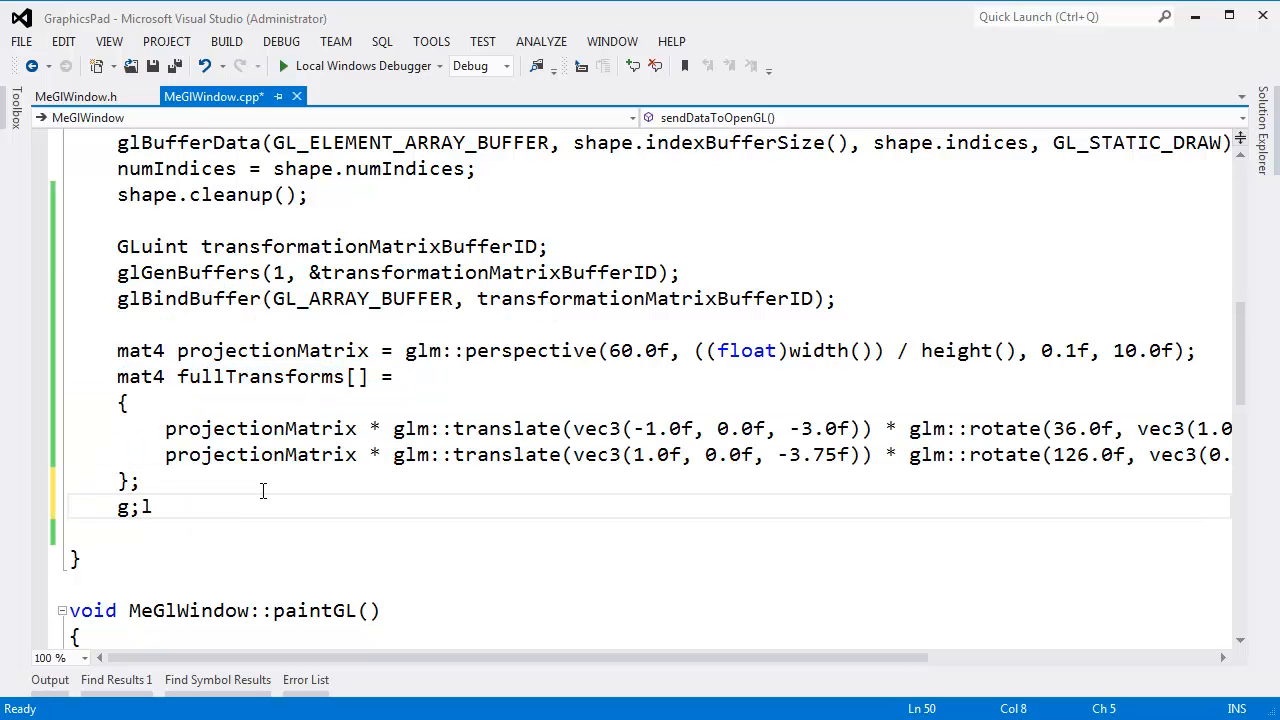
key(Backspace)
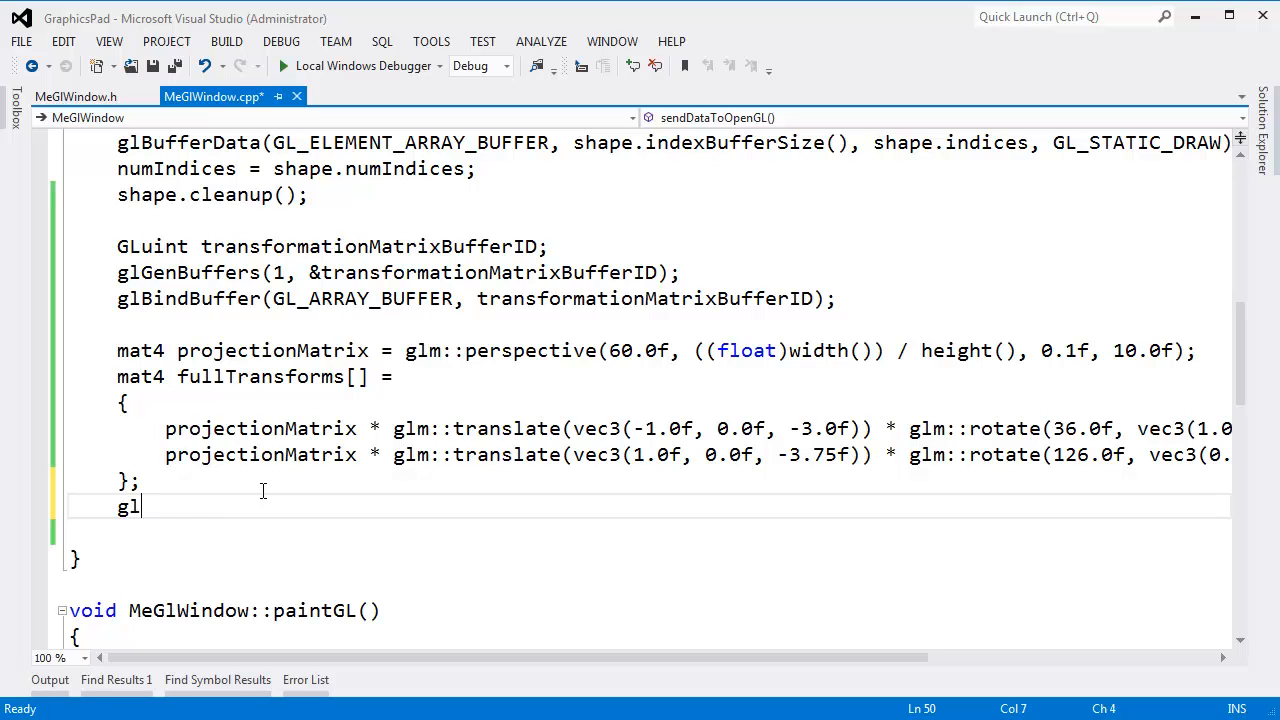
text(bufferda)
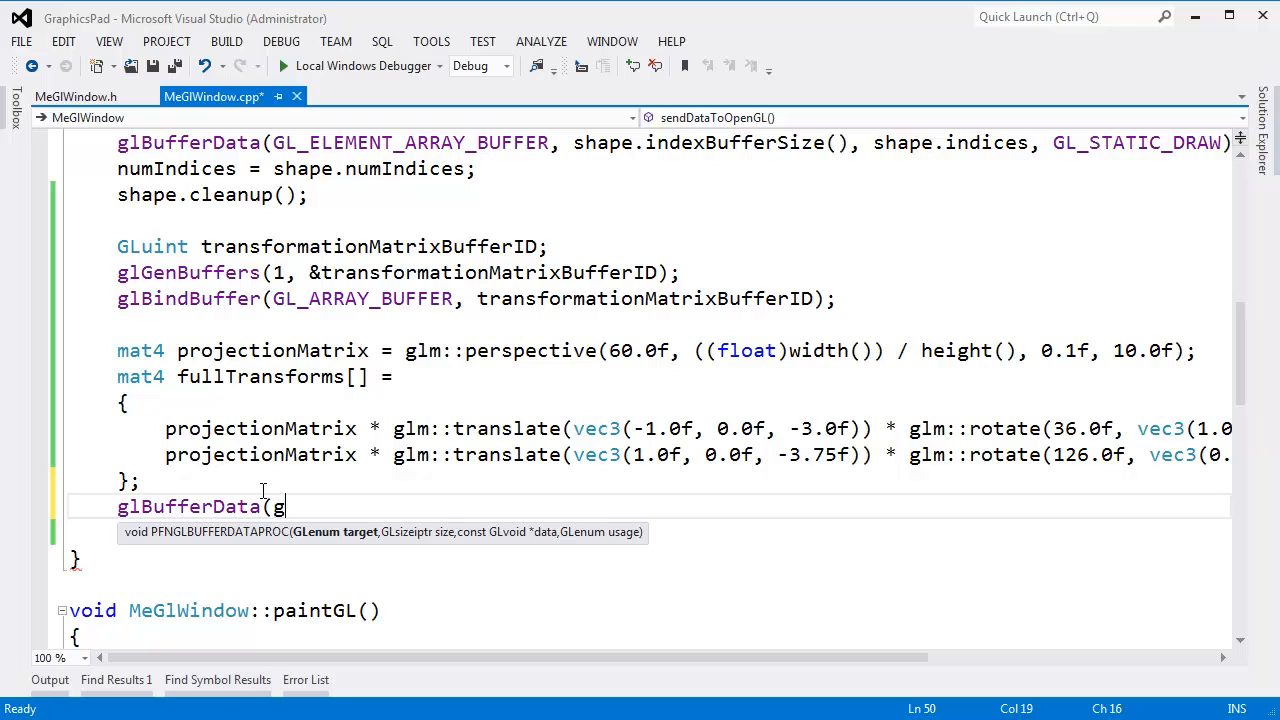
text(l_arra)
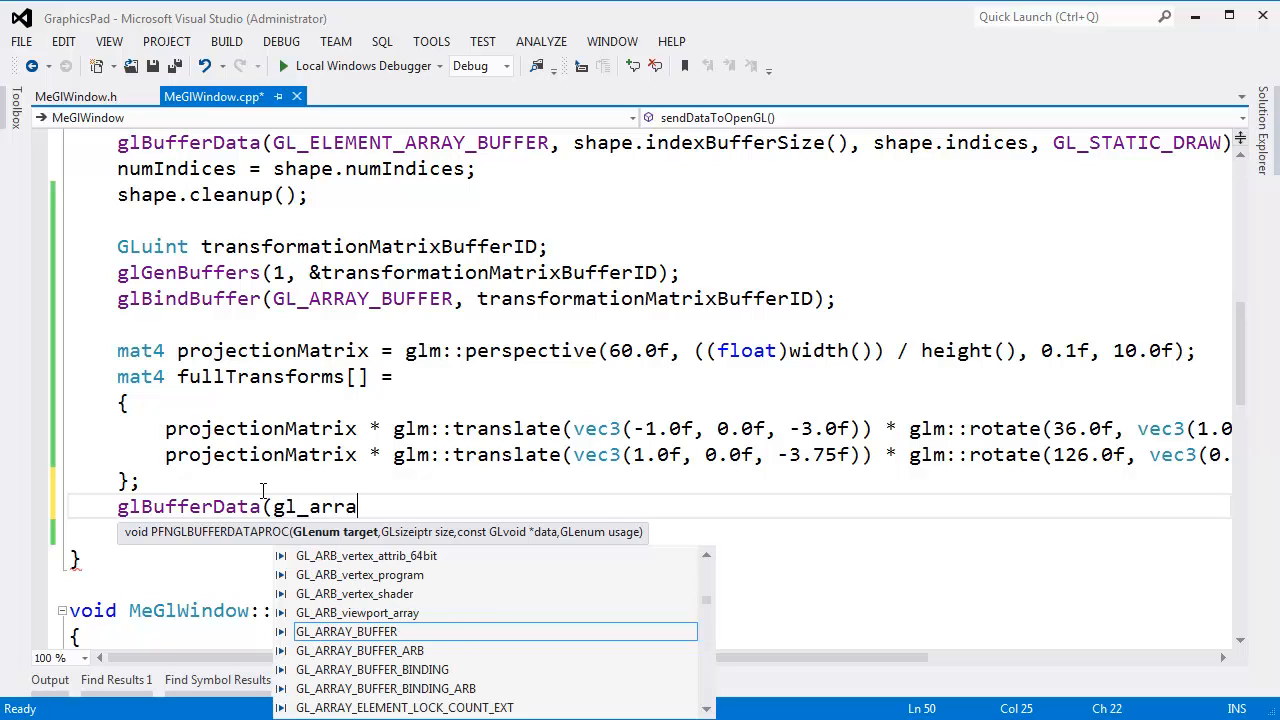
text(y_)
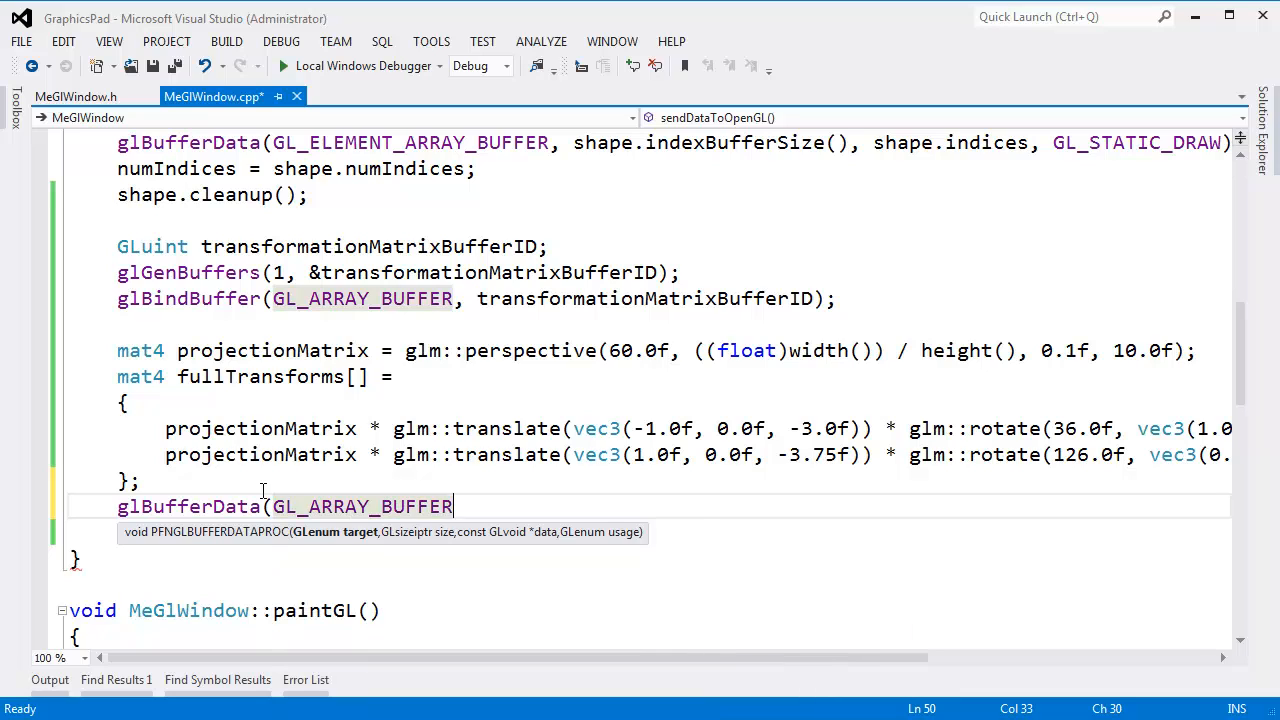
Step: Pass sizeof(fullTransforms) and fullTransforms as data, then select the array definition
text(, sizeof)
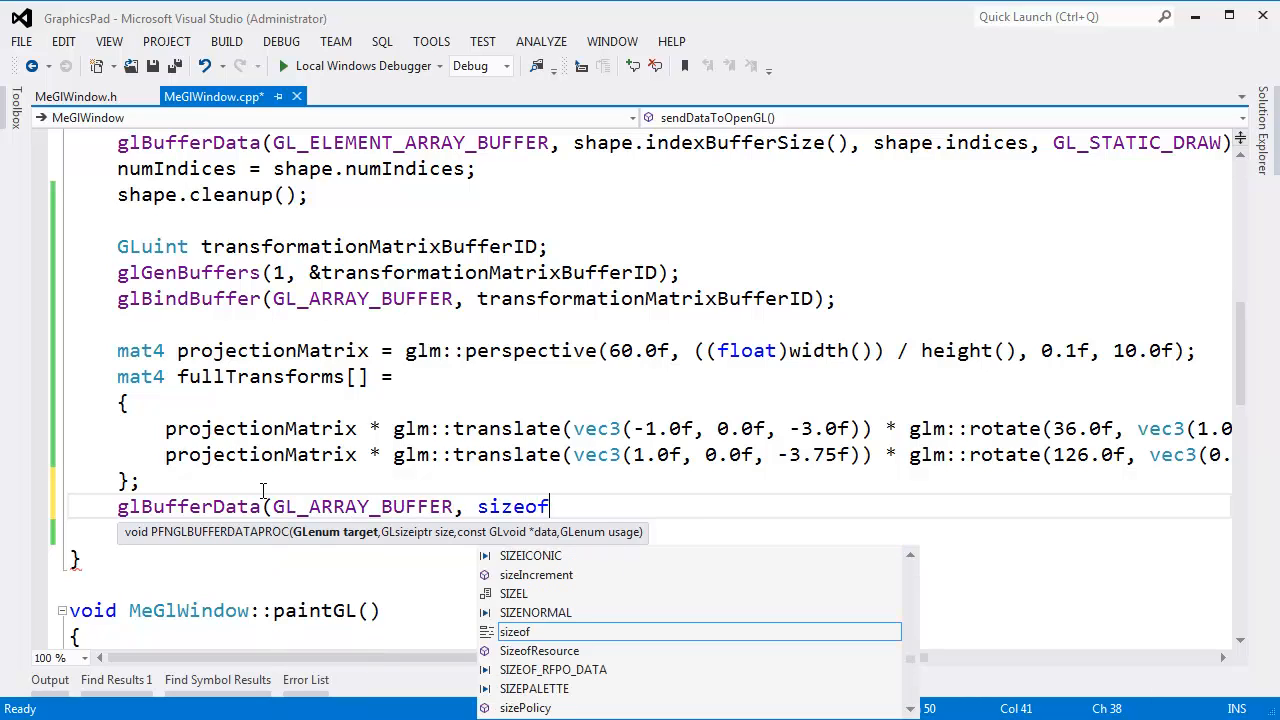
text((fulltransforms)
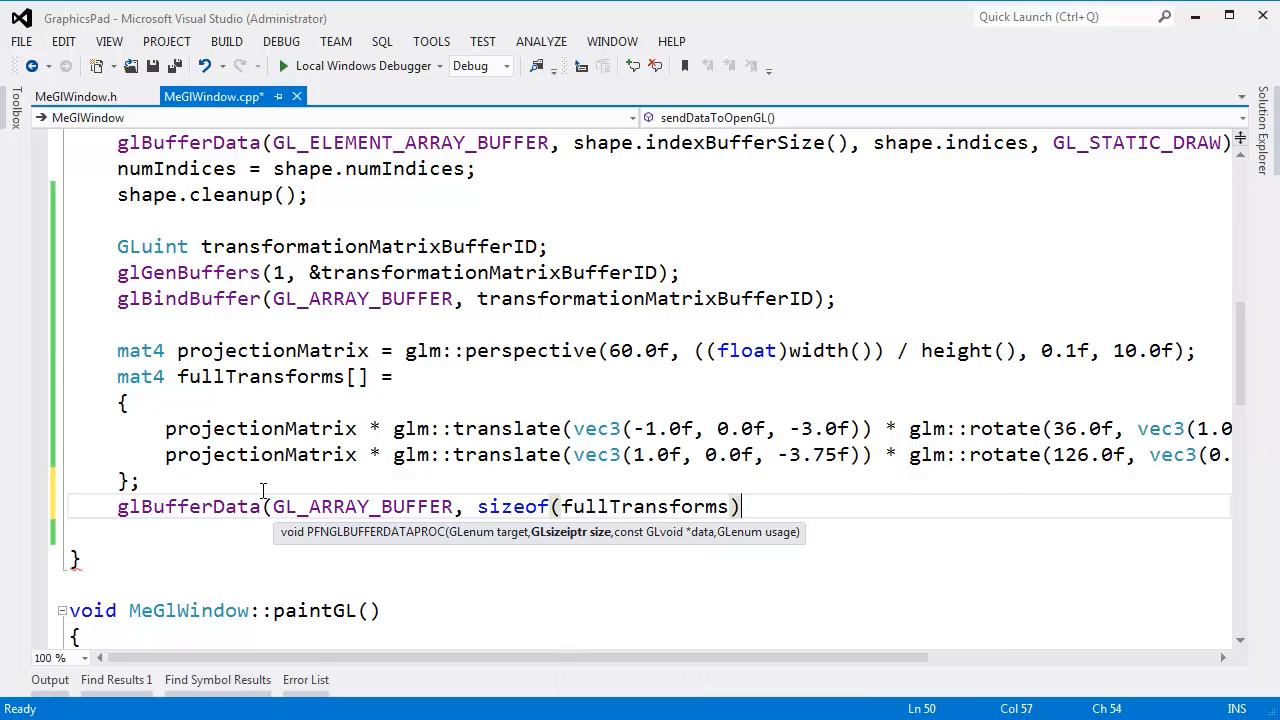
text(,)
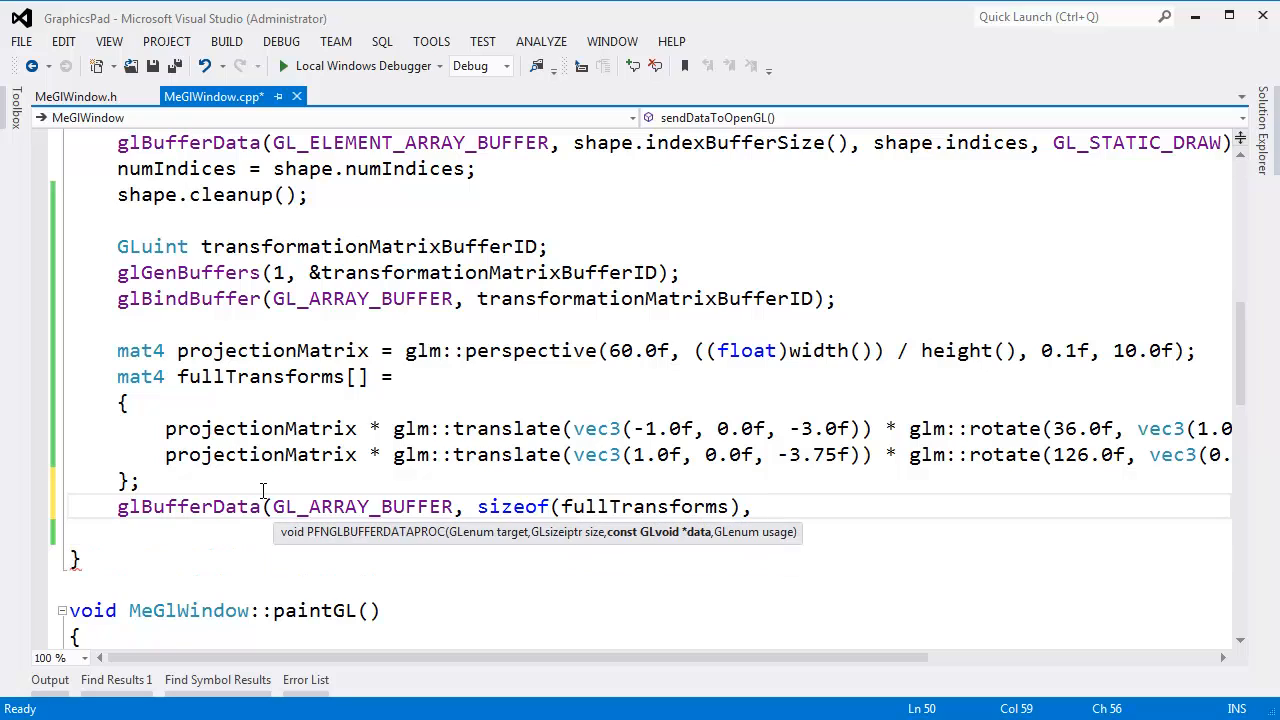
text(fulltr)
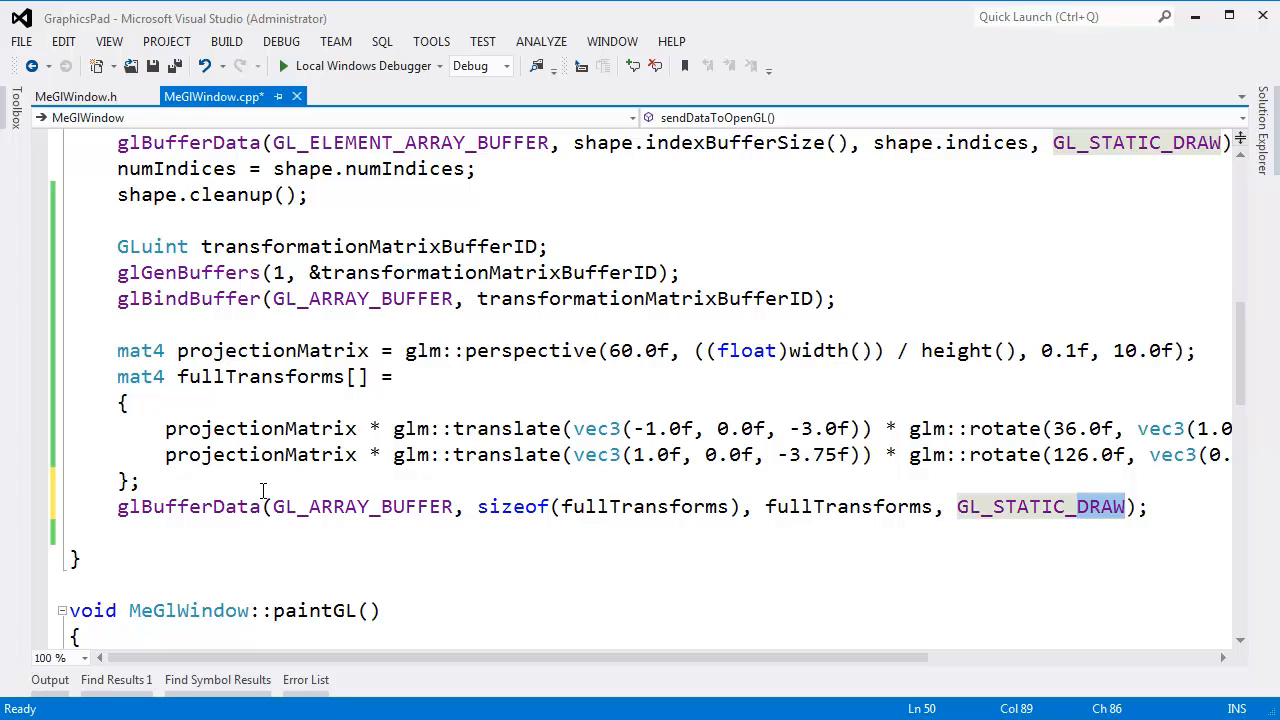
click(395, 377)
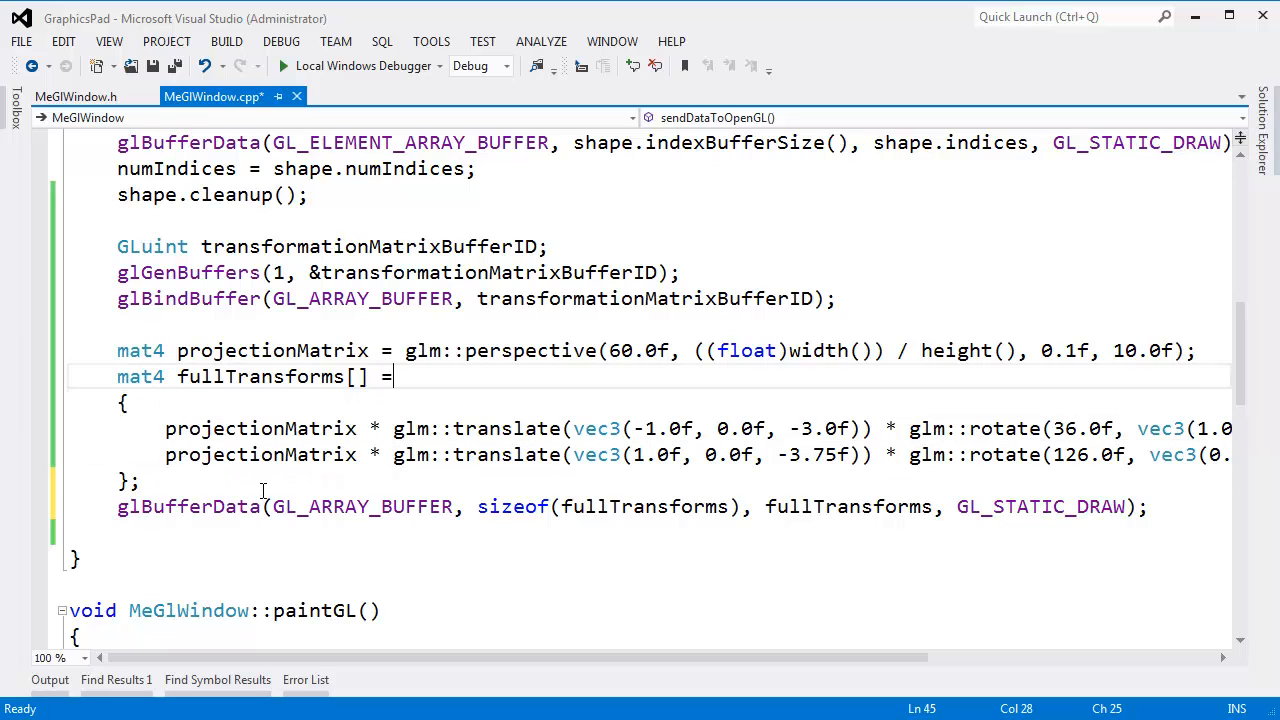
drag(395, 376, 68, 455)
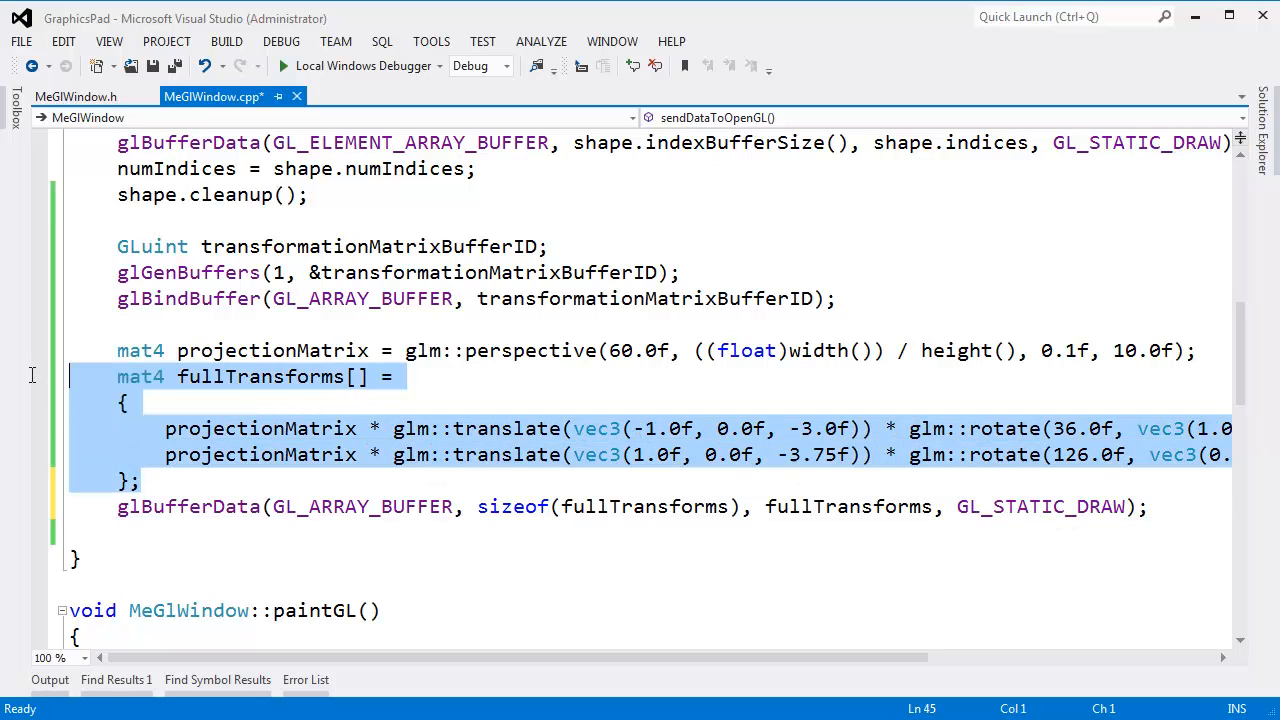
mouse_move(1140, 547)
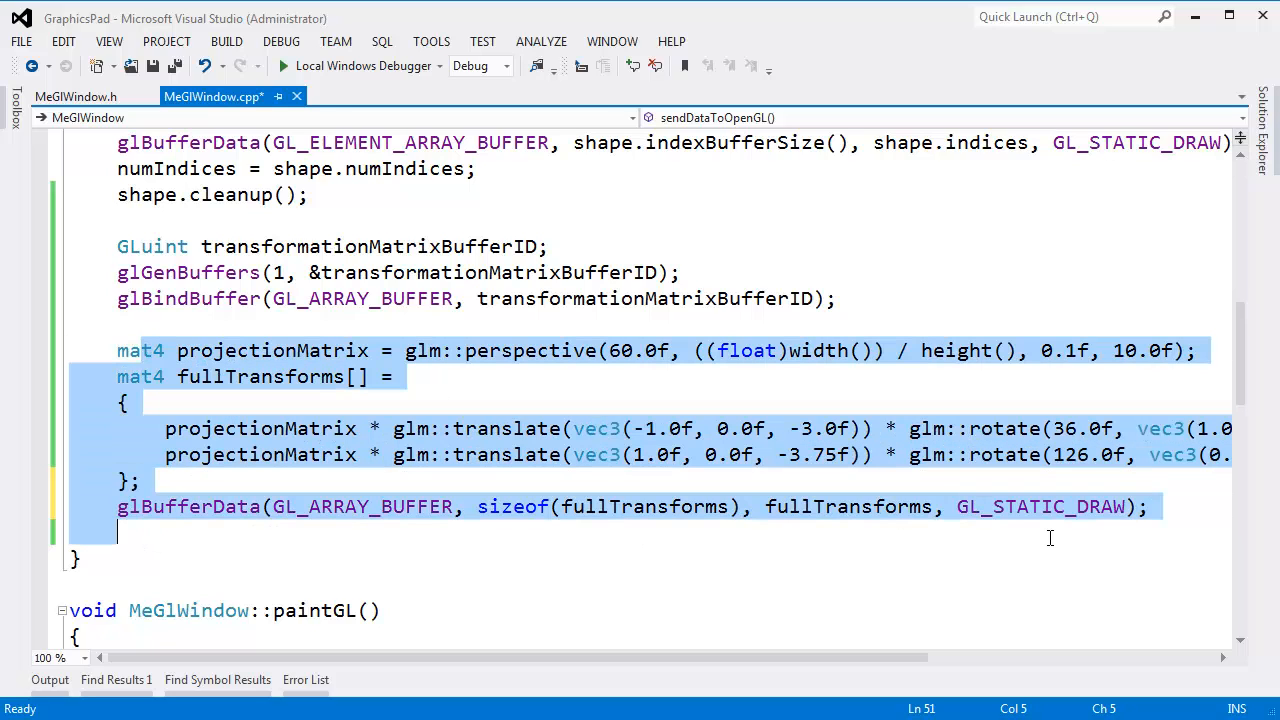
mouse_move(1036, 558)
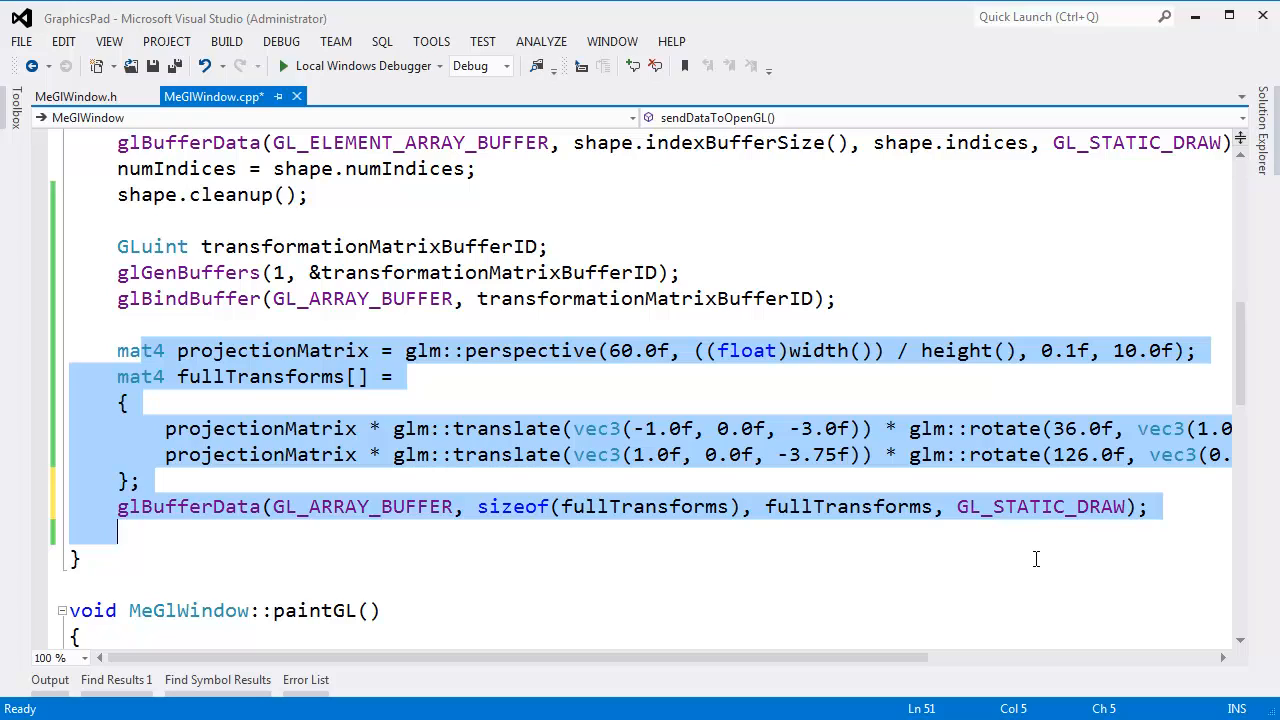
mouse_move(1024, 551)
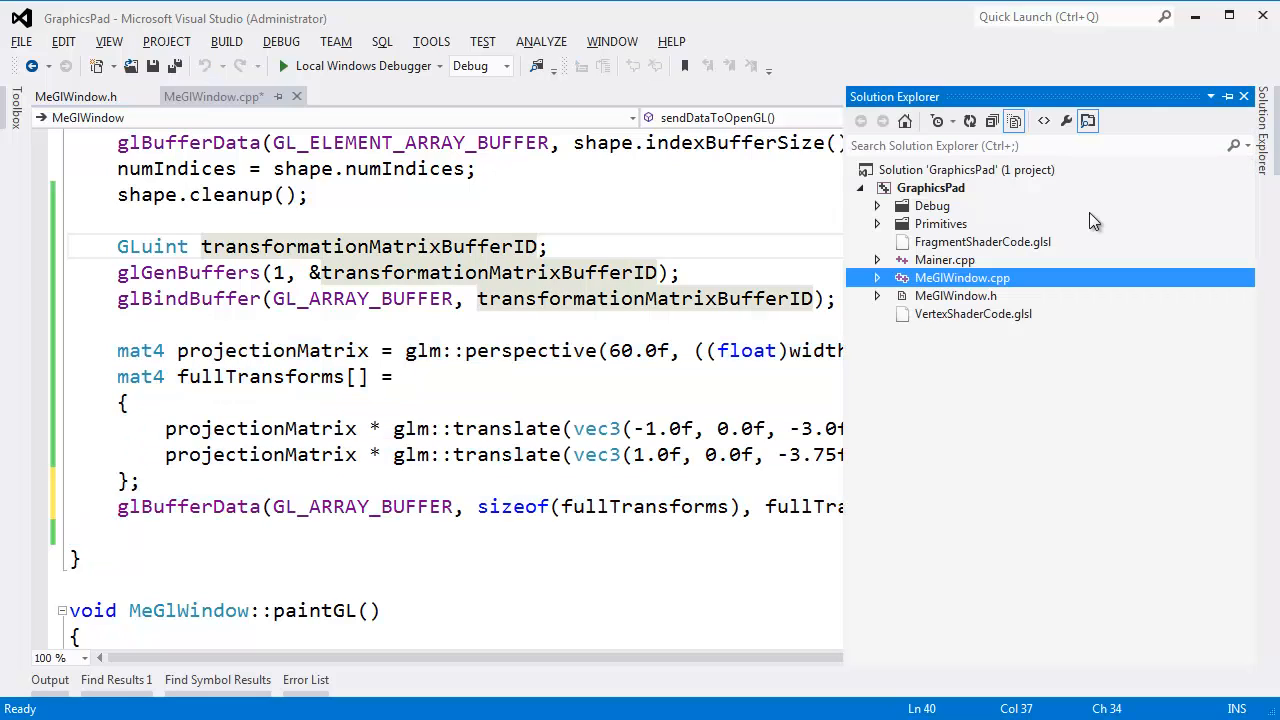
Step: In VertexShaderCode.glsl, add 'in layout(location=2) mat4 fullTransformMatrix;' above the uniform
double_click(973, 313)
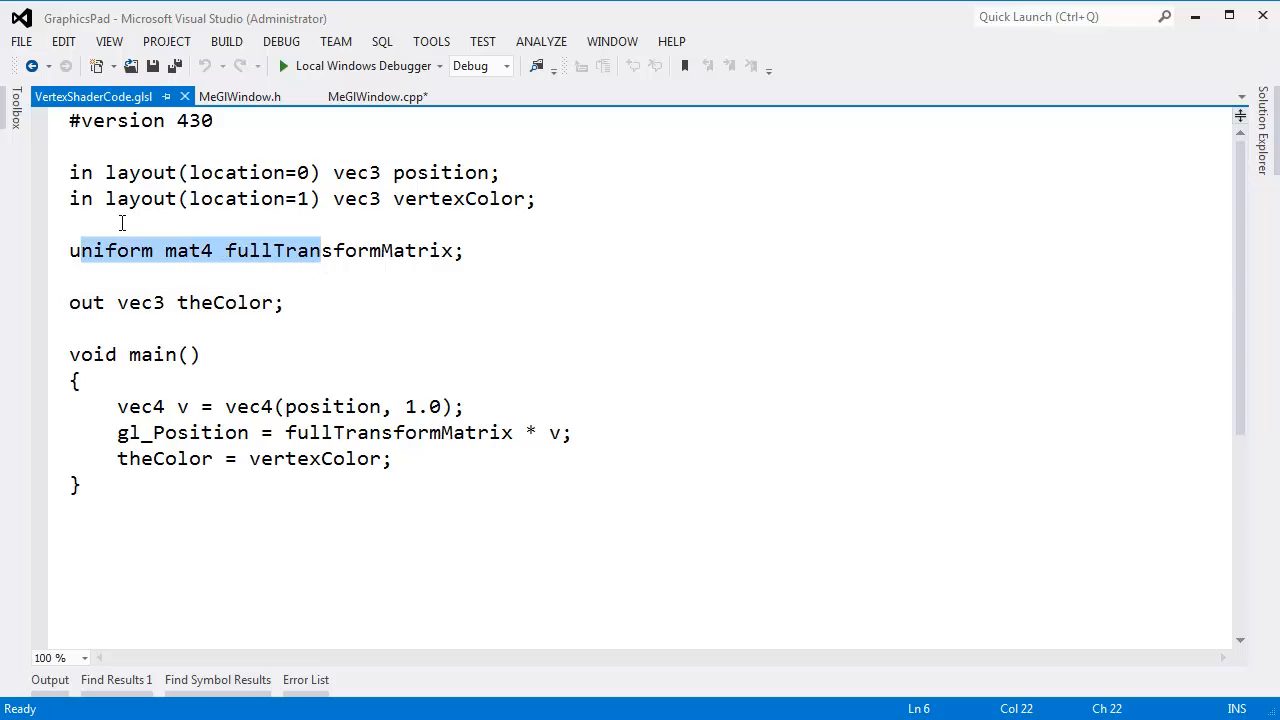
click(125, 224)
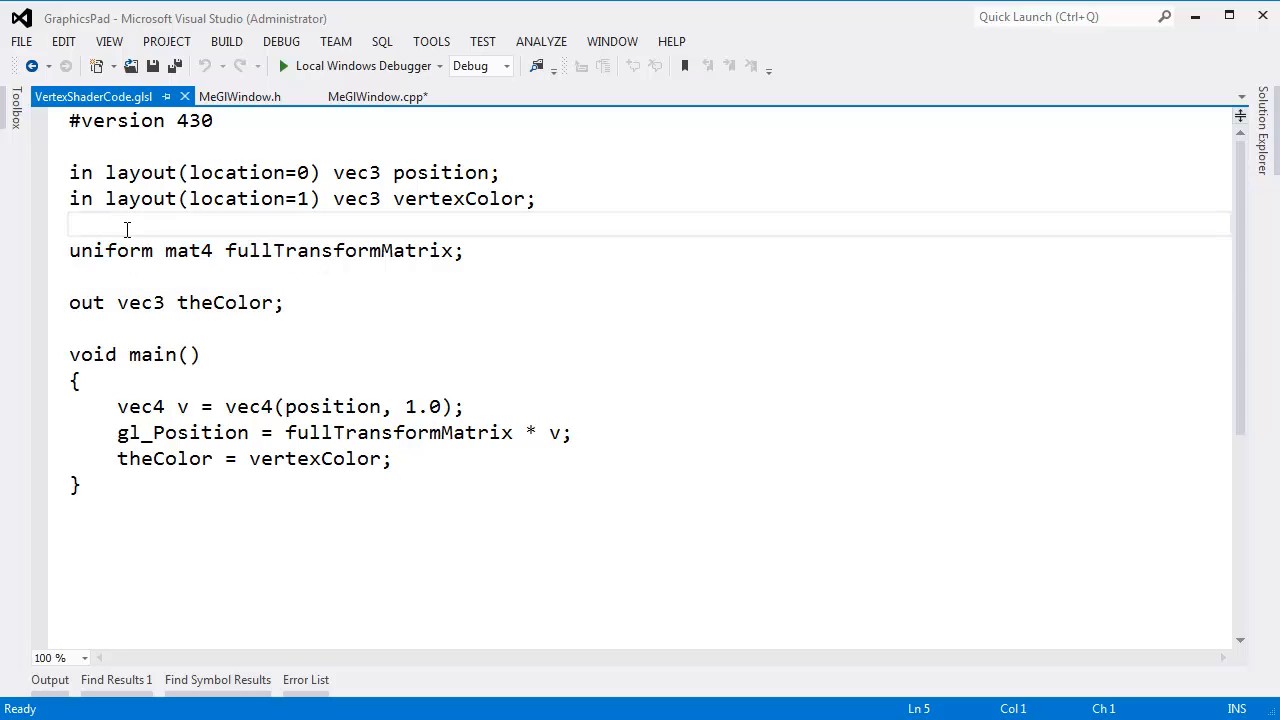
text(in layout()
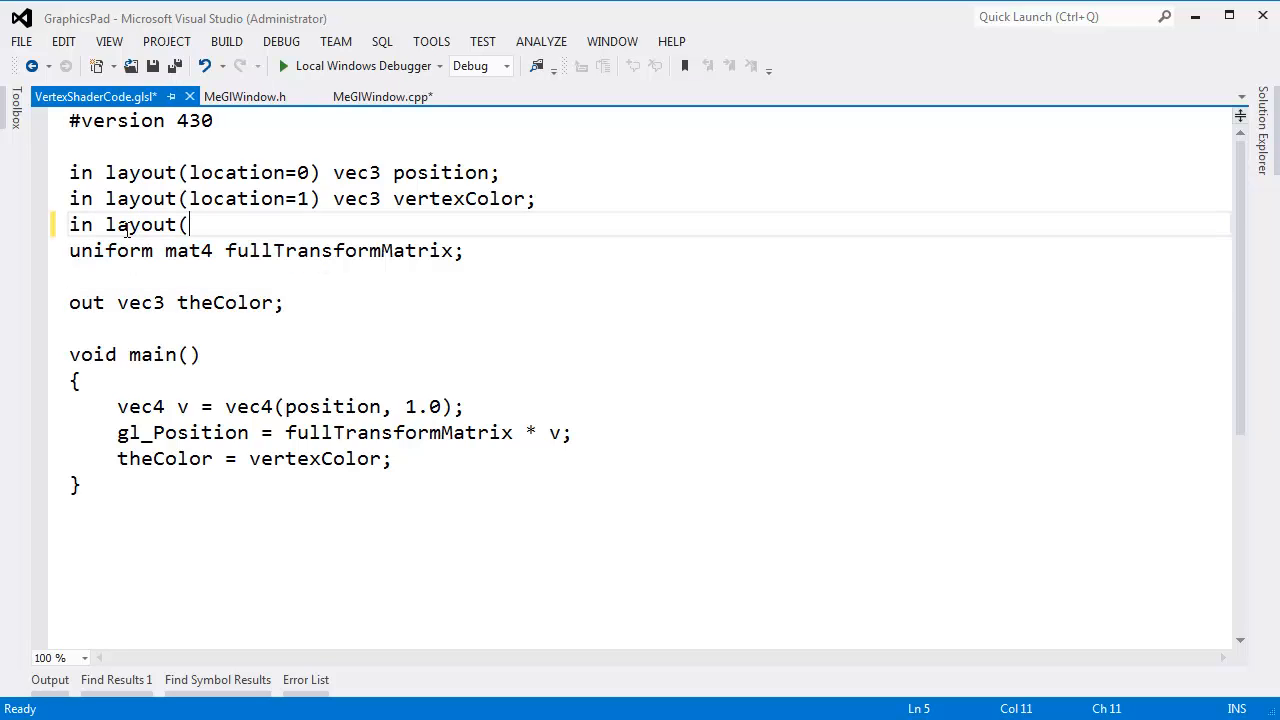
text(location=)
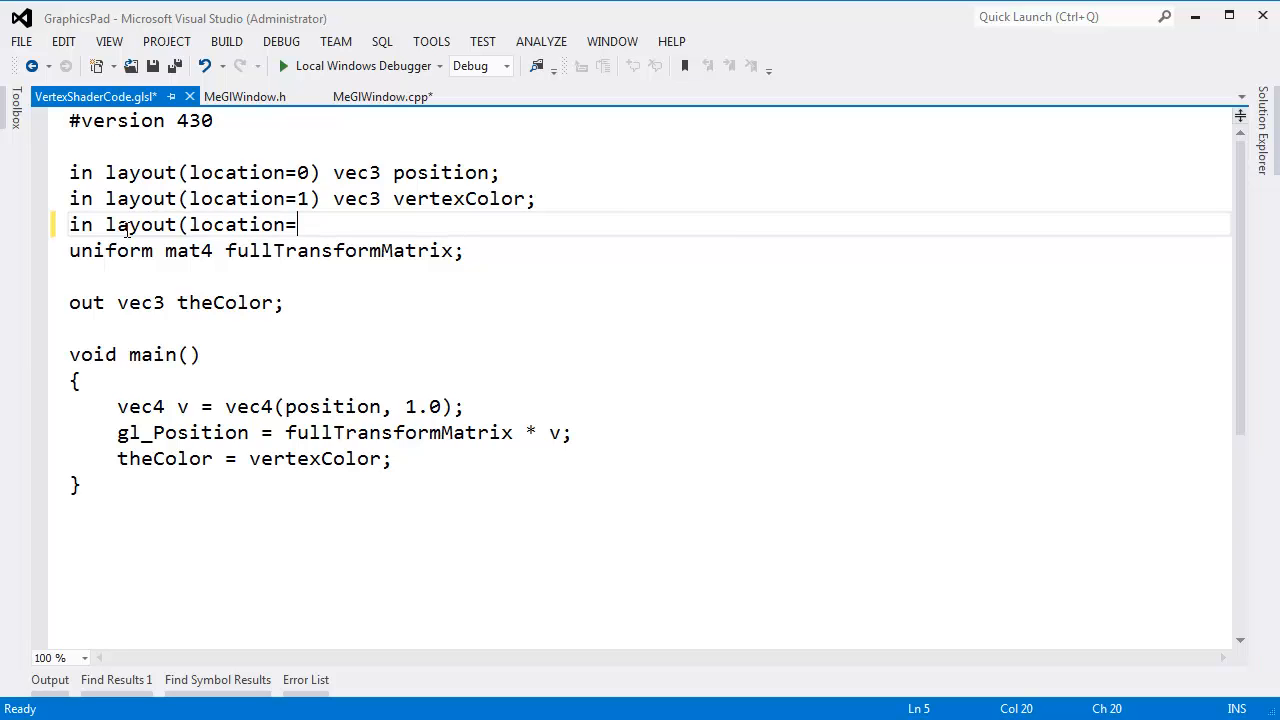
text(2) mat4 fullTransformMatrix;)
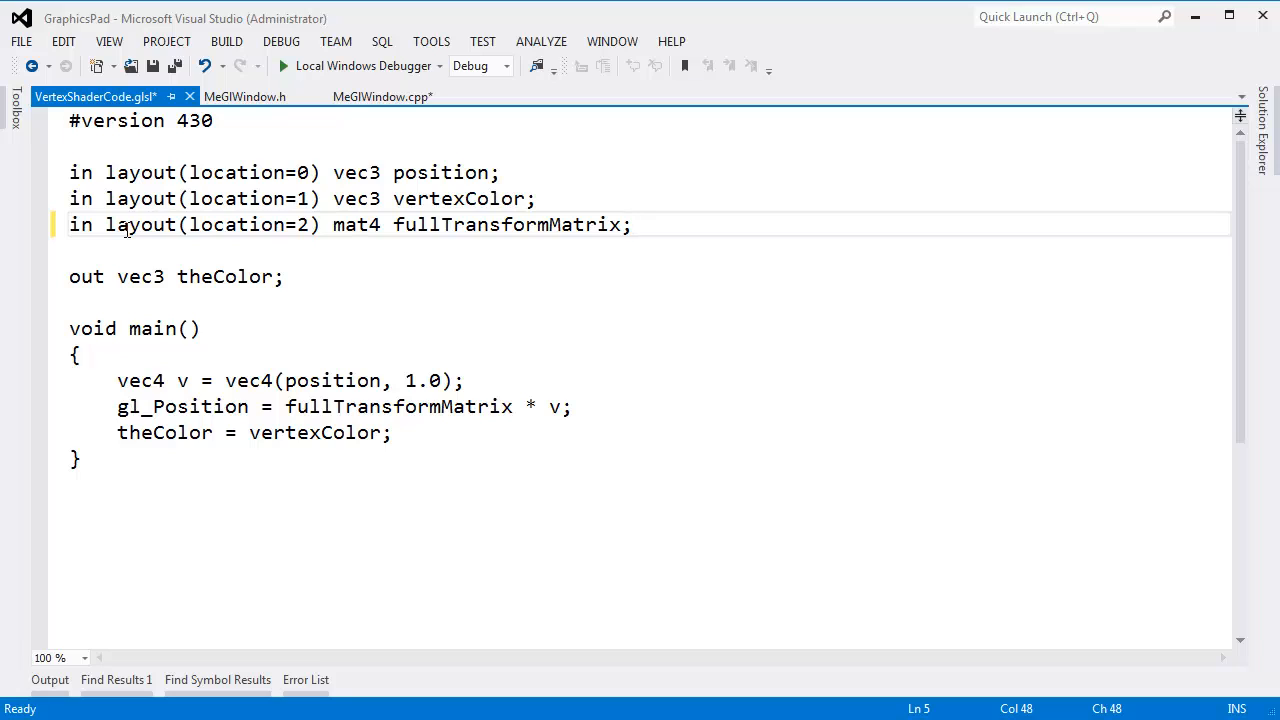
double_click(505, 224)
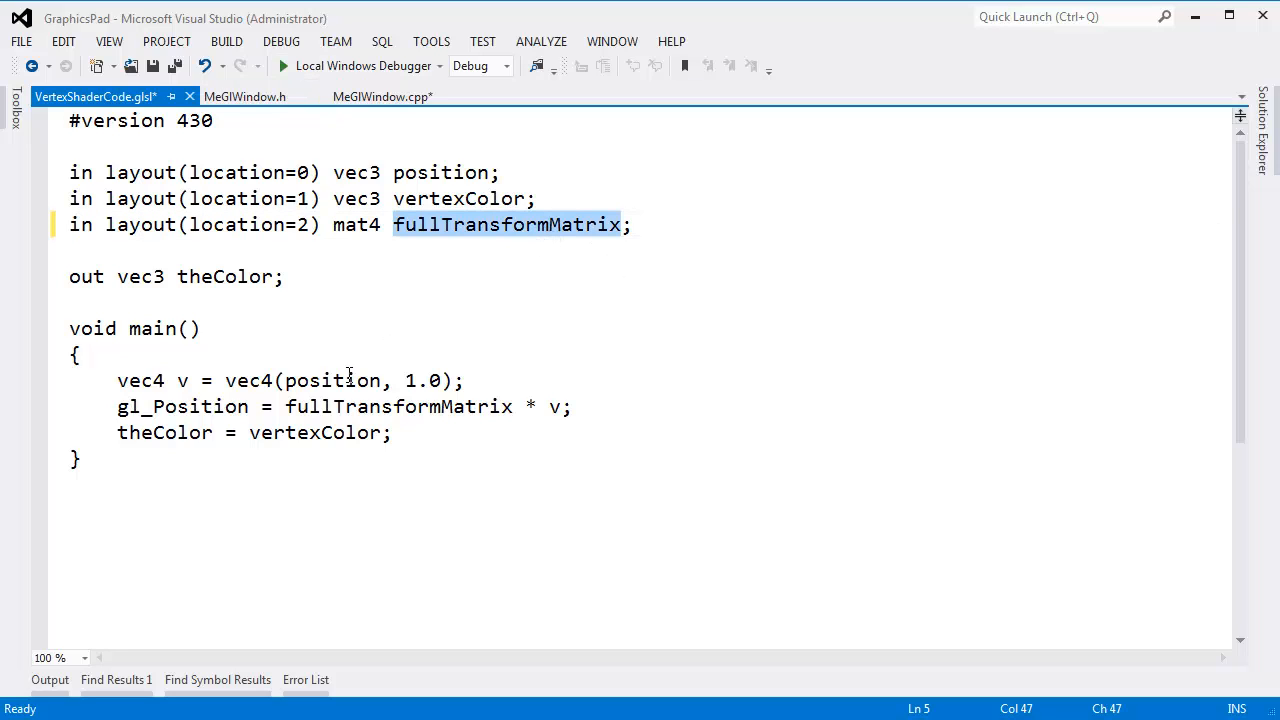
mouse_move(403, 446)
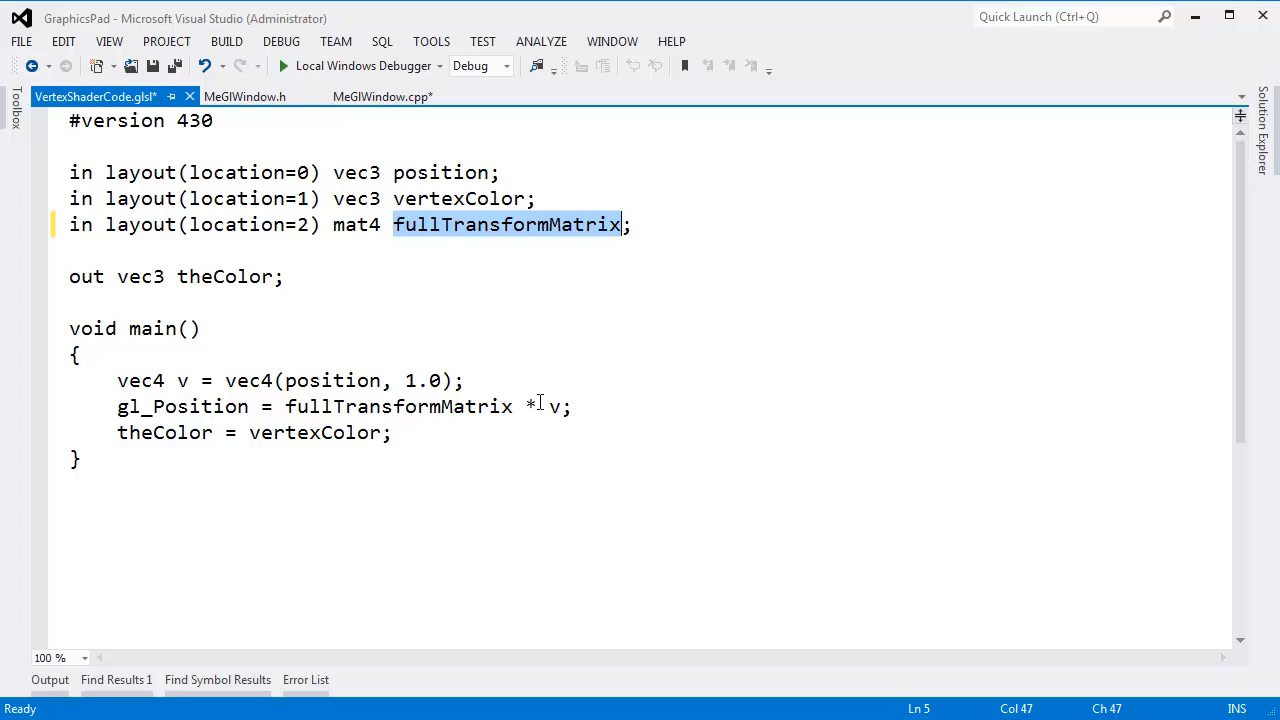
Step: Begin glVertexAttribPointer(2, after glBufferData, confirming location 2 in the vertex shader
click(383, 96)
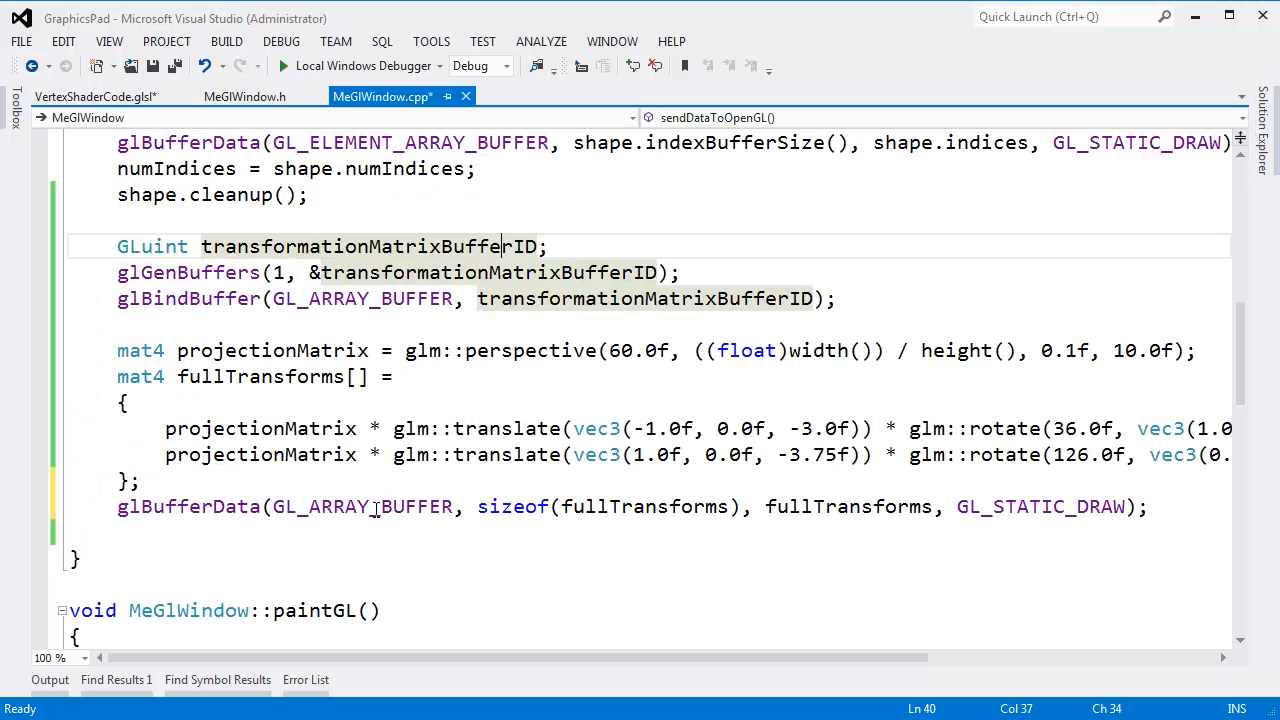
click(1155, 506)
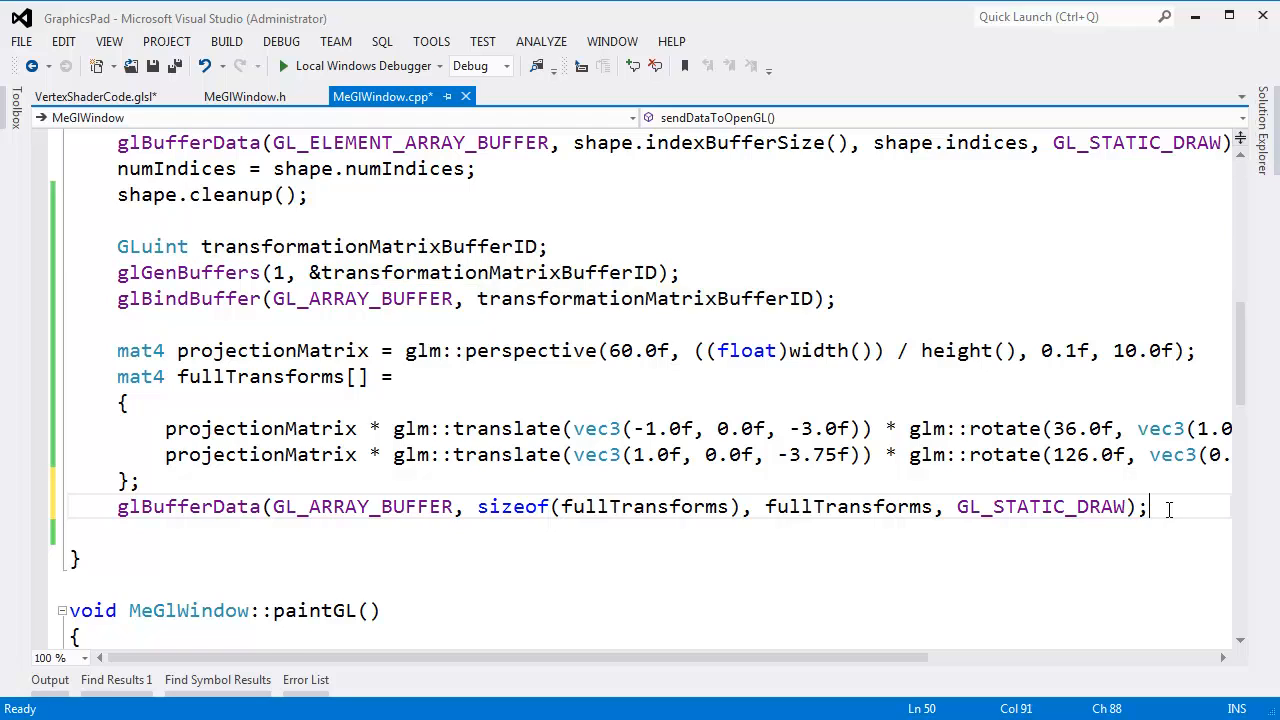
text(glv)
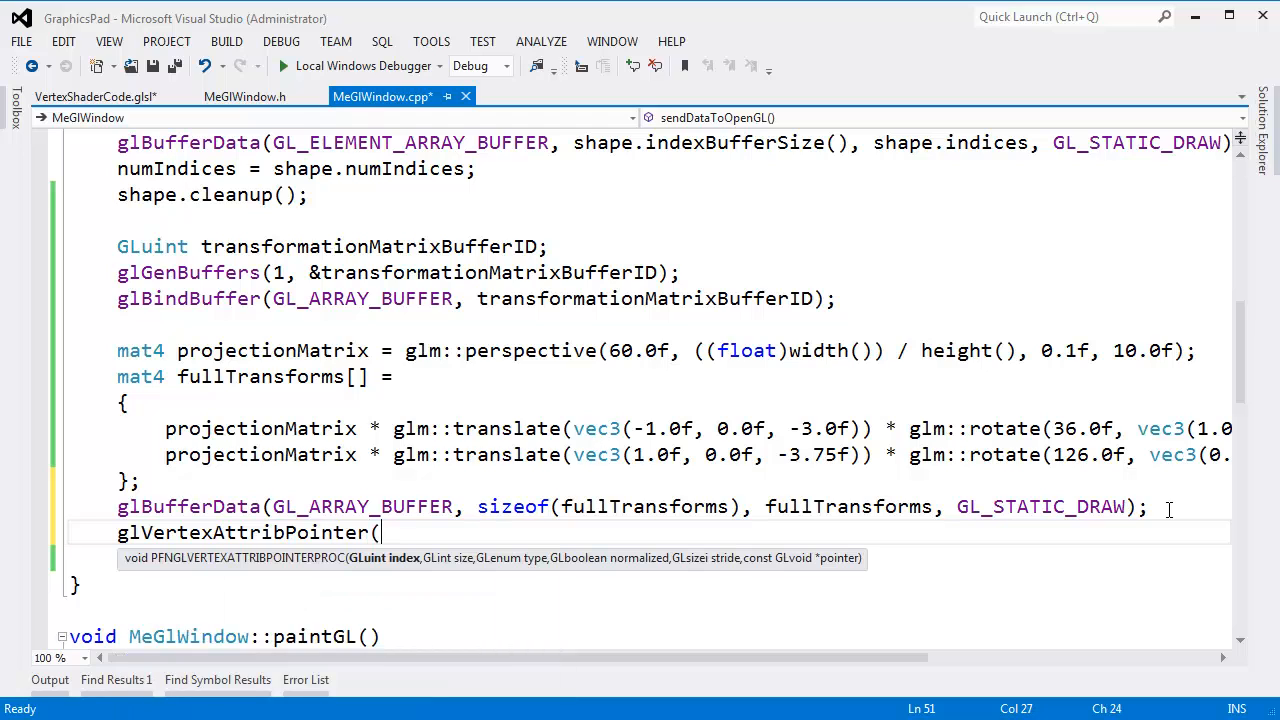
click(95, 96)
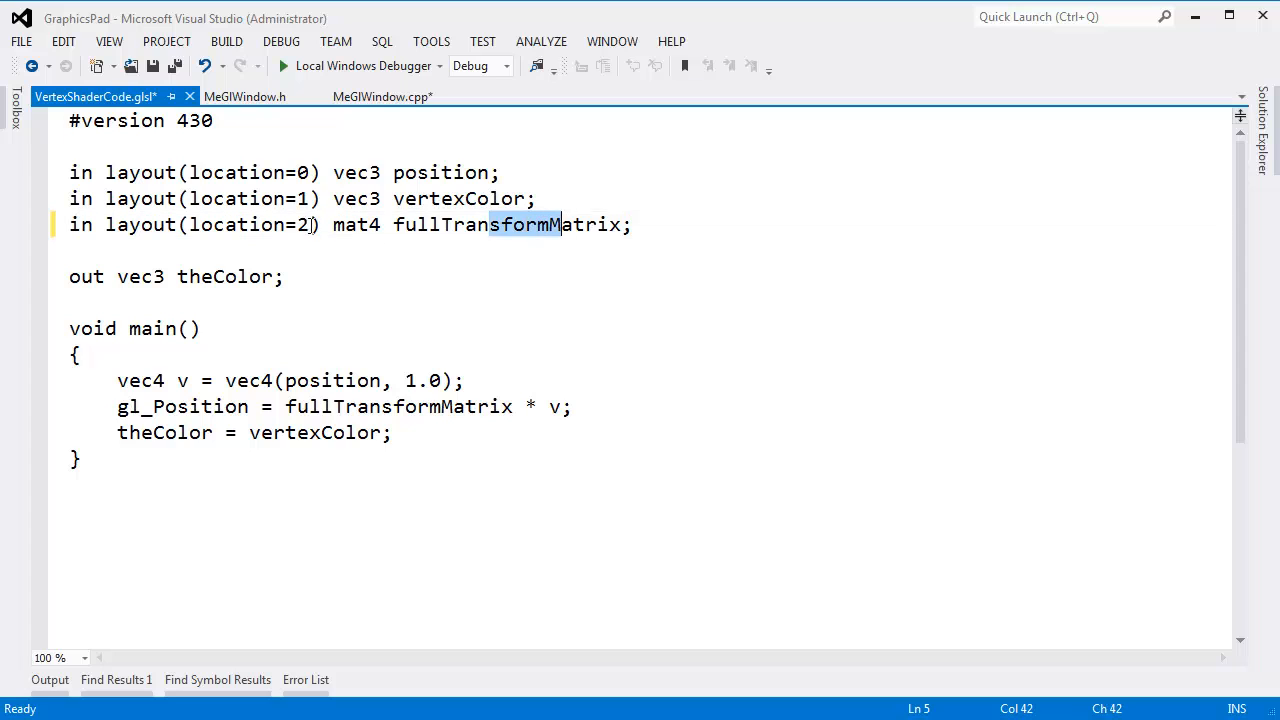
click(382, 96)
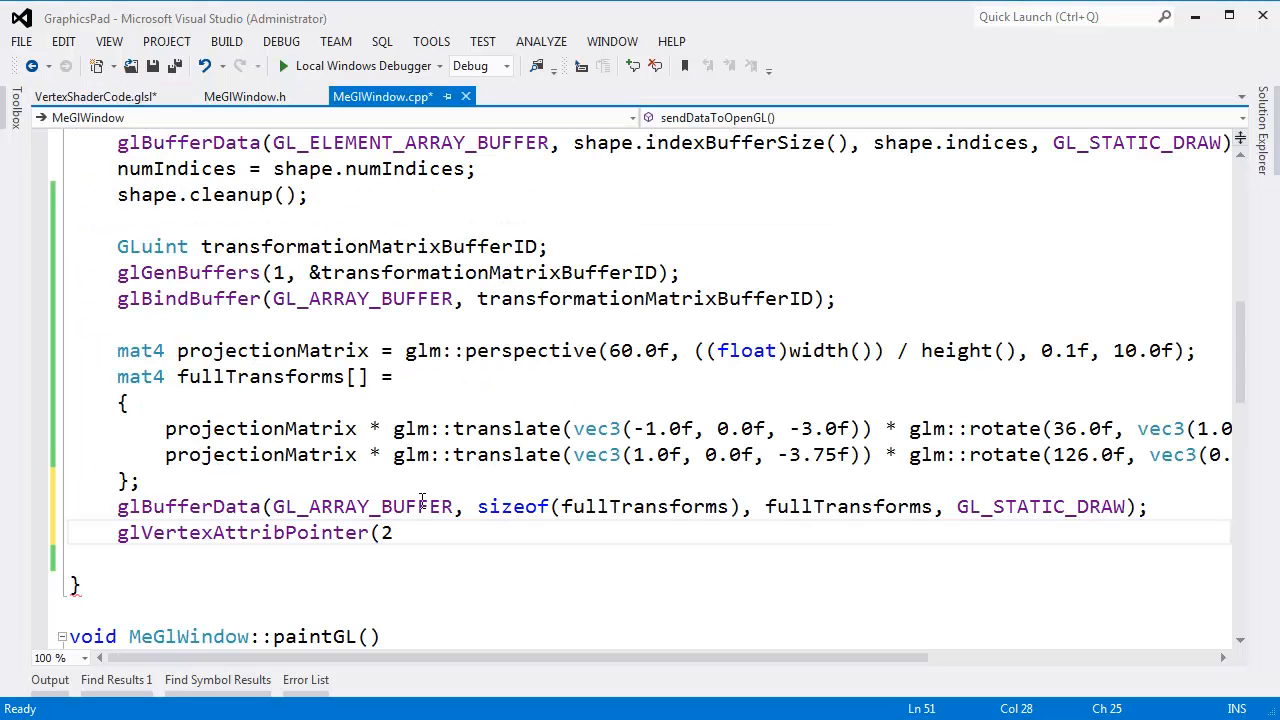
text(,)
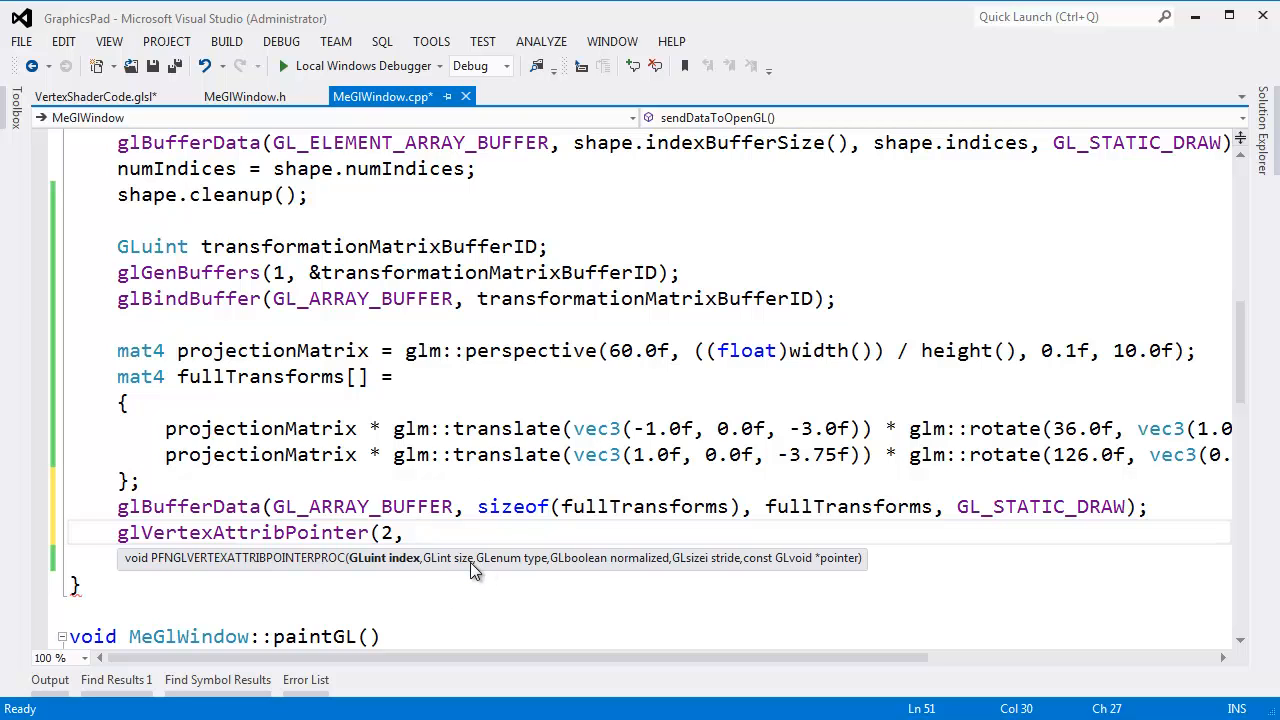
mouse_move(478, 442)
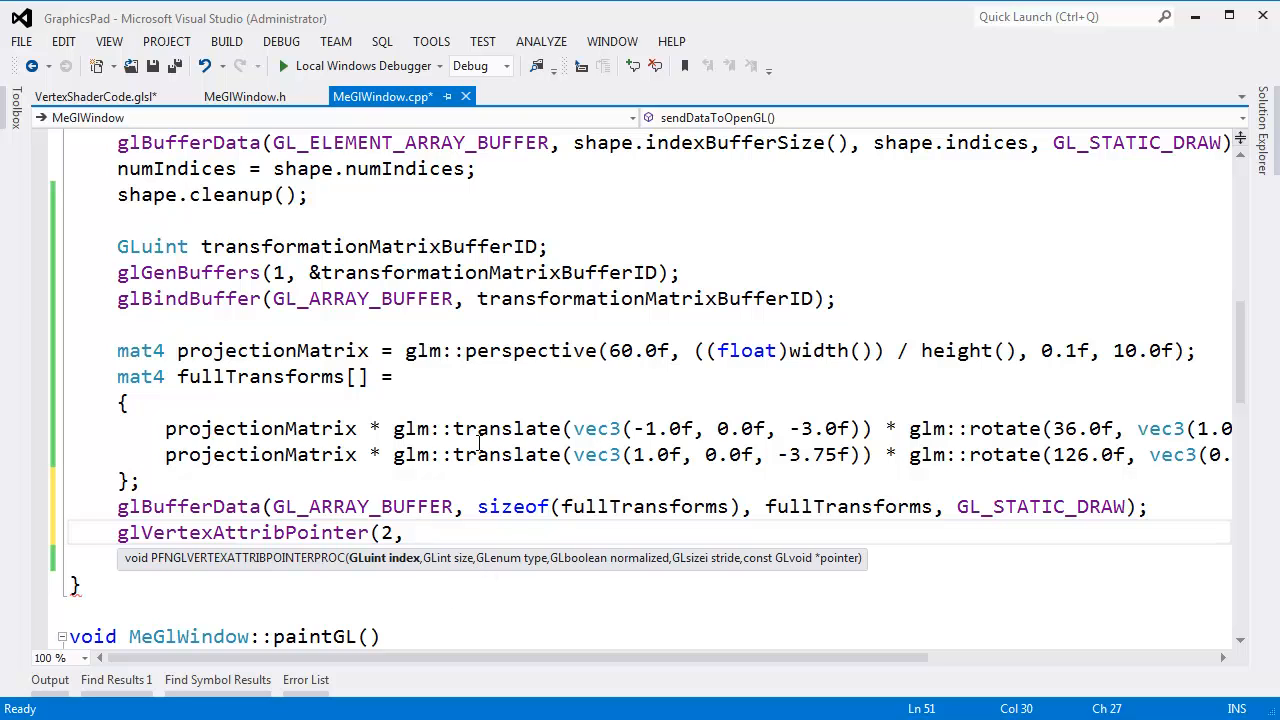
Step: Compare GL_FLOAT and component counts in existing calls, then enter 4 components
scroll(up, 3)
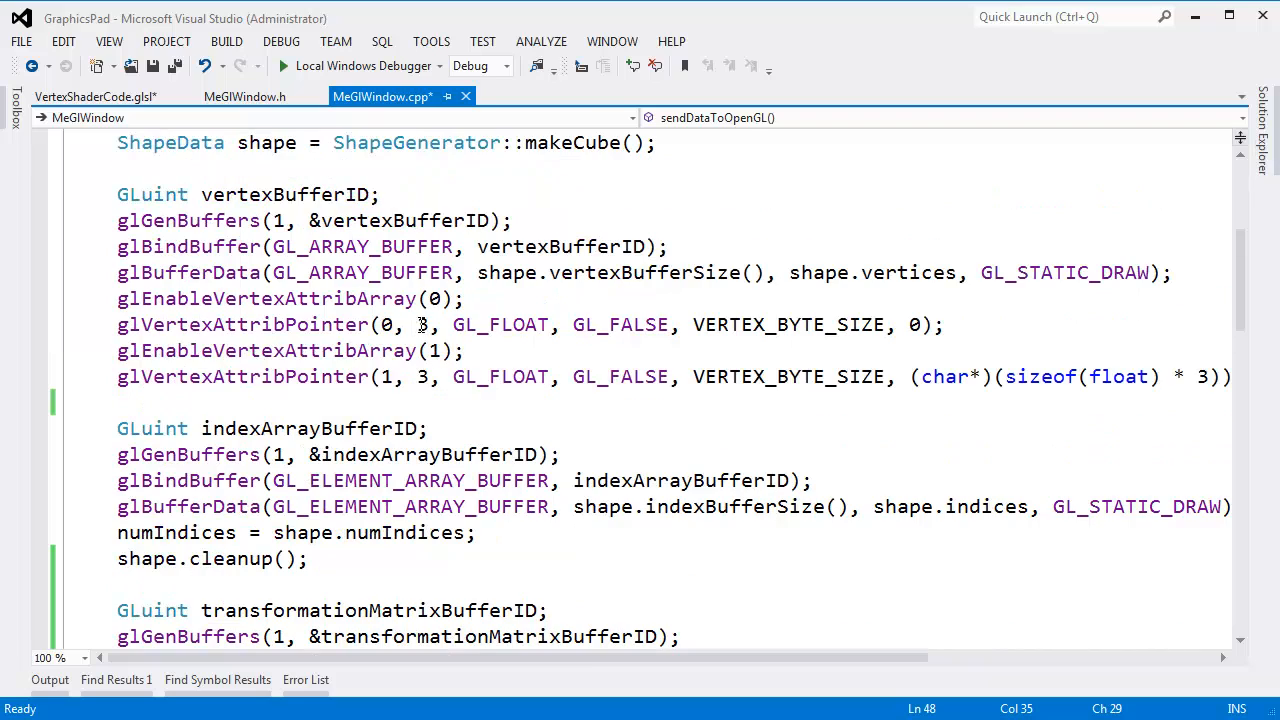
double_click(500, 324)
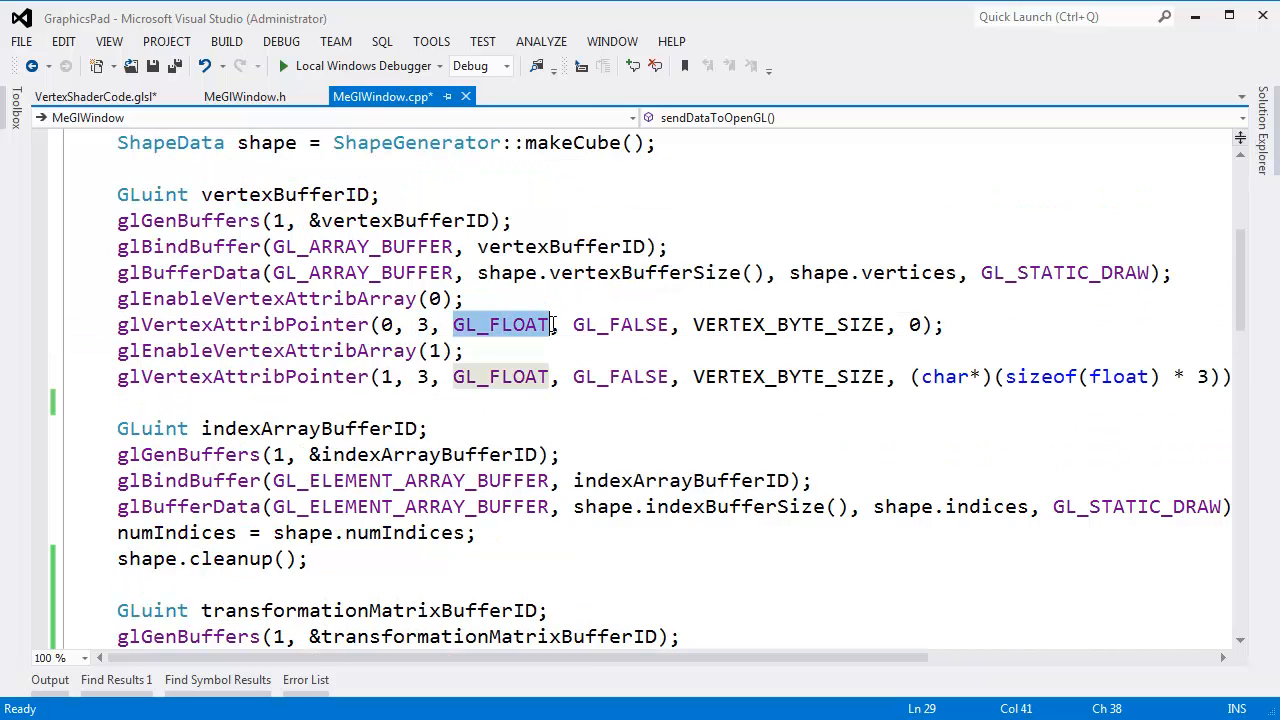
click(453, 324)
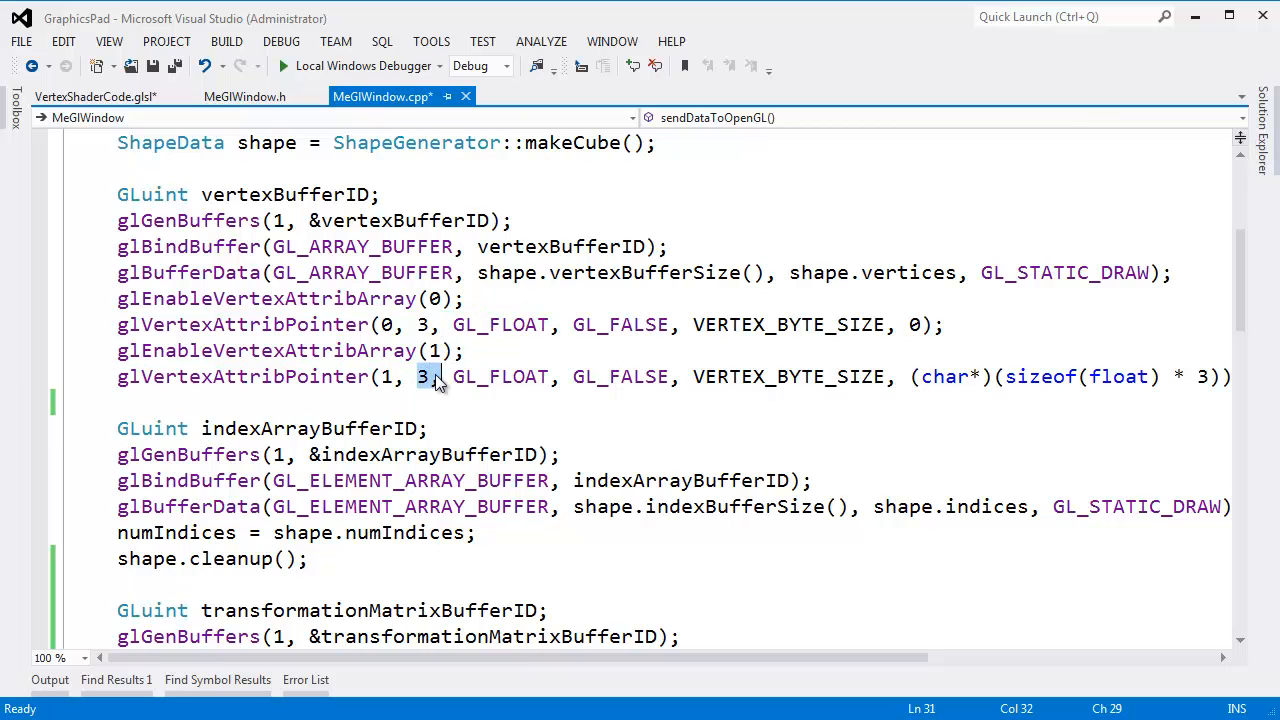
double_click(500, 376)
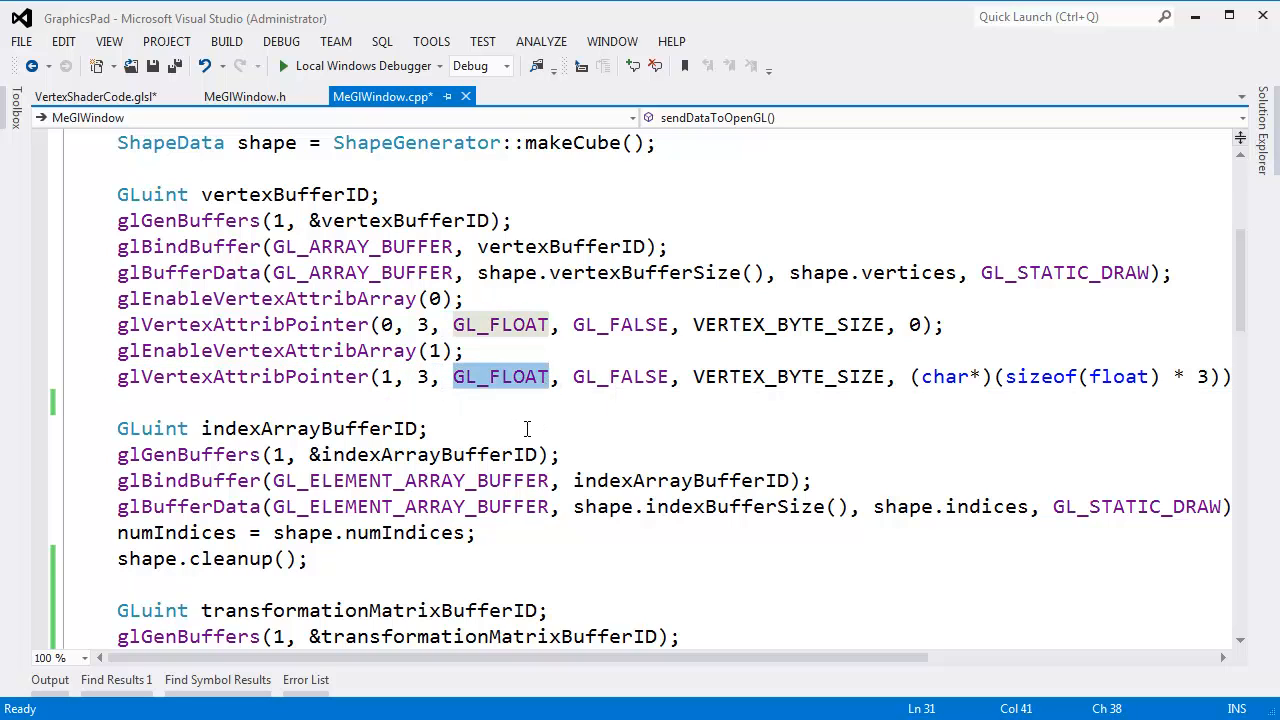
scroll(down, 3)
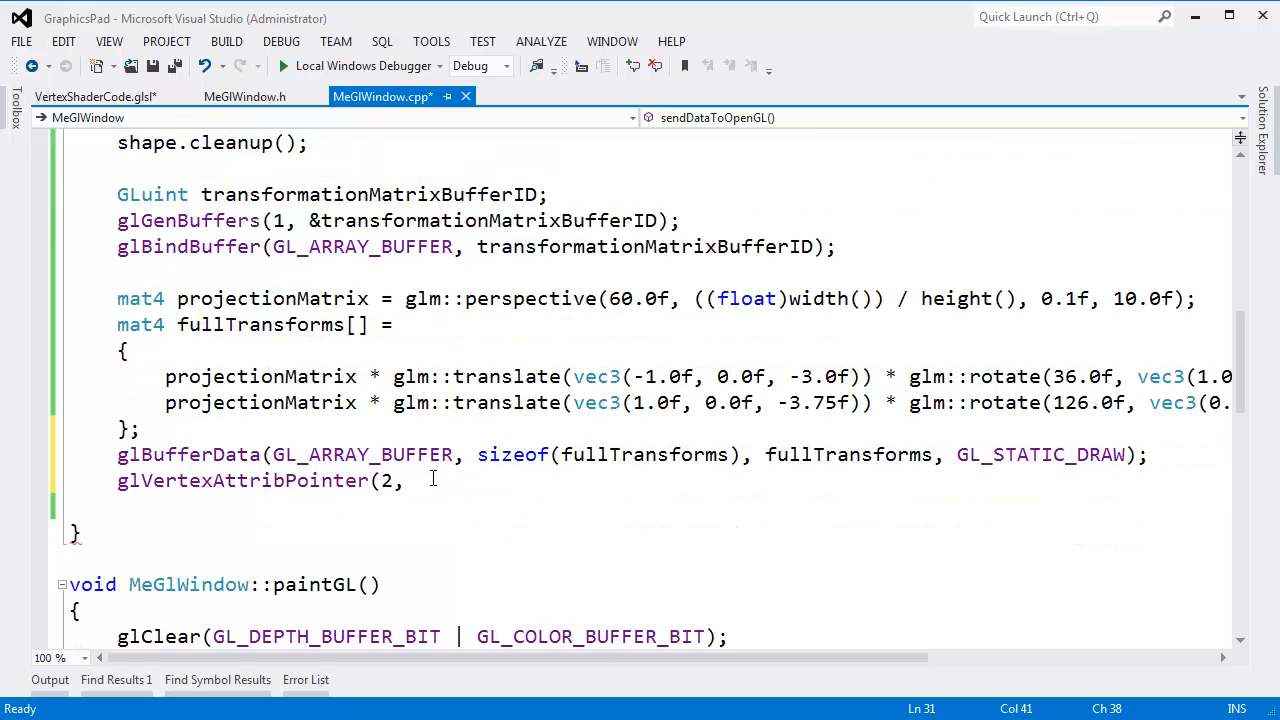
text(16, g)
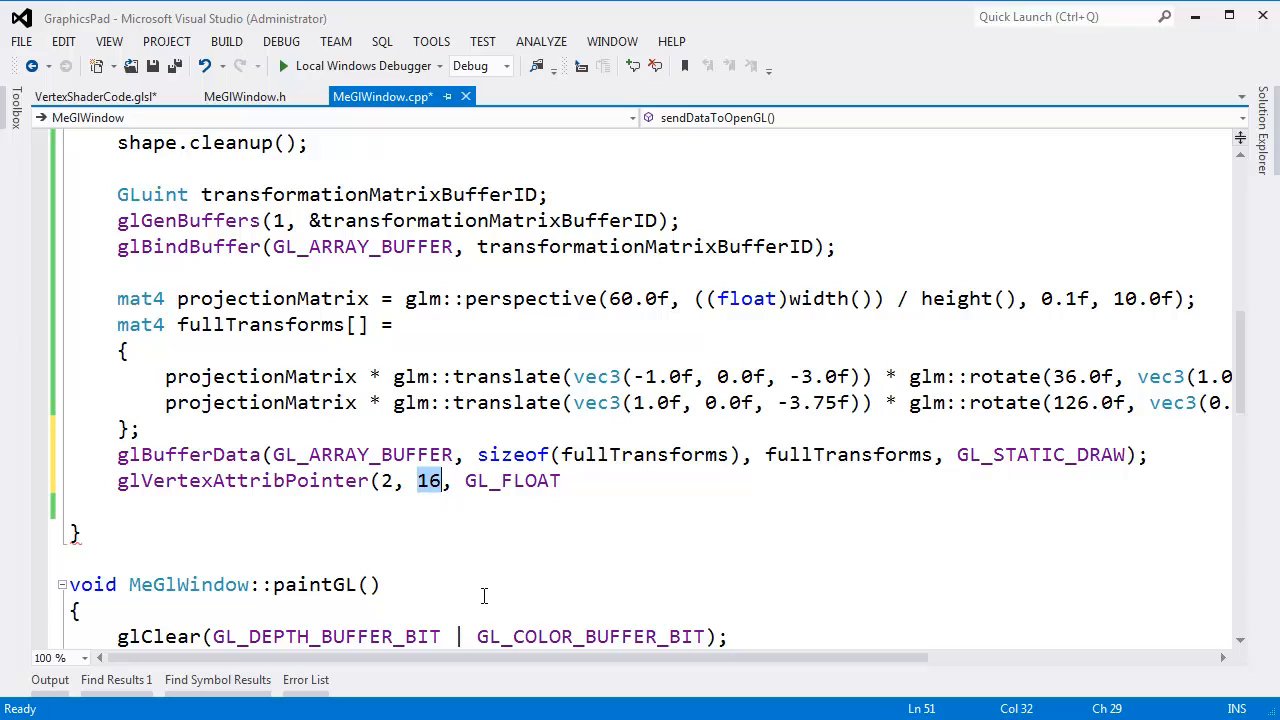
text(4)
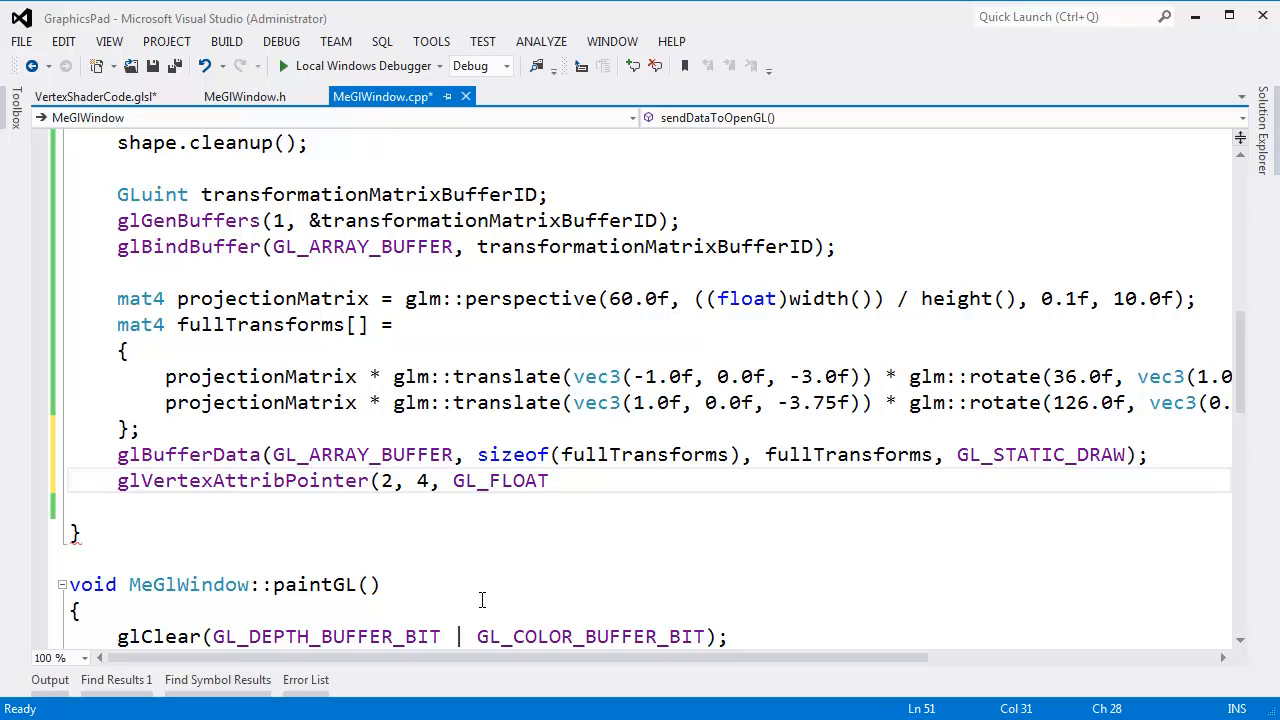
mouse_move(482, 584)
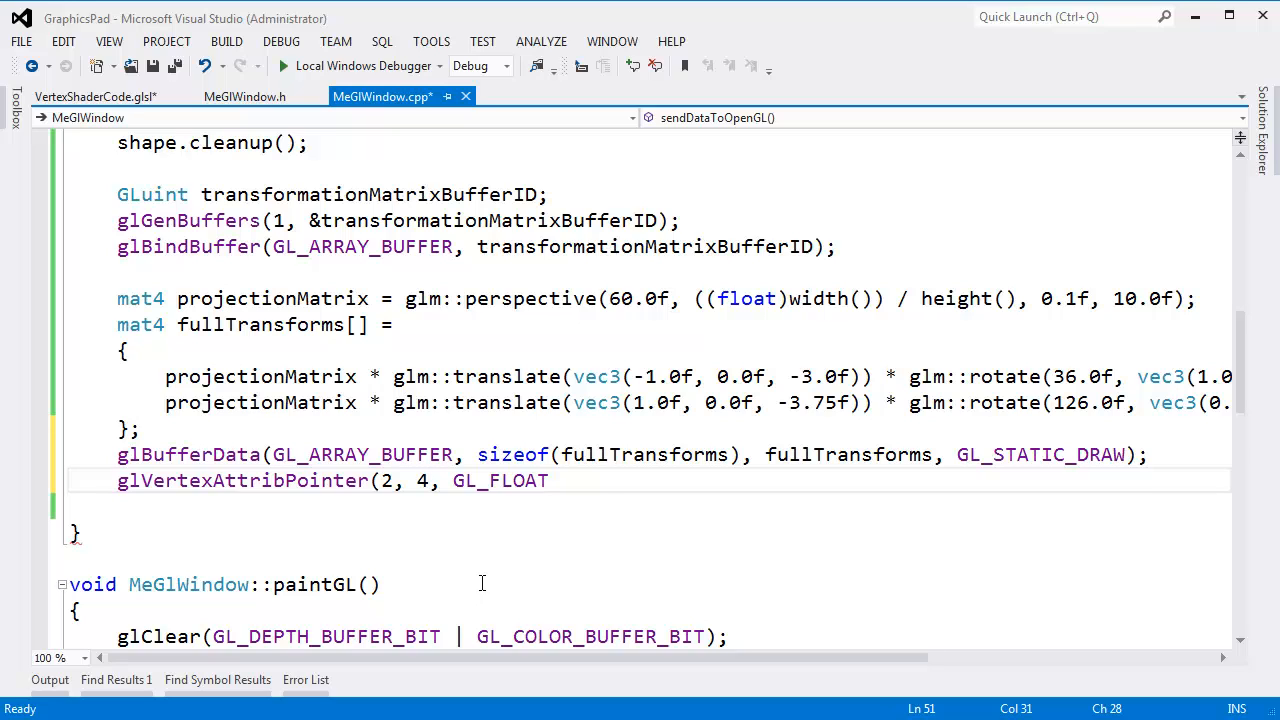
Step: Confirm fullTransformMatrix is a mat4 in the vertex shader and return to MeGlWindow.cpp
click(140, 298)
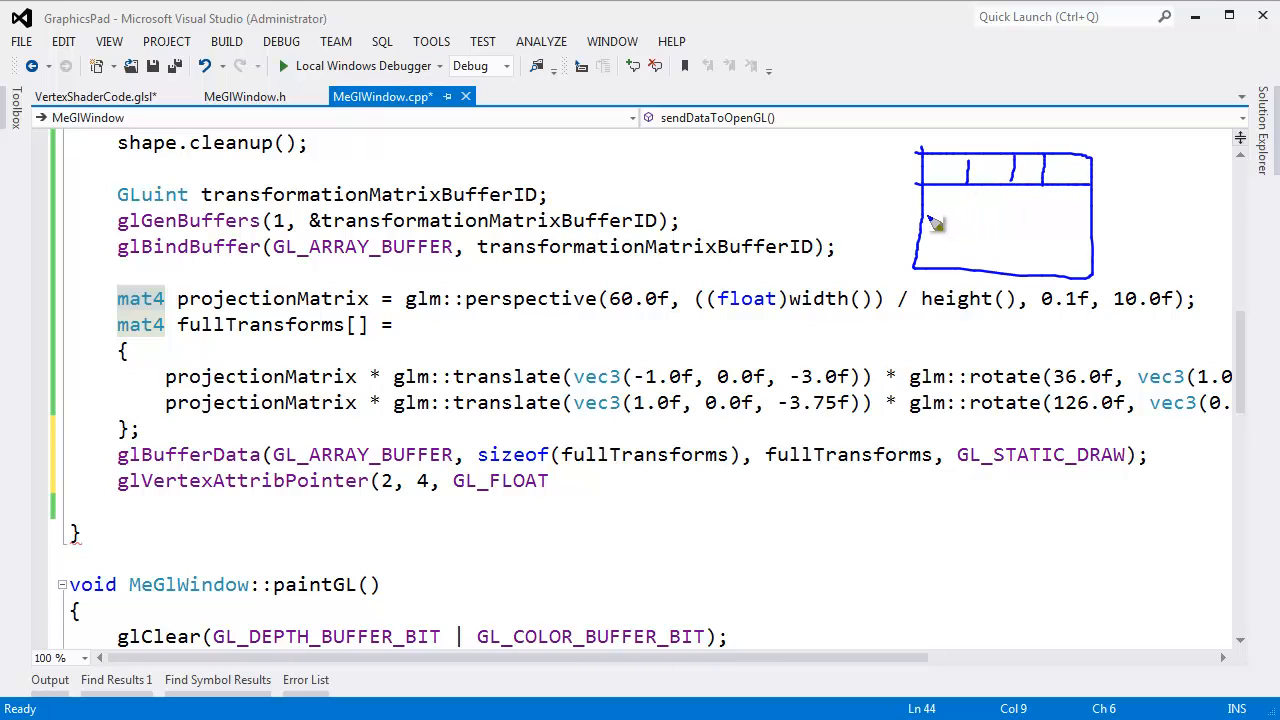
drag(940, 220, 1090, 243)
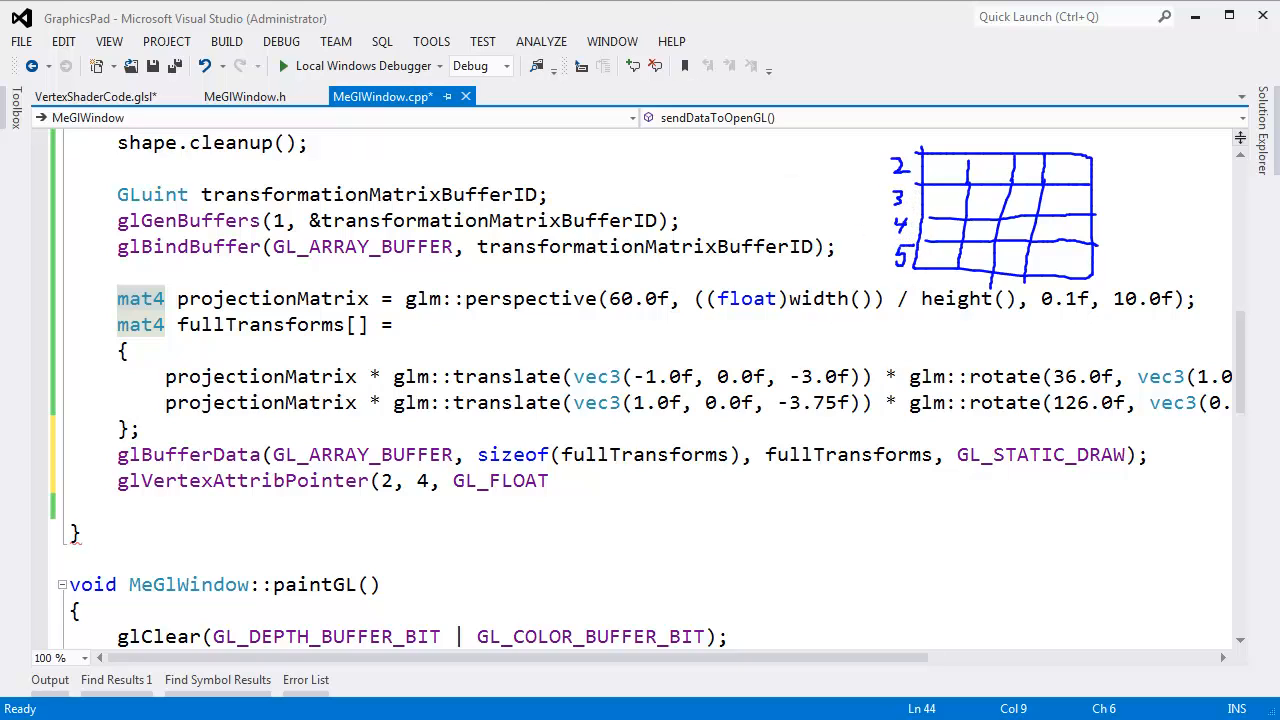
click(95, 96)
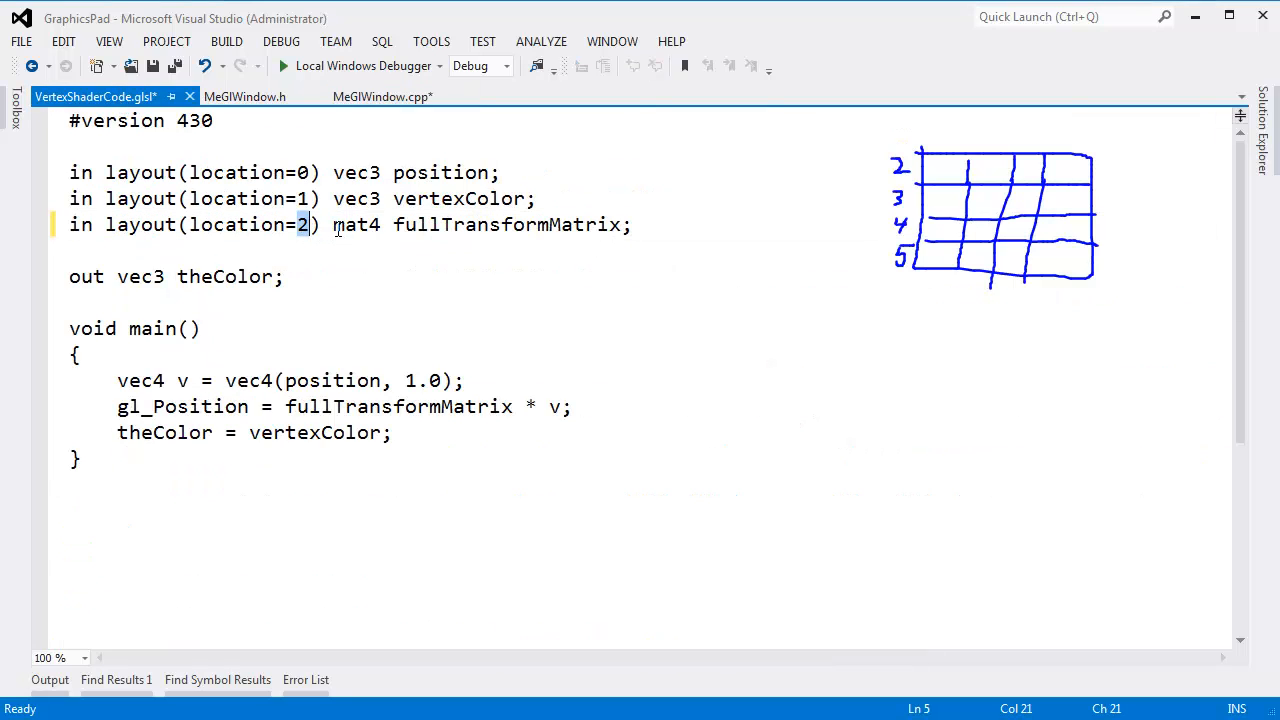
double_click(356, 224)
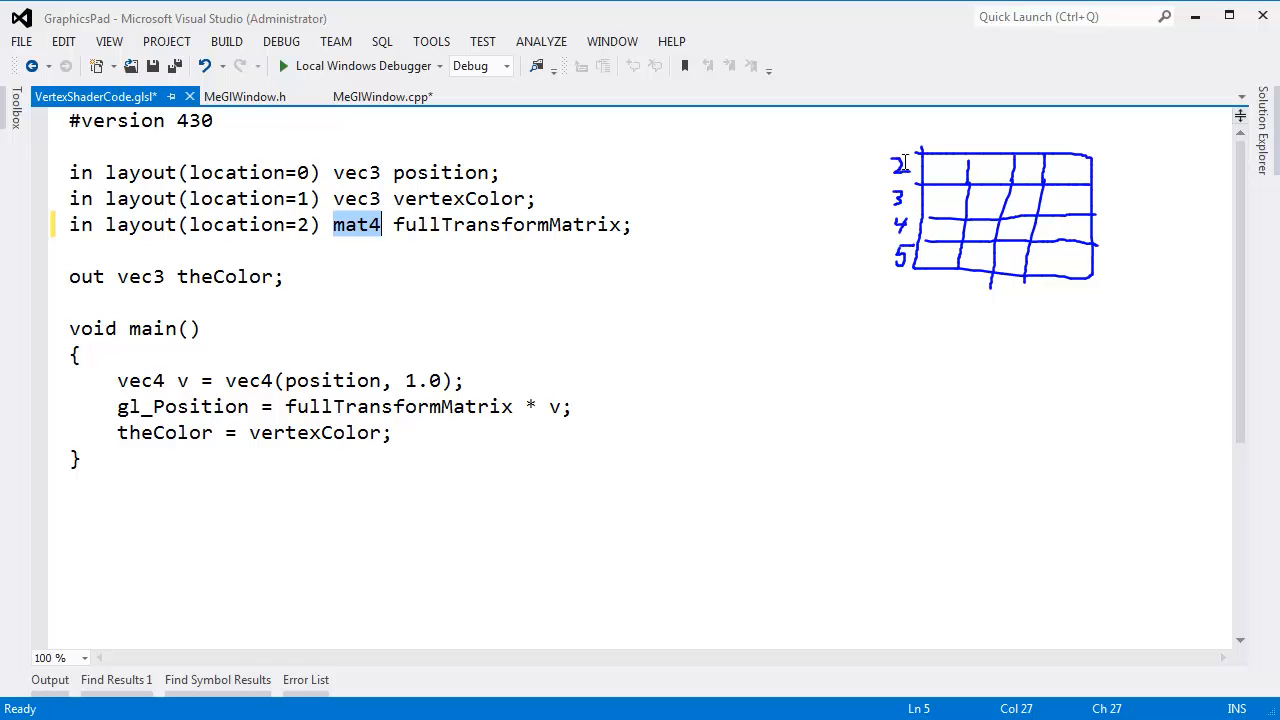
mouse_move(834, 288)
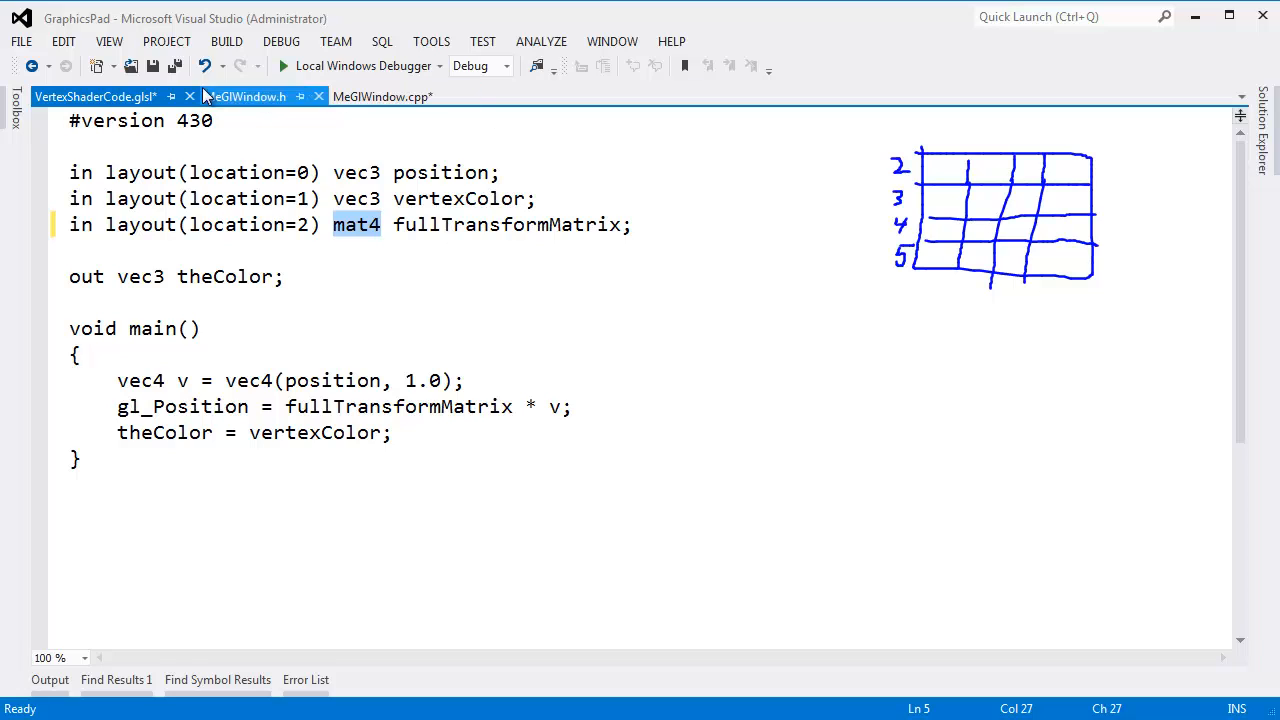
click(382, 96)
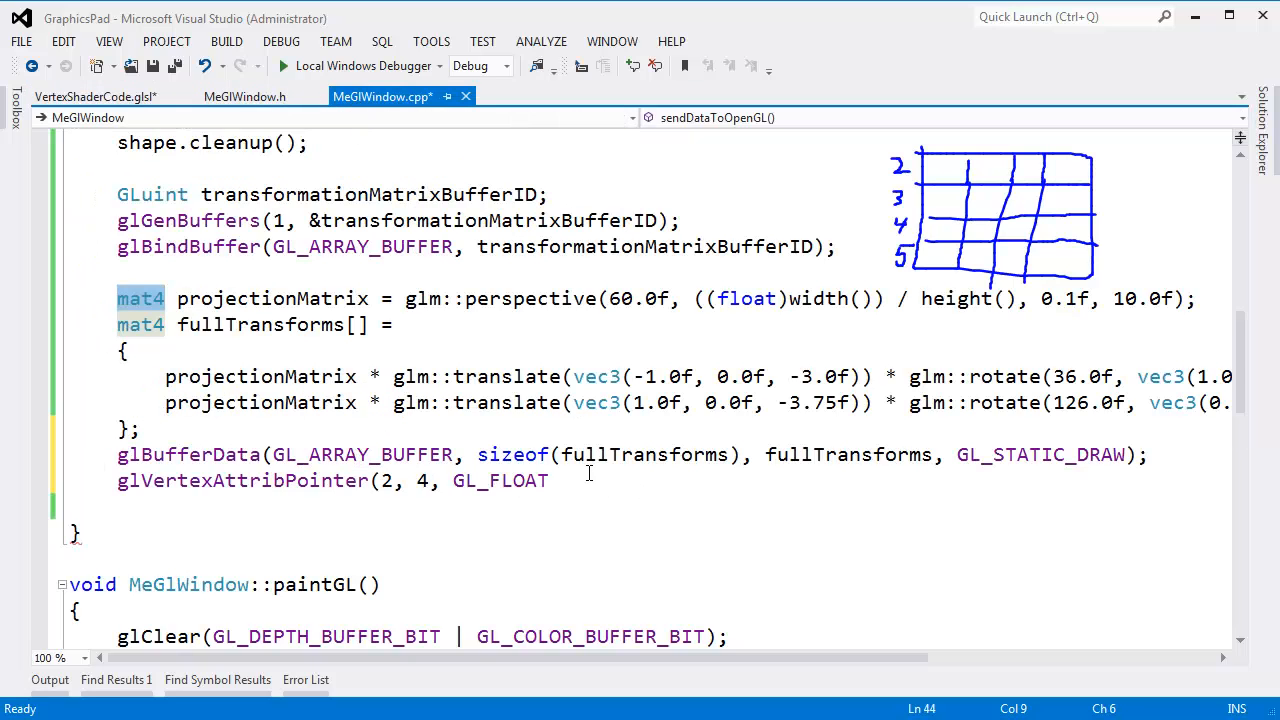
Step: Finish the attribute 2 call with GL_FALSE, sizeof(mat4) stride and (void*)(sizeof(float) * 0) offset
text(,)
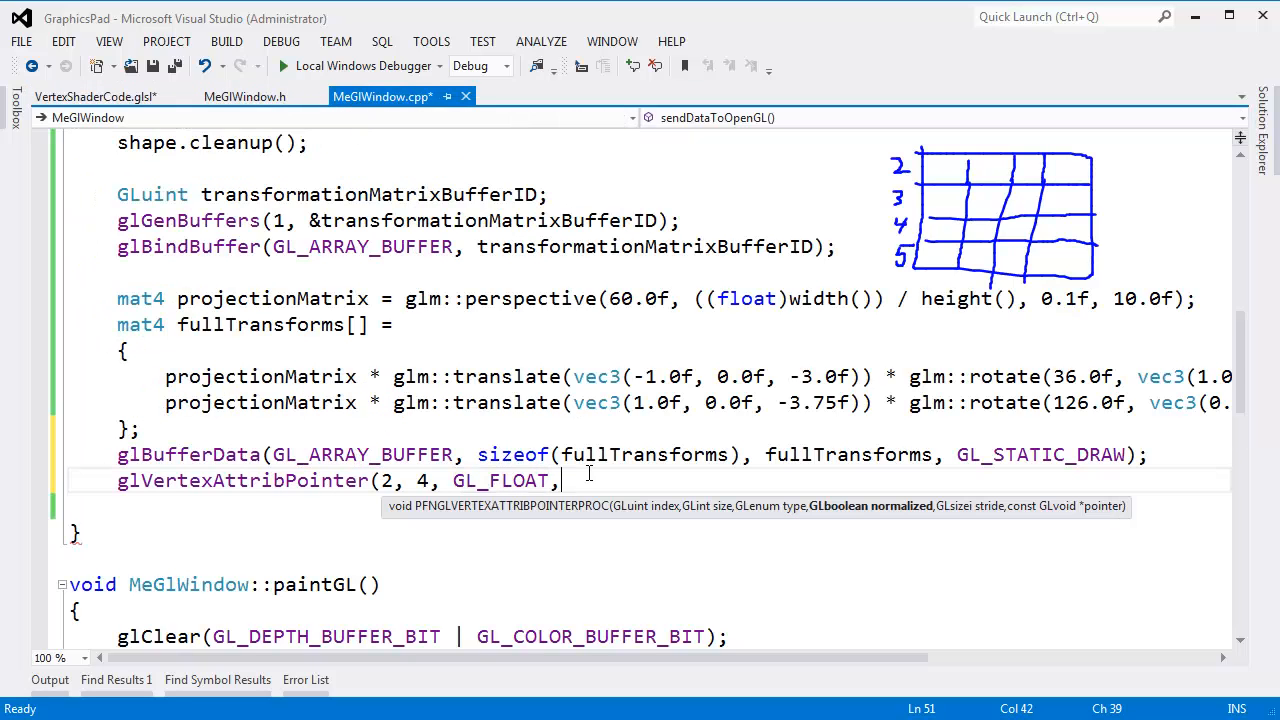
text(gl_fal)
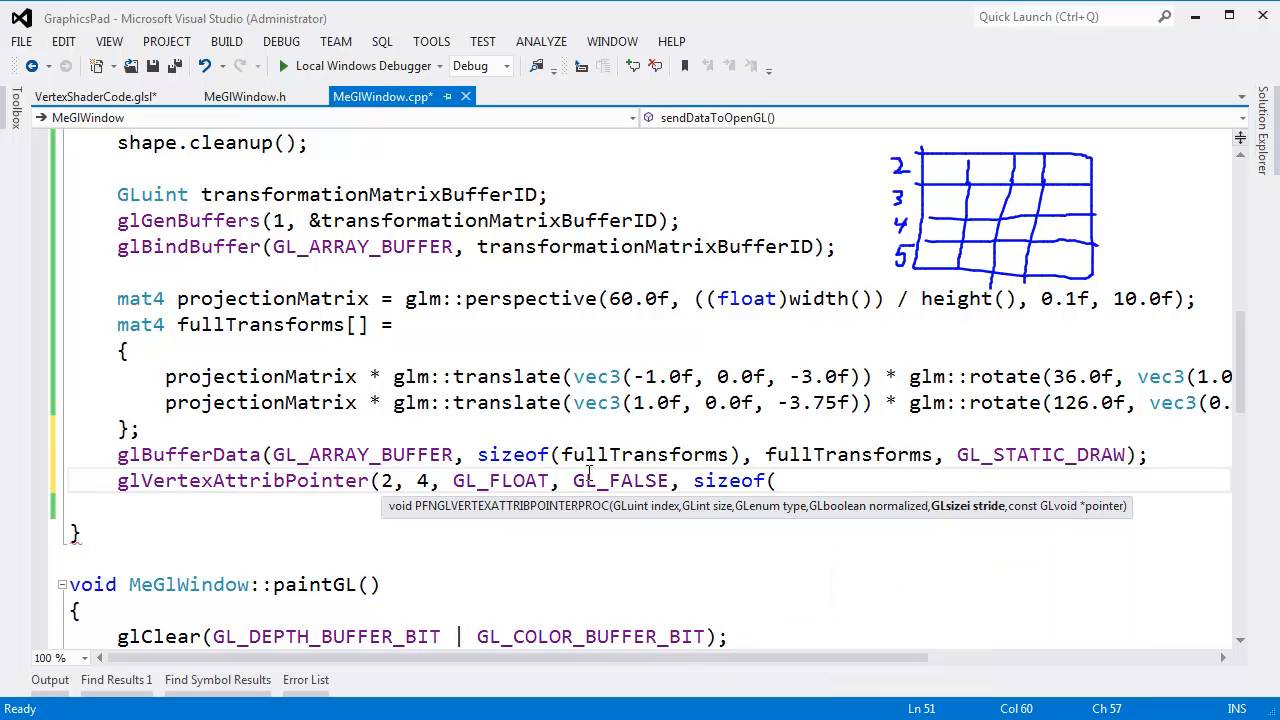
text(mat4),)
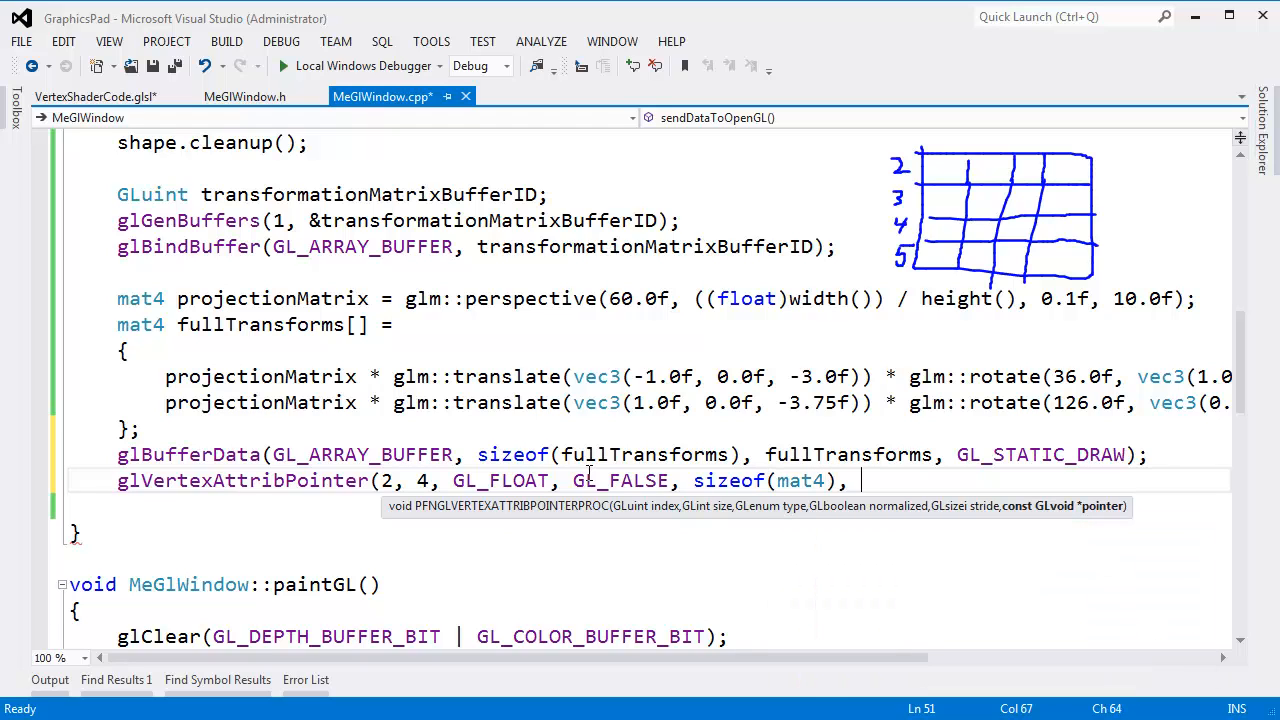
text((void*)(sizoe)
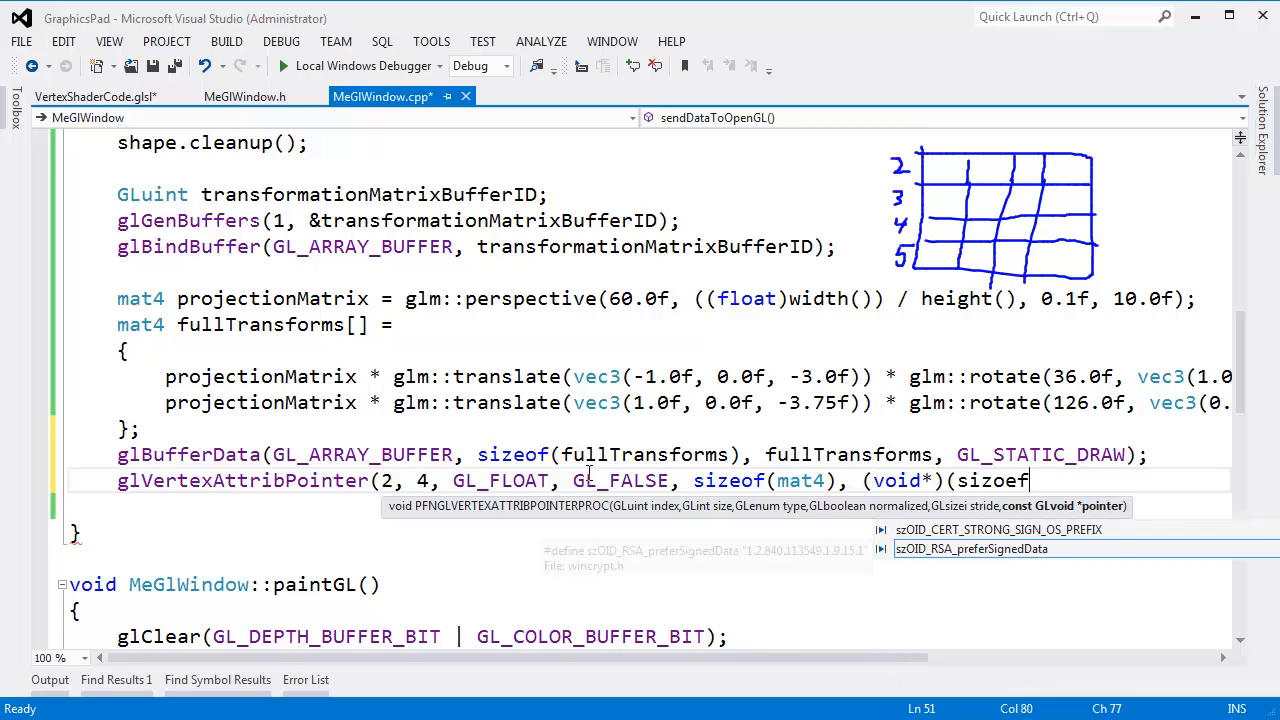
text(float))
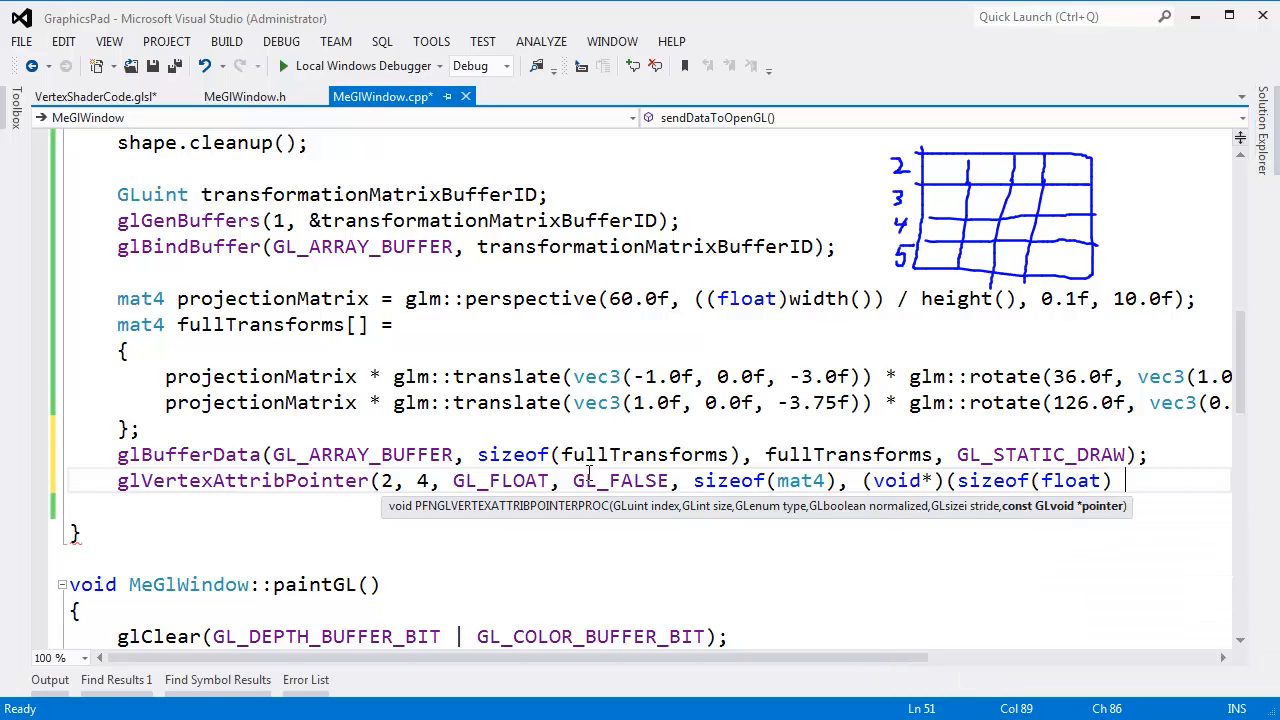
text(* 0));)
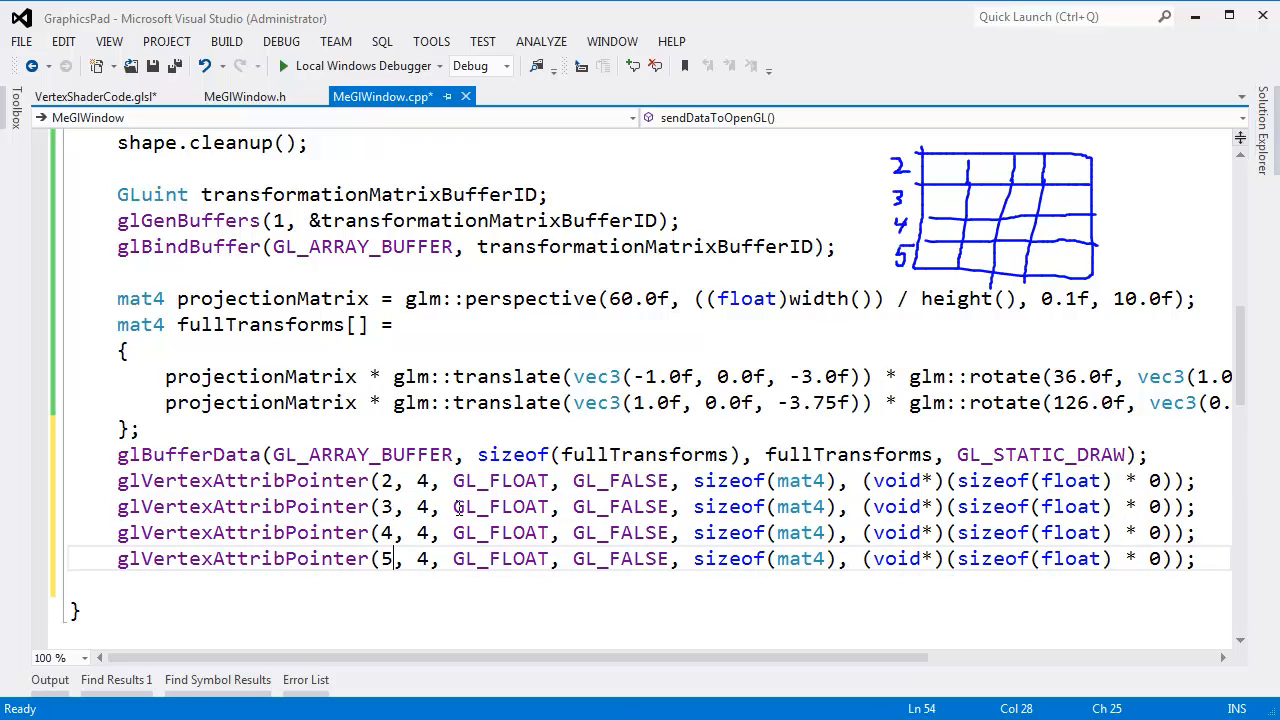
mouse_move(851, 196)
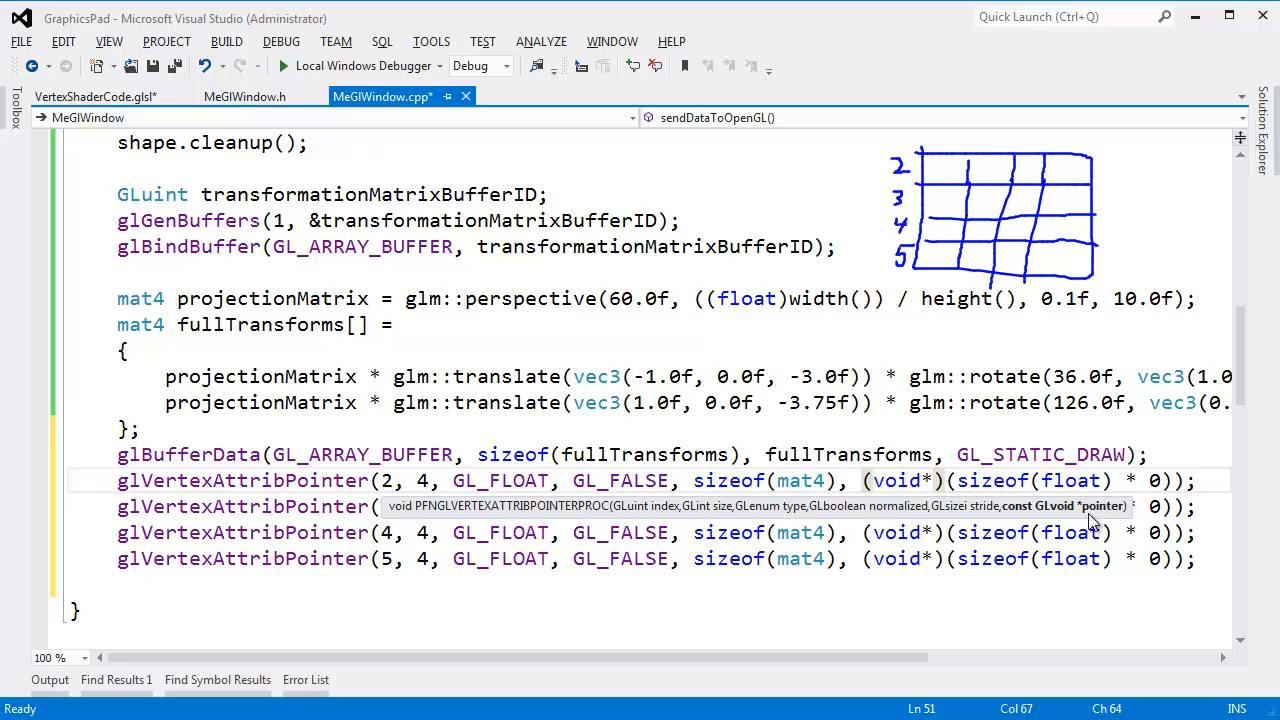
mouse_move(1103, 515)
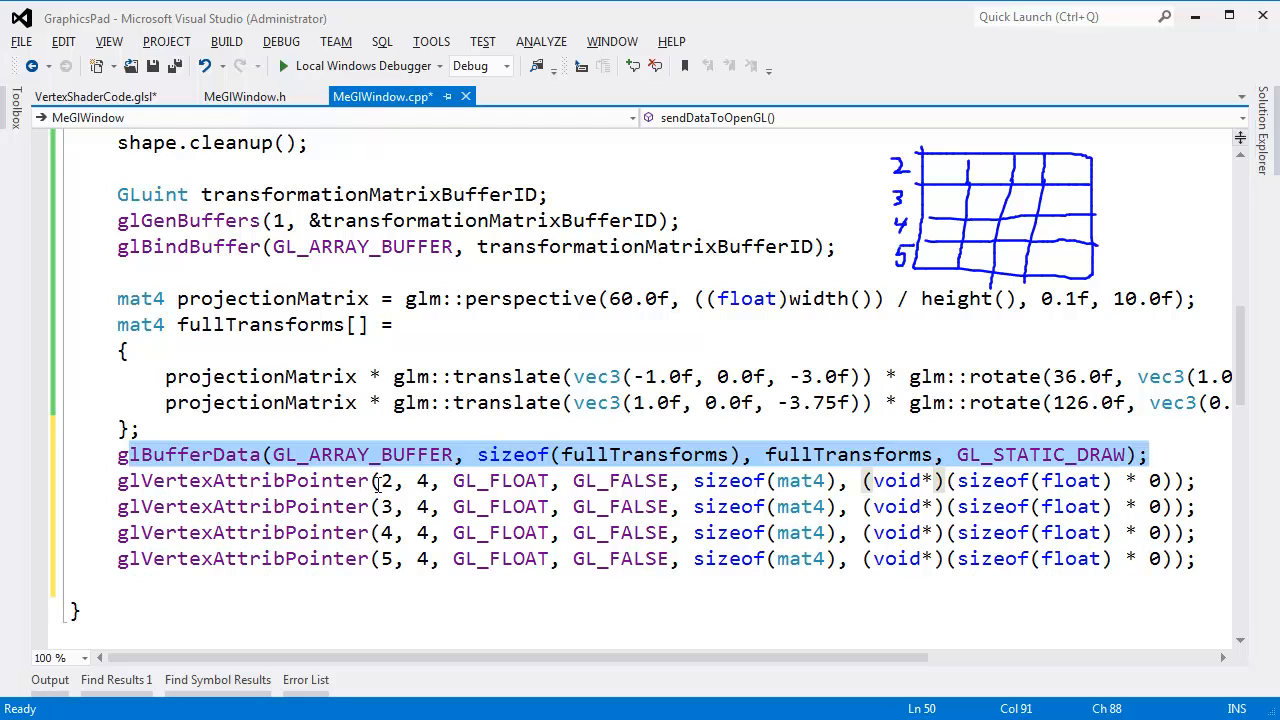
Step: Give the attribute 3 call a 4-float offset and change the last multiplier from 16 to 12
click(385, 480)
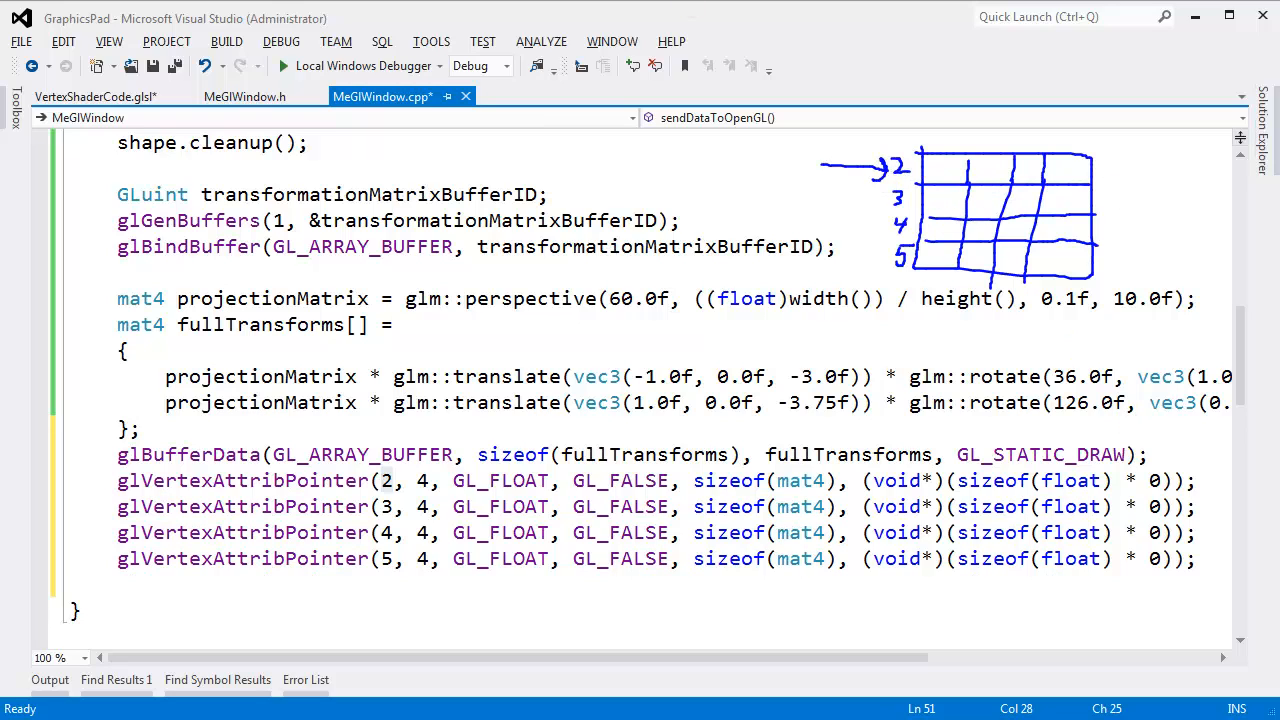
click(1155, 480)
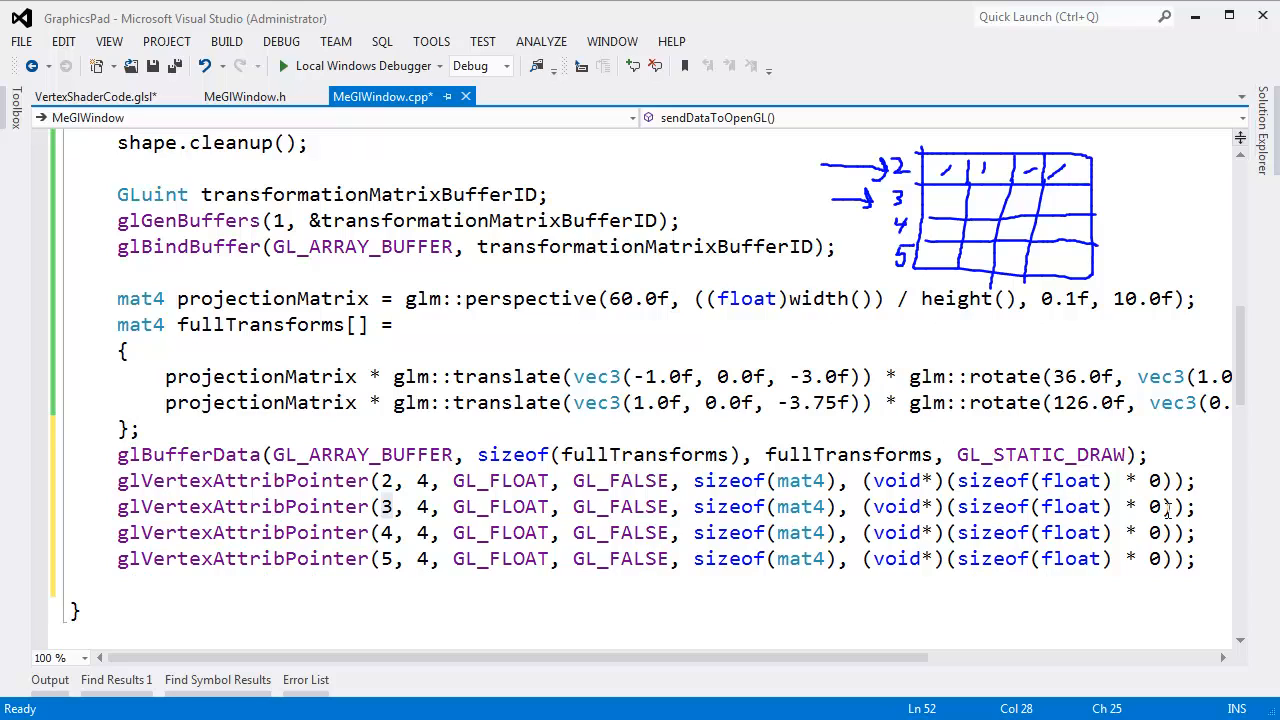
text(4)
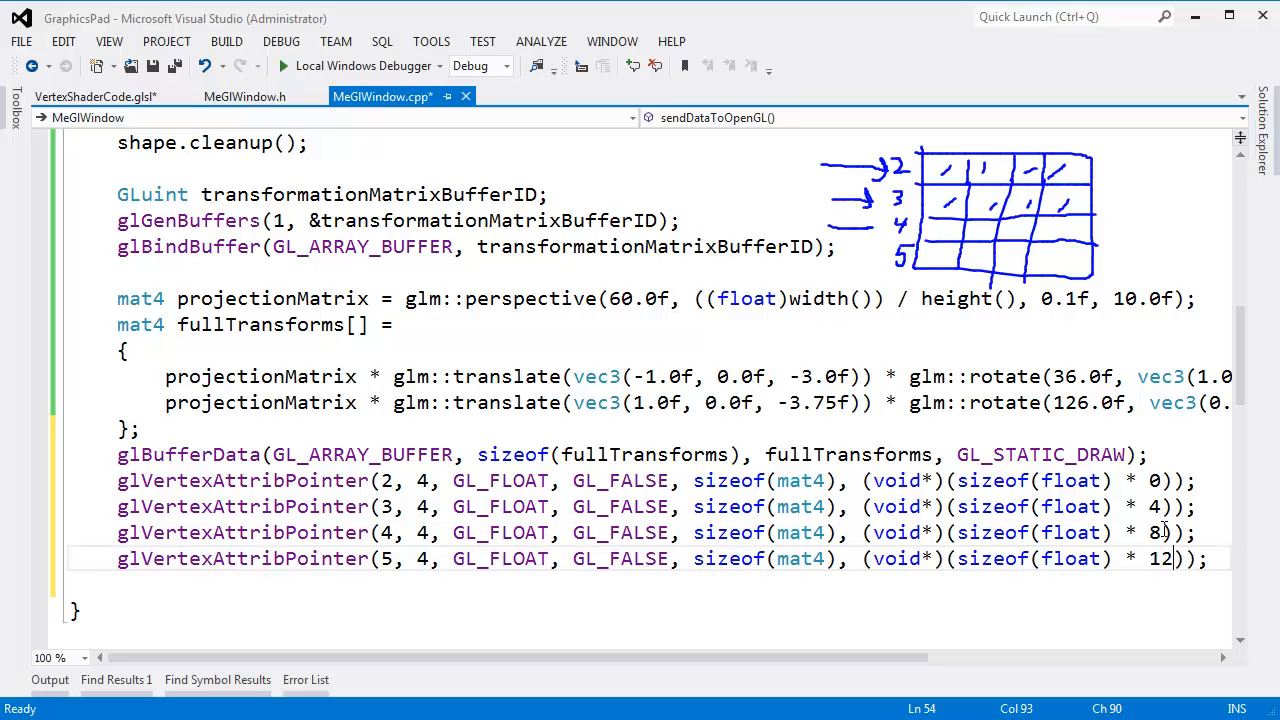
text(16)
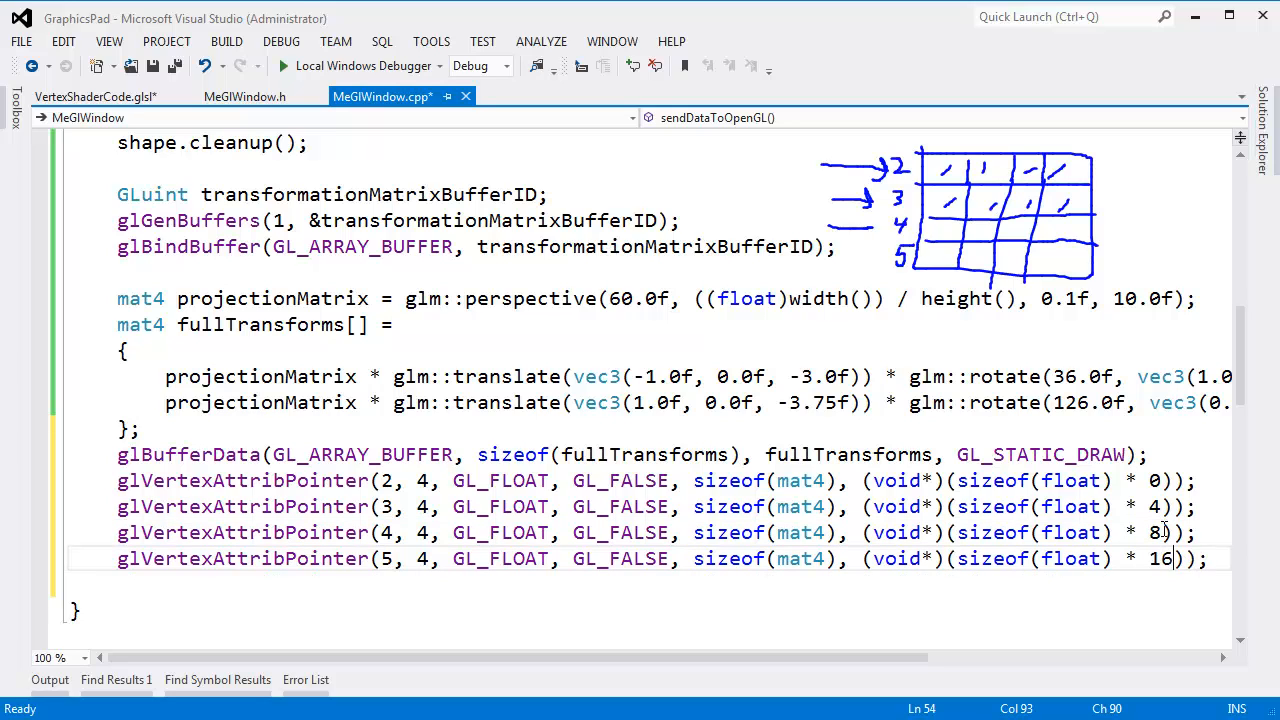
text(12)
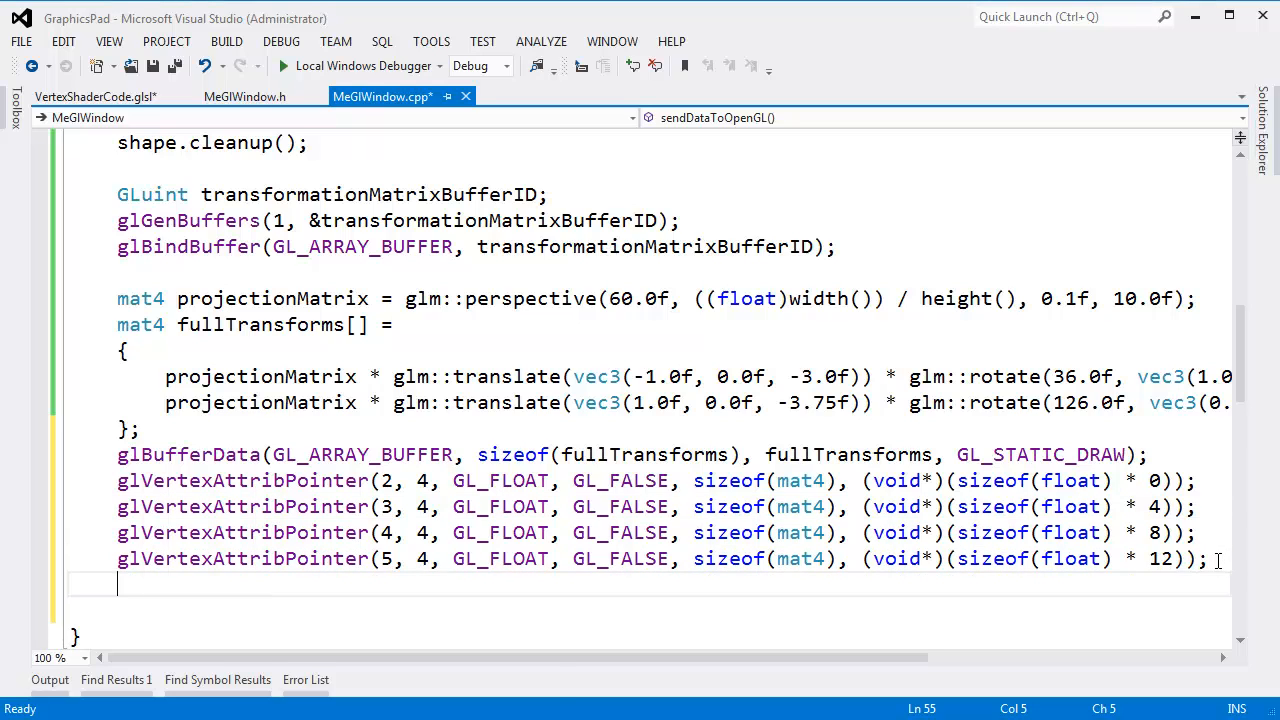
Step: Add glEnableVertexAttribArray and glVertexAttribDivisor(…, 1) calls for attributes 2 through 5
text(glenablev)
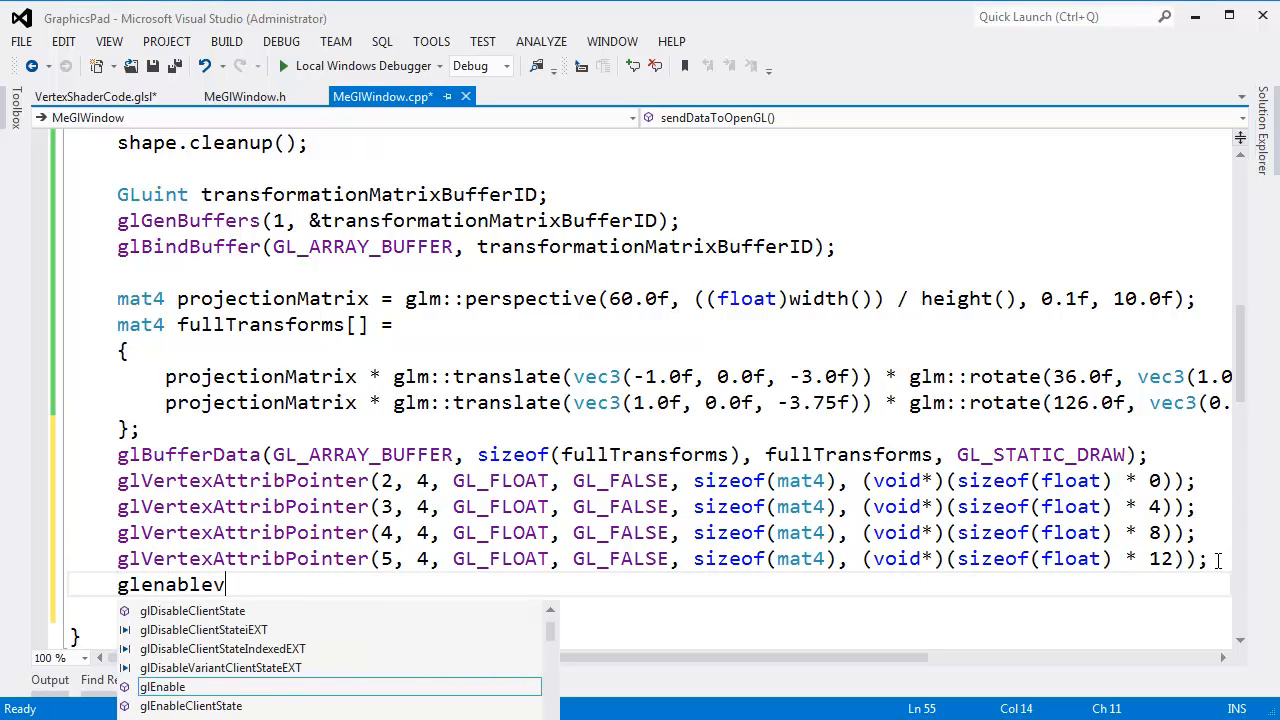
text(ertexattribArray()
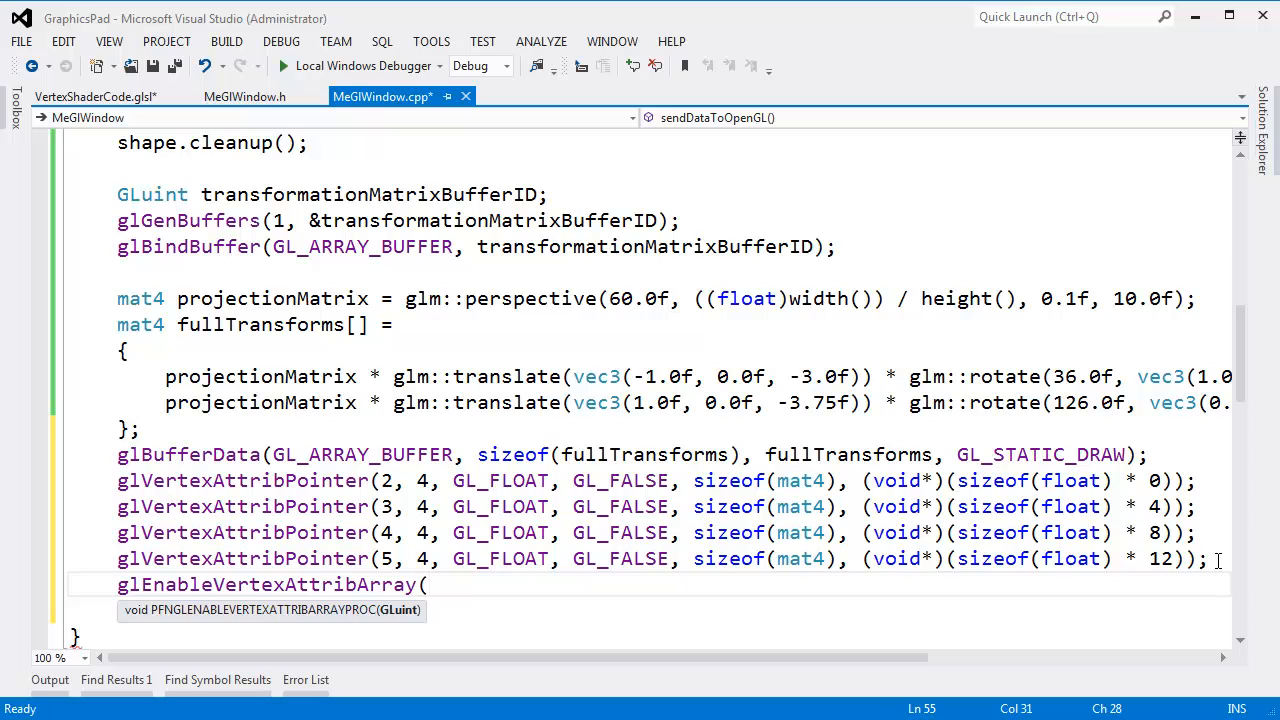
text(2);)
text(gl)
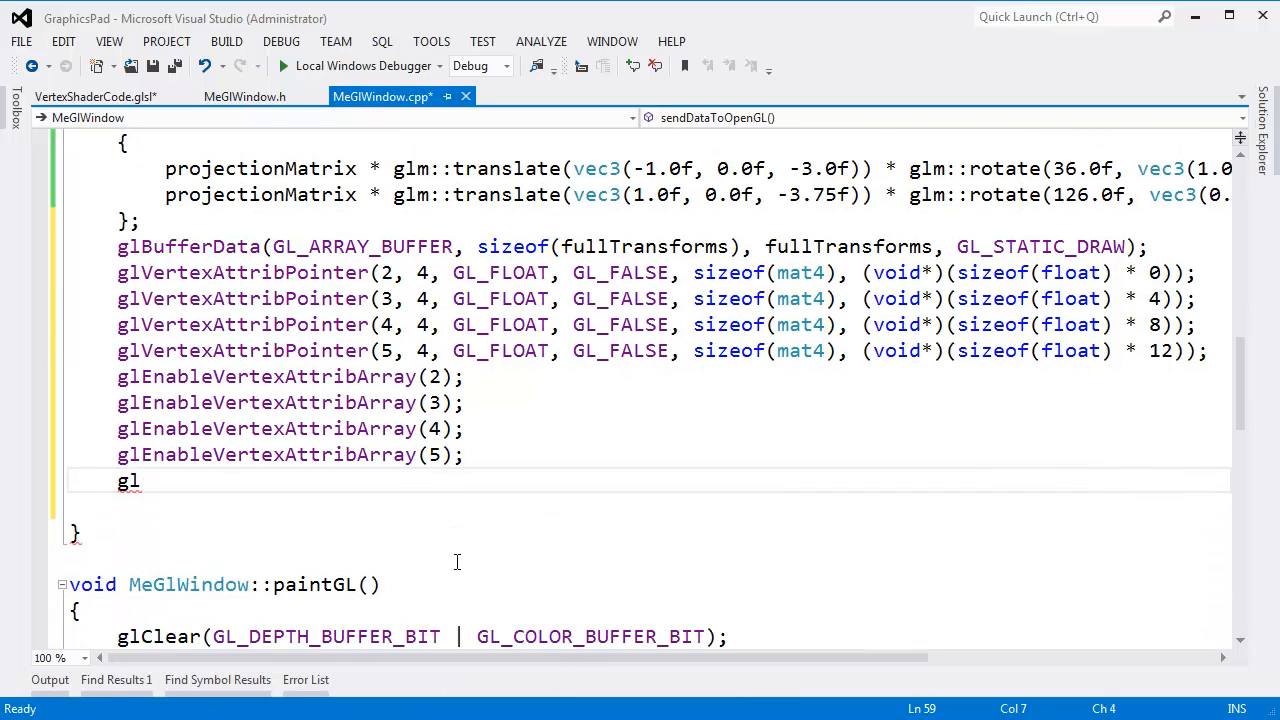
text(vertexa)
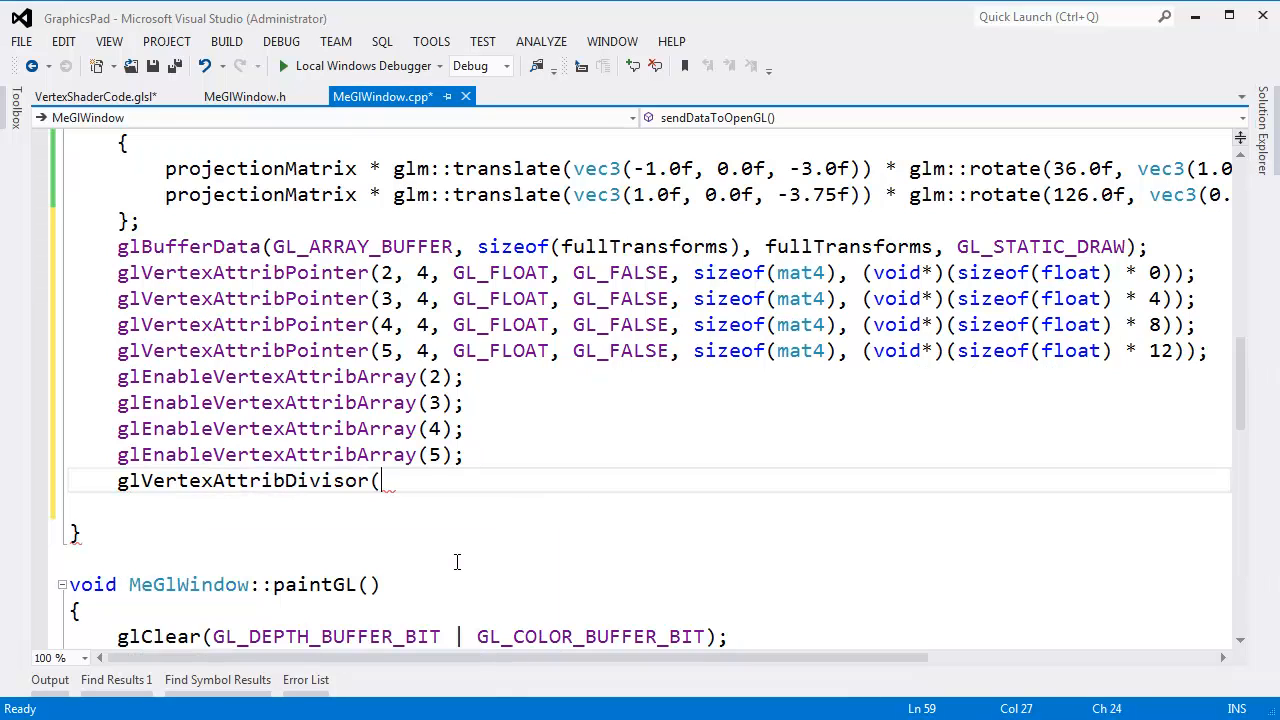
text(2, 1);)
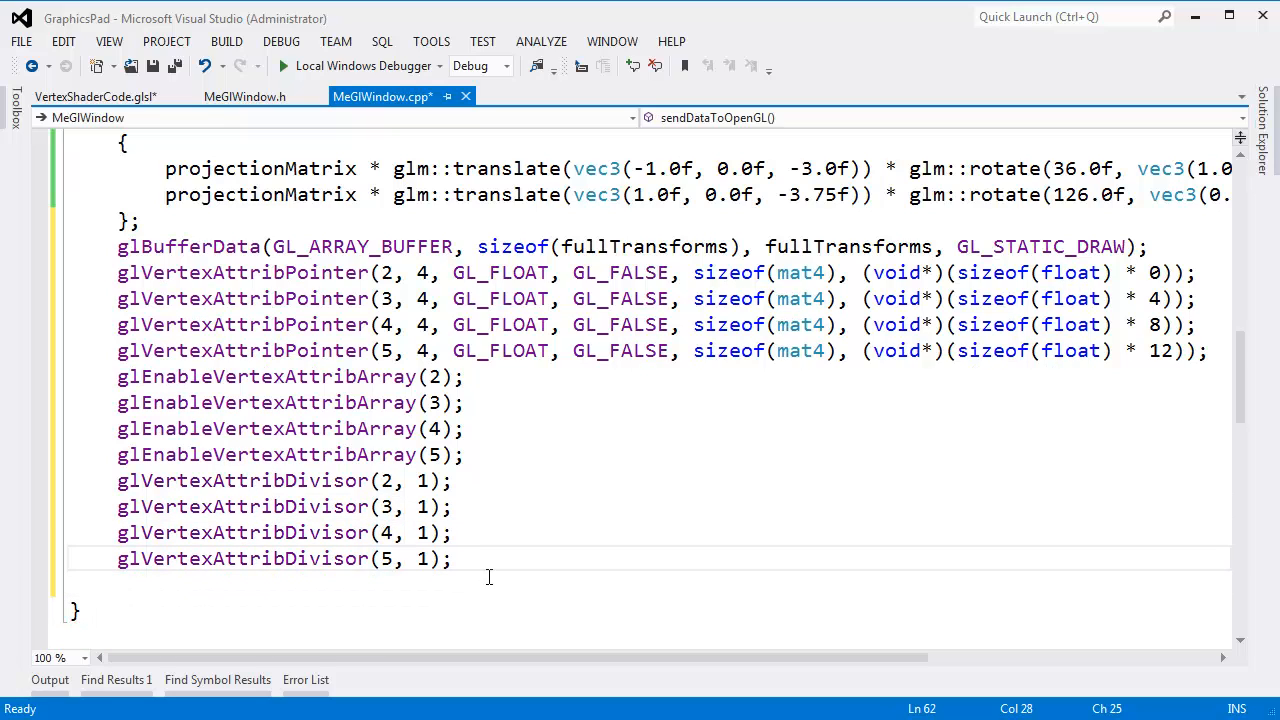
click(689, 402)
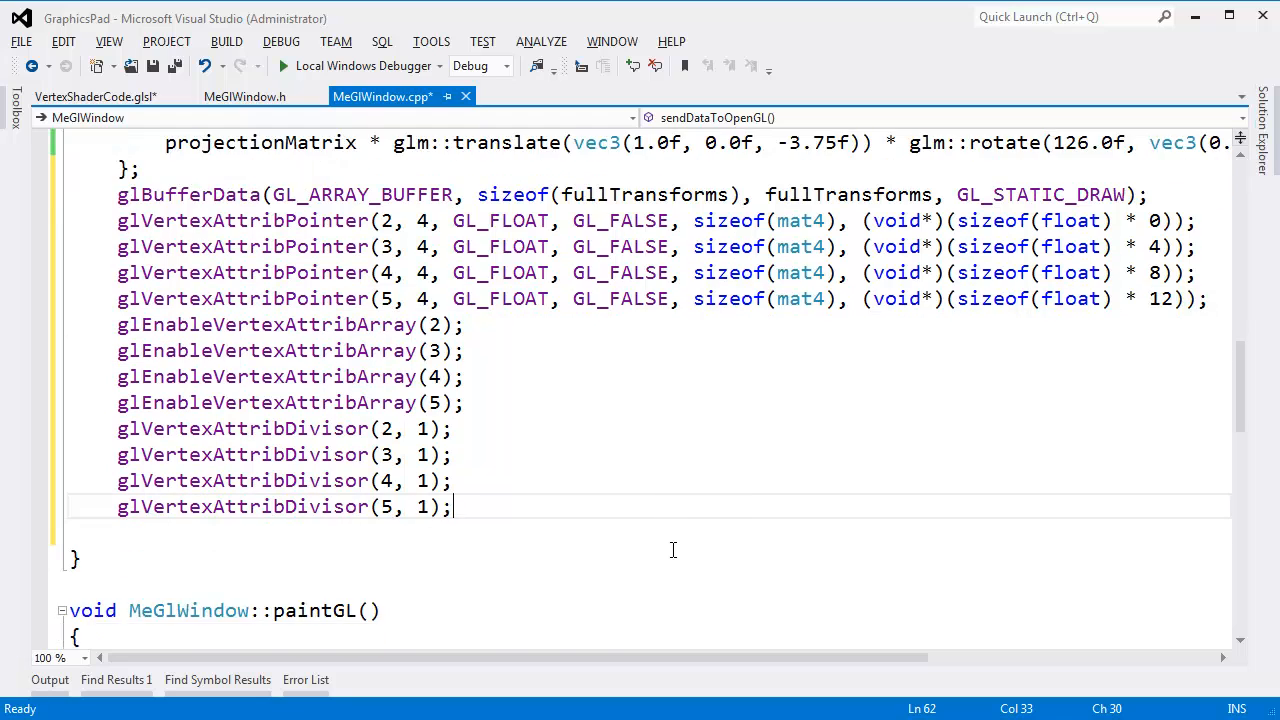
scroll(down, 3)
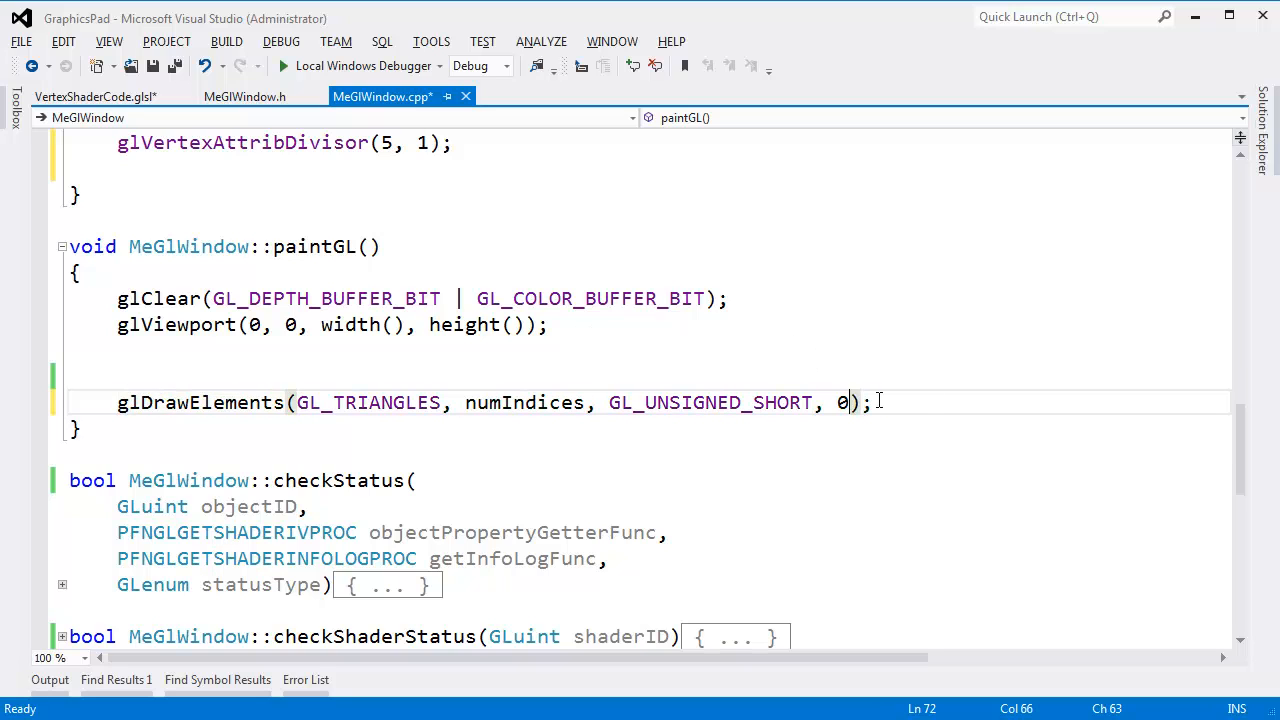
Step: Append an instance count of 2 to the glDrawElements call in paintGL
text(, 2)
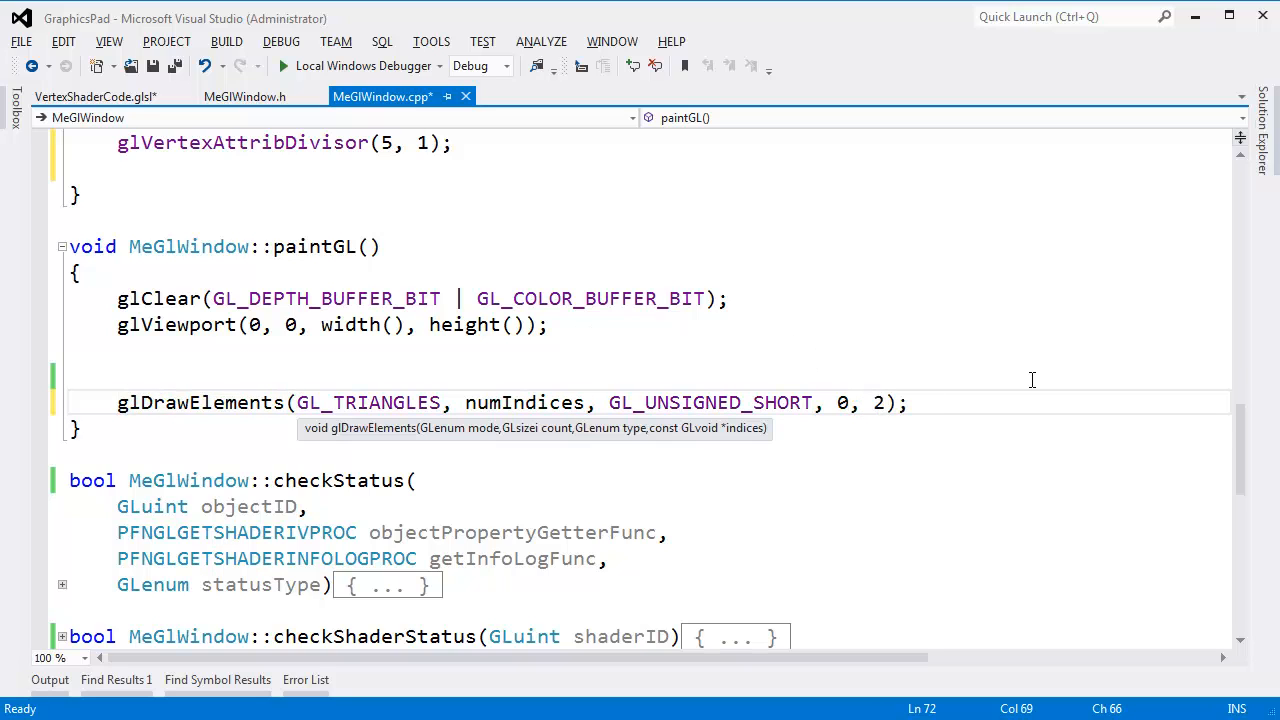
scroll(up, 3)
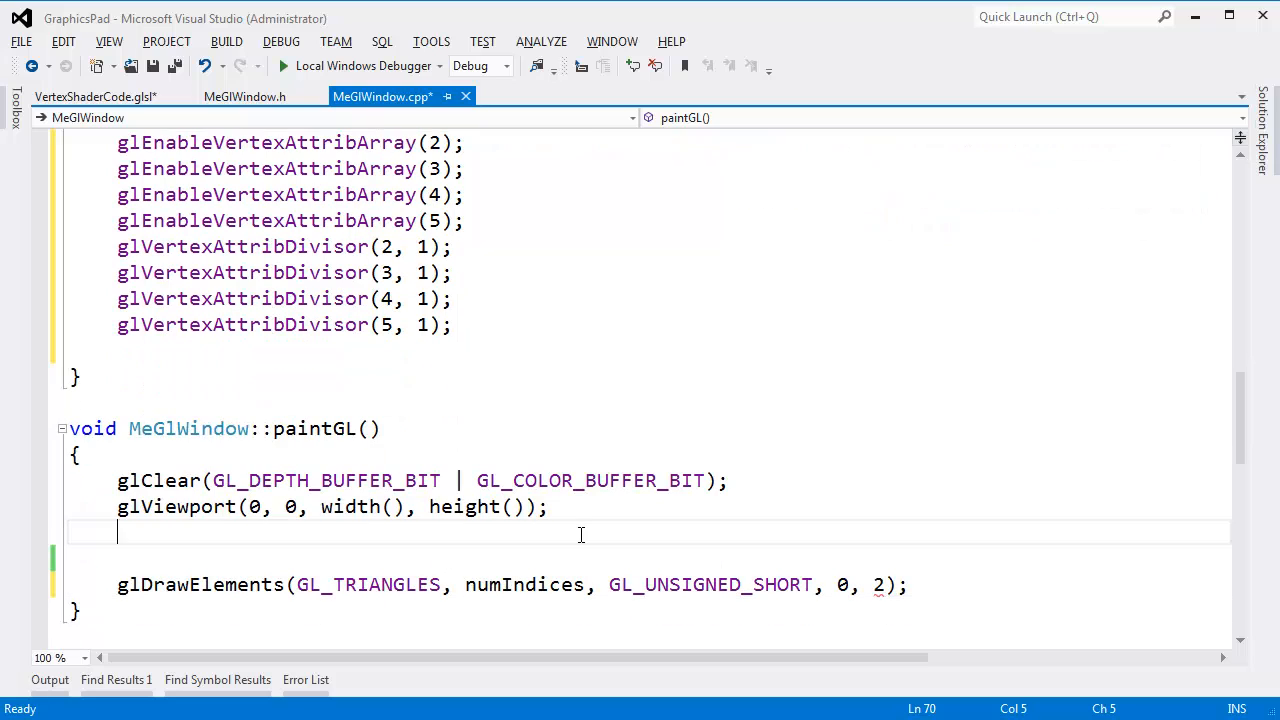
scroll(up, 3)
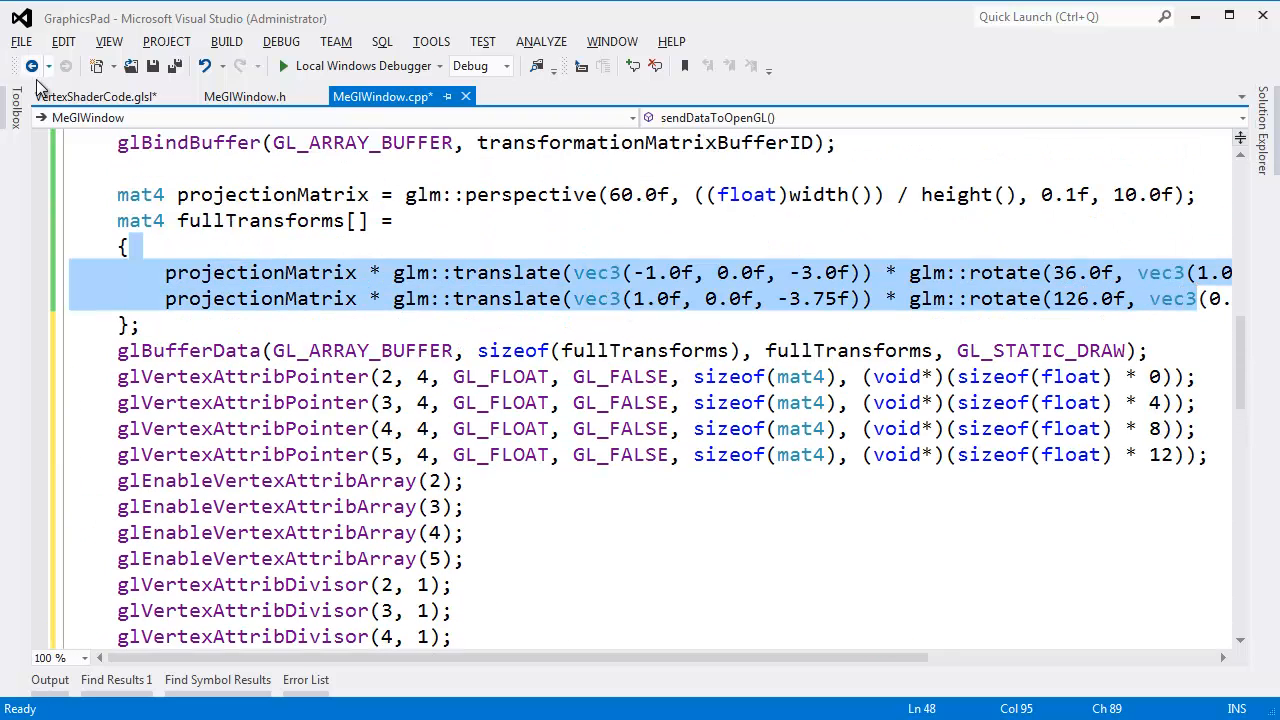
Step: Inspect the fullTransformMatrix input in the vertex shader source file
click(95, 96)
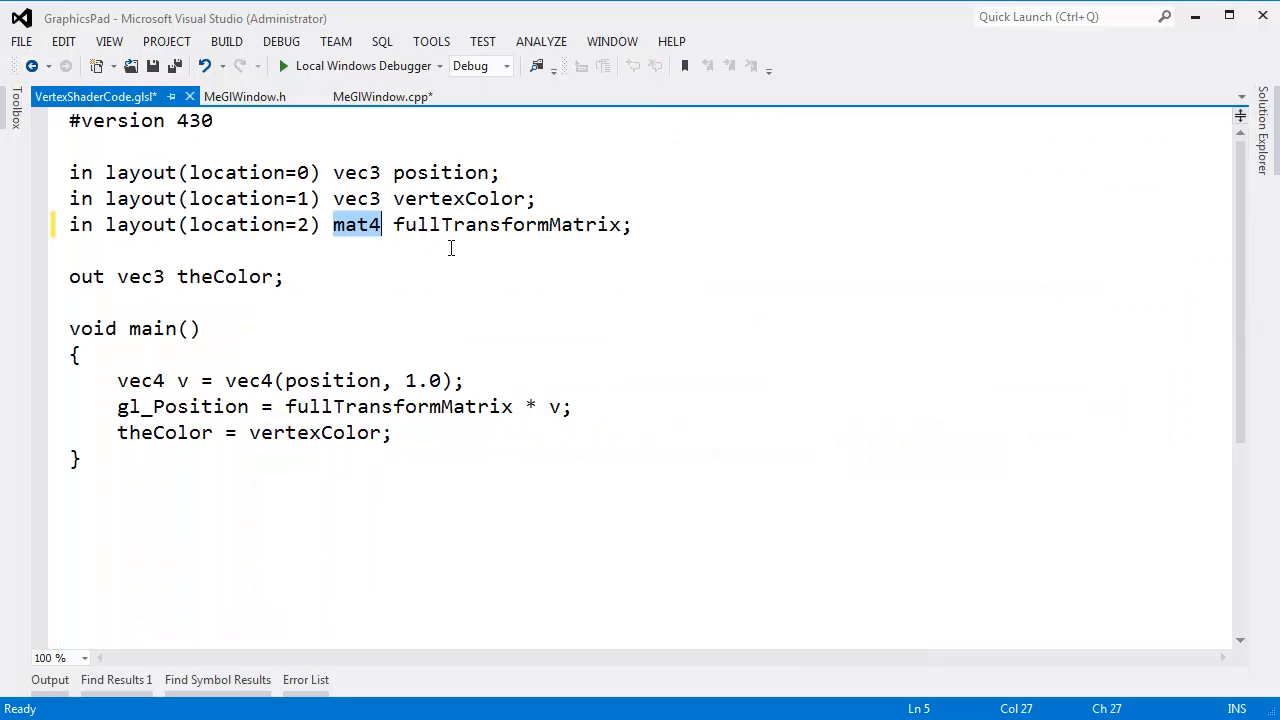
double_click(505, 224)
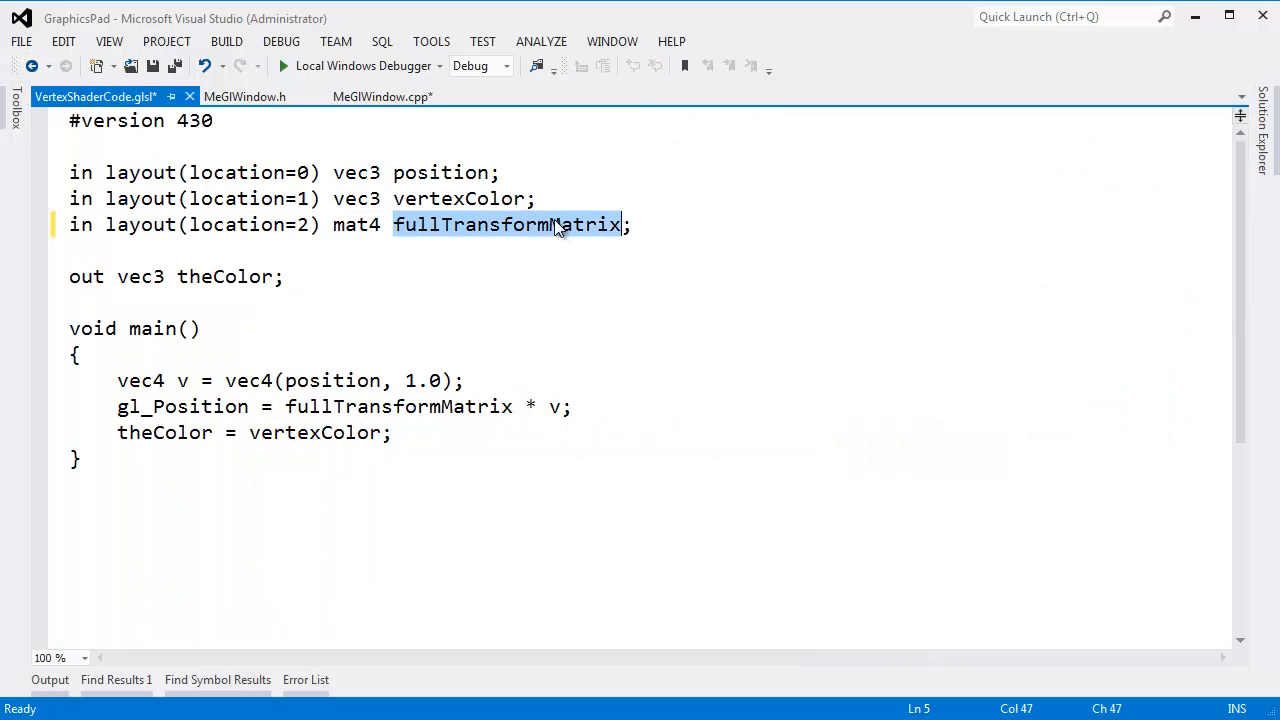
click(553, 224)
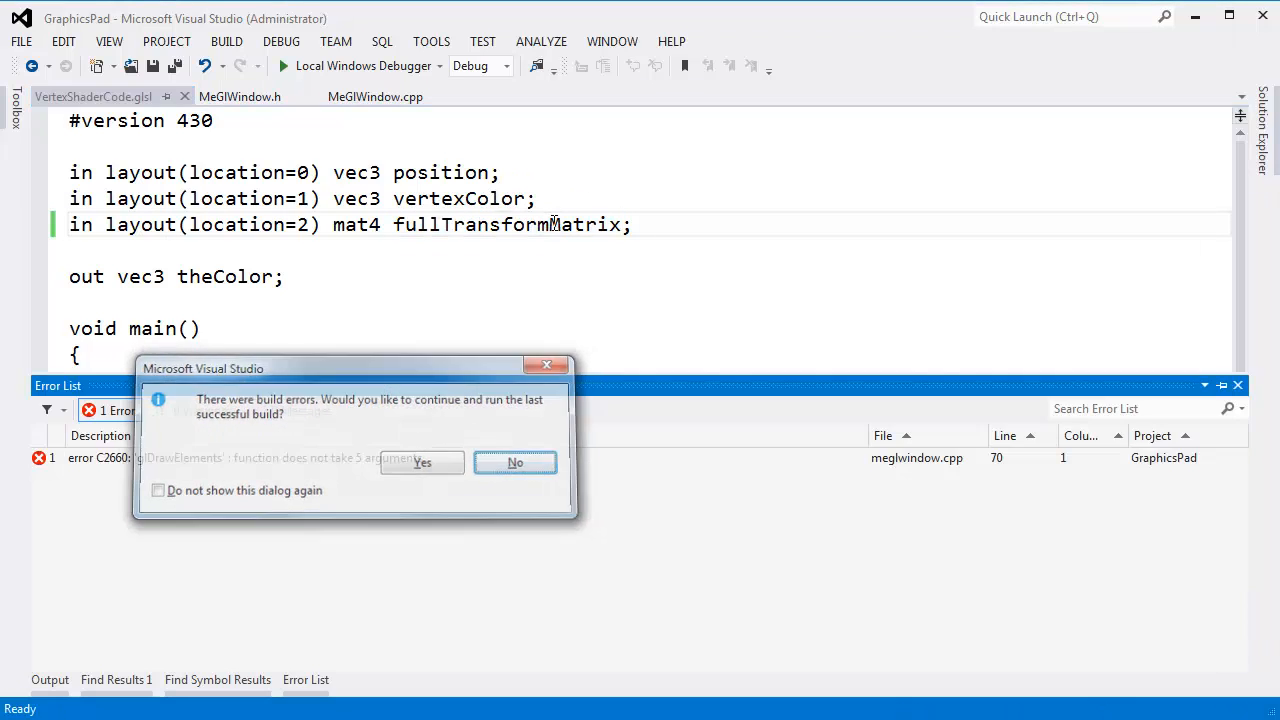
Step: Rename the call to glDrawElementsInstanced, view the two rendered cubes, then close GraphicsPad
click(514, 462)
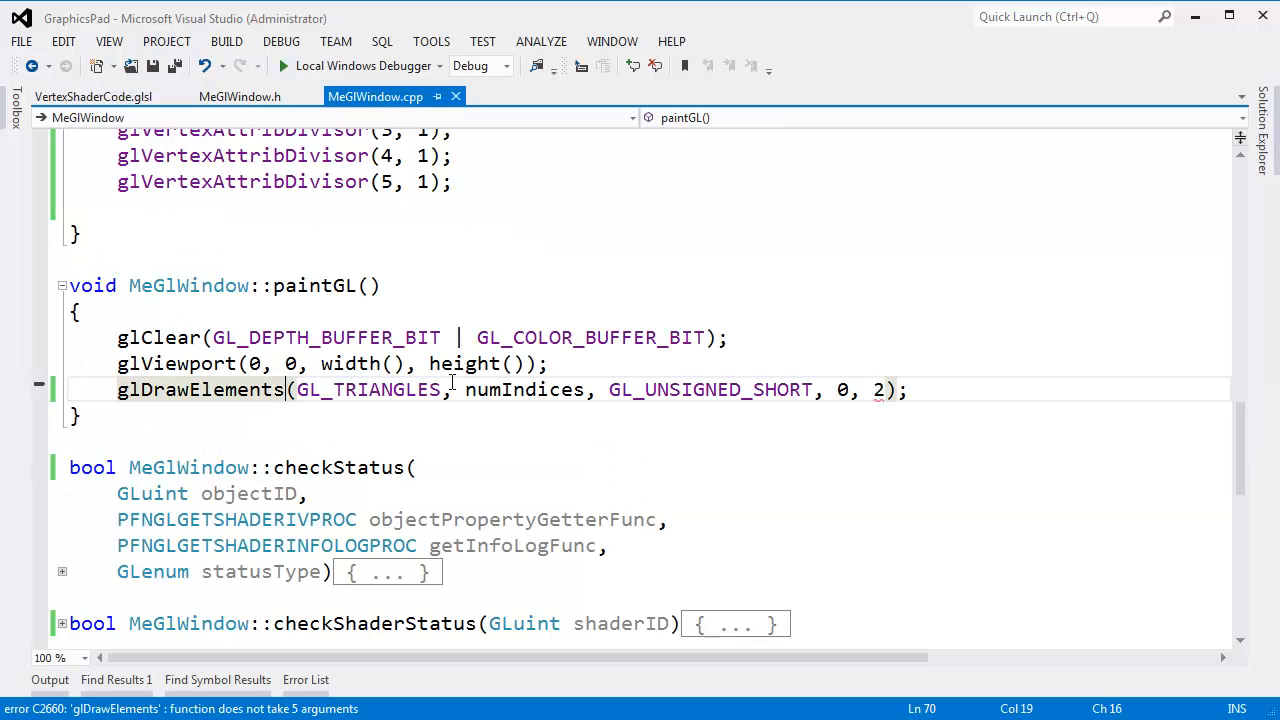
text(in)
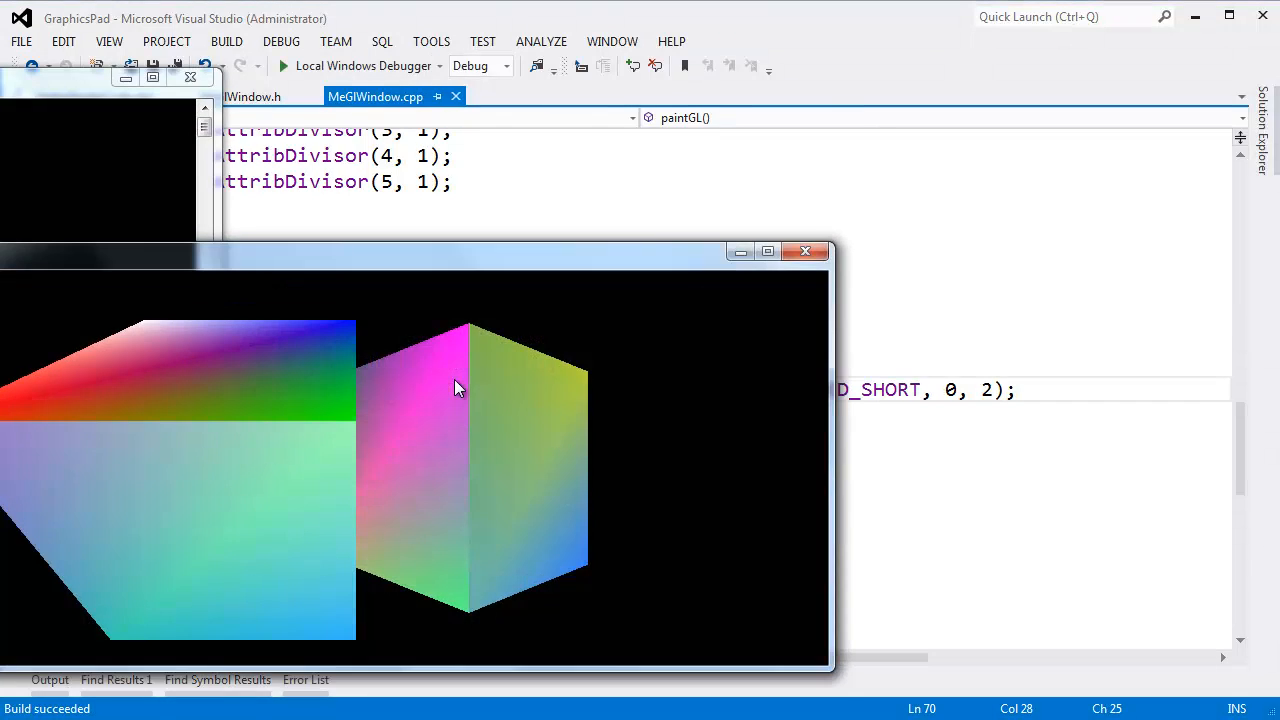
drag(415, 251, 625, 129)
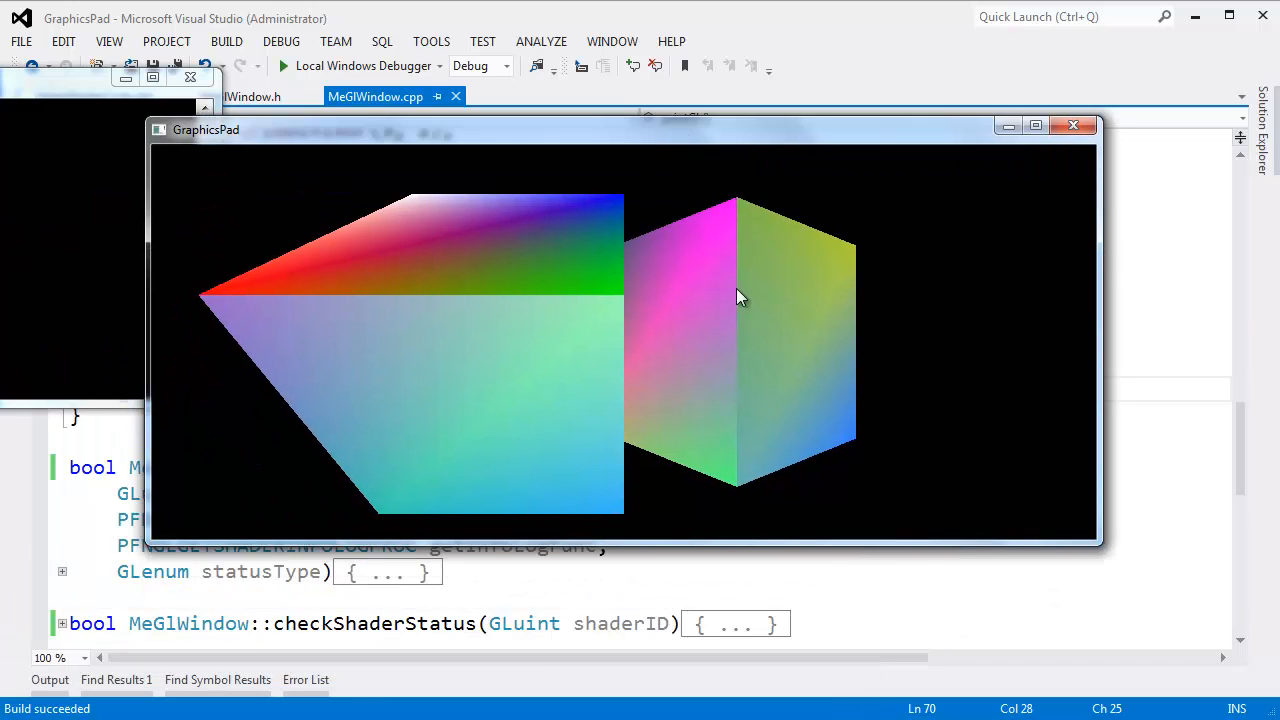
mouse_move(1050, 113)
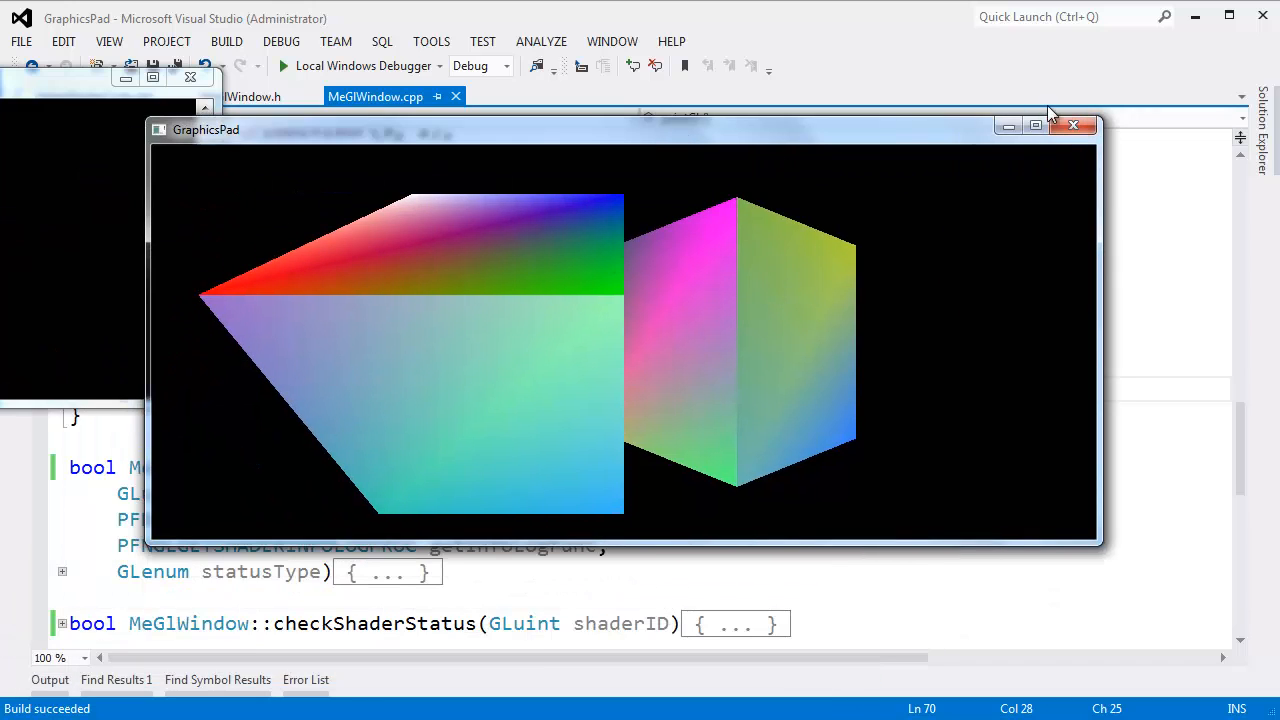
mouse_move(1075, 125)
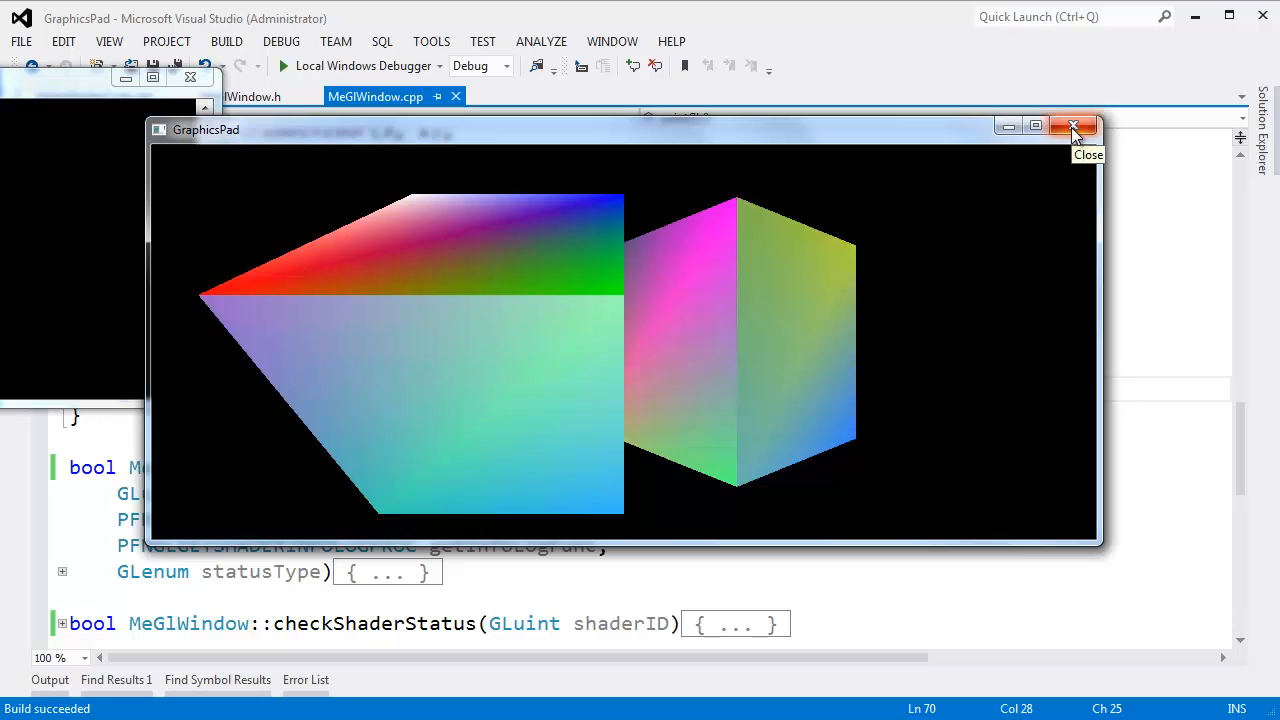
click(1075, 126)
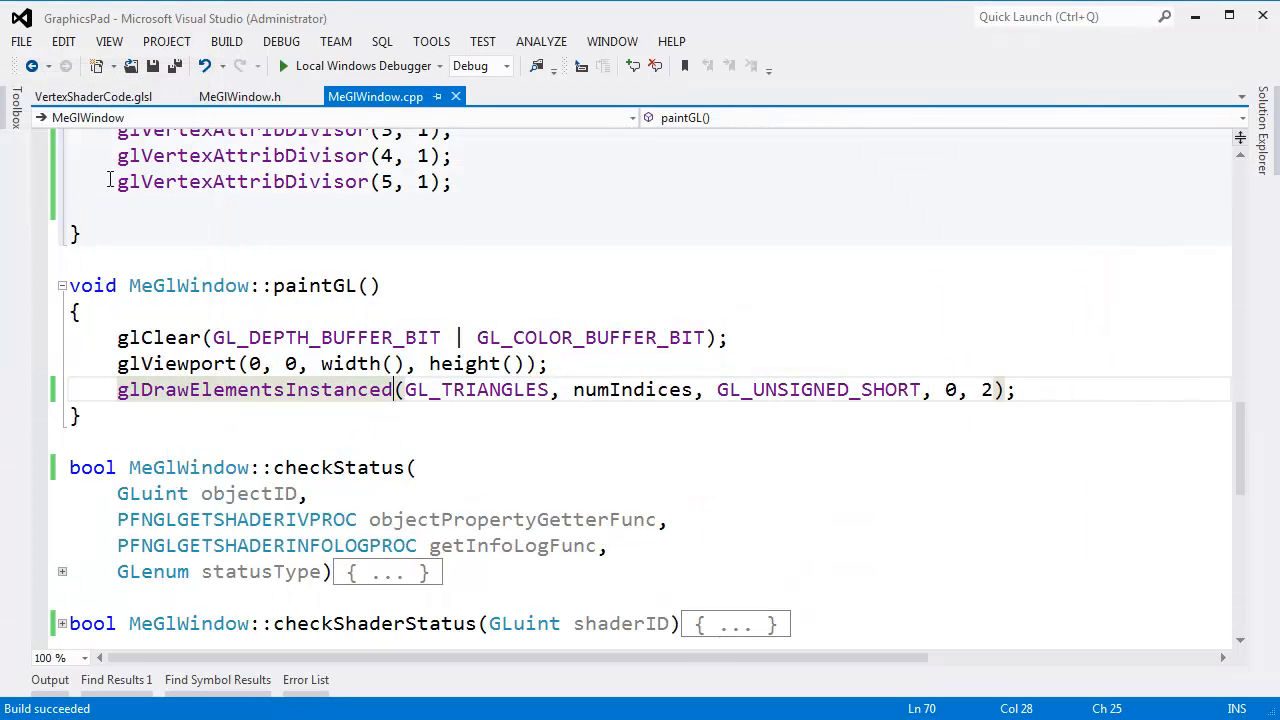
scroll(up, 3)
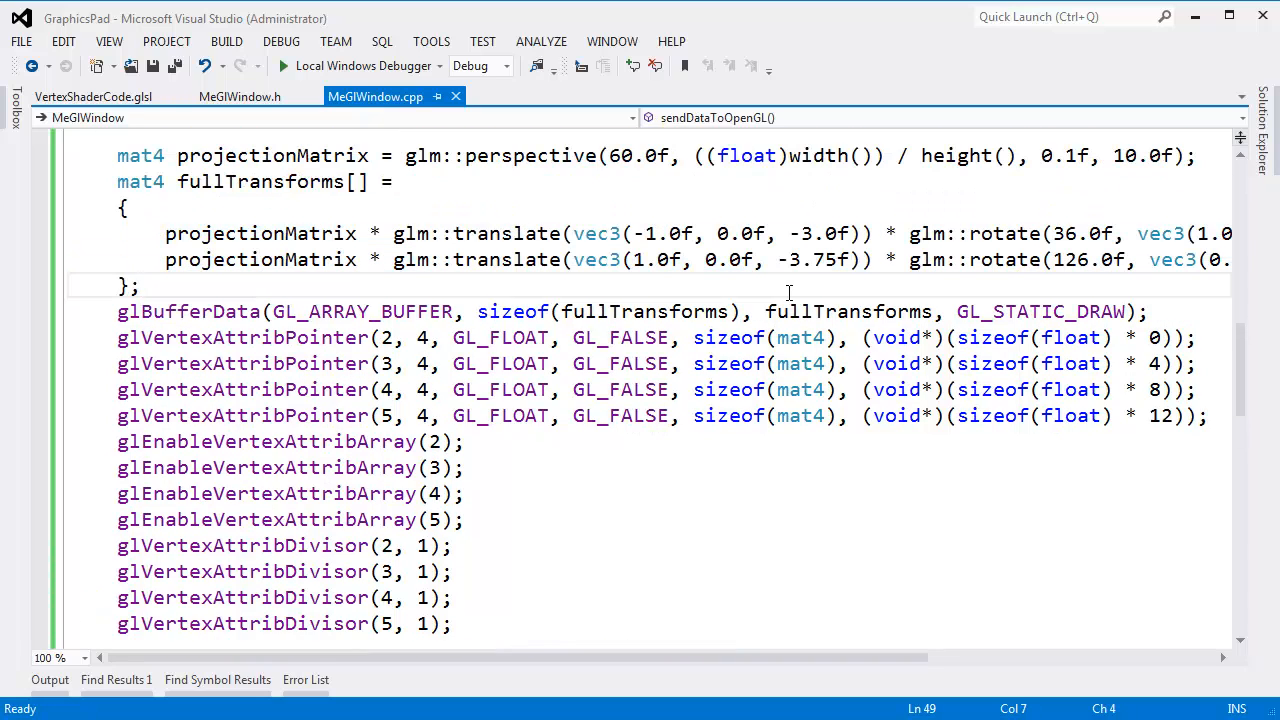
scroll(down, 3)
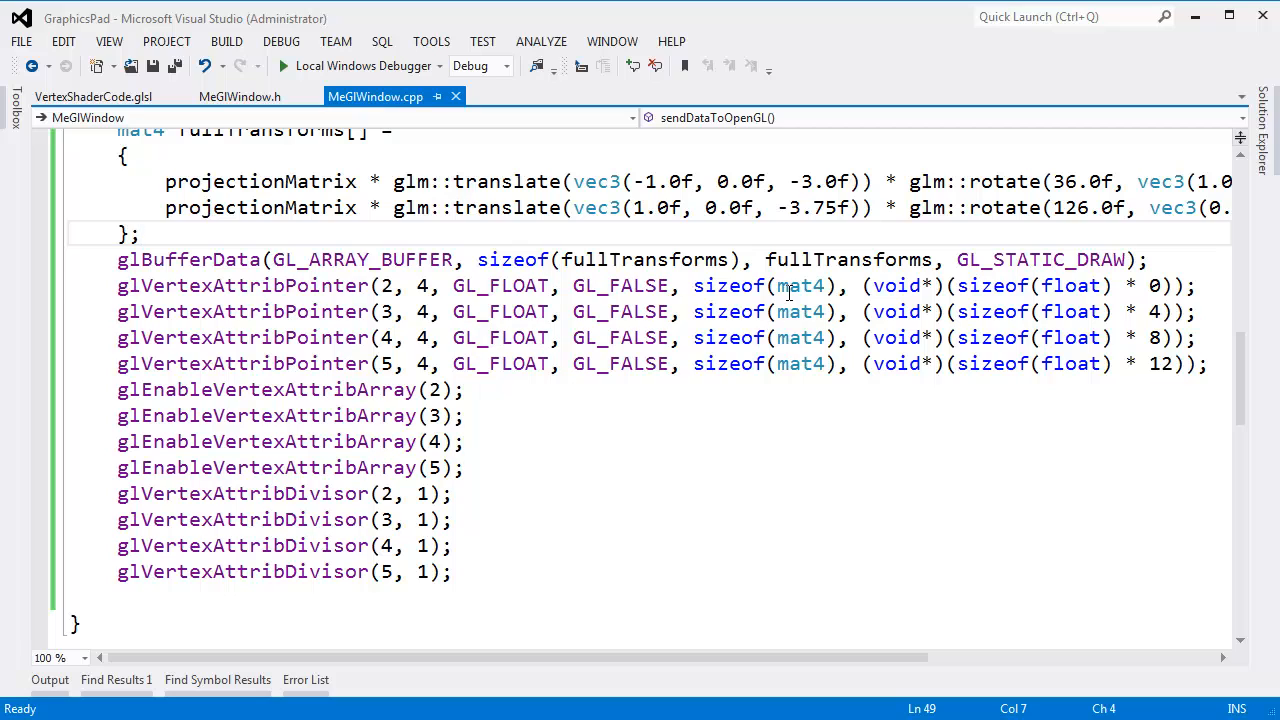
scroll(down, 3)
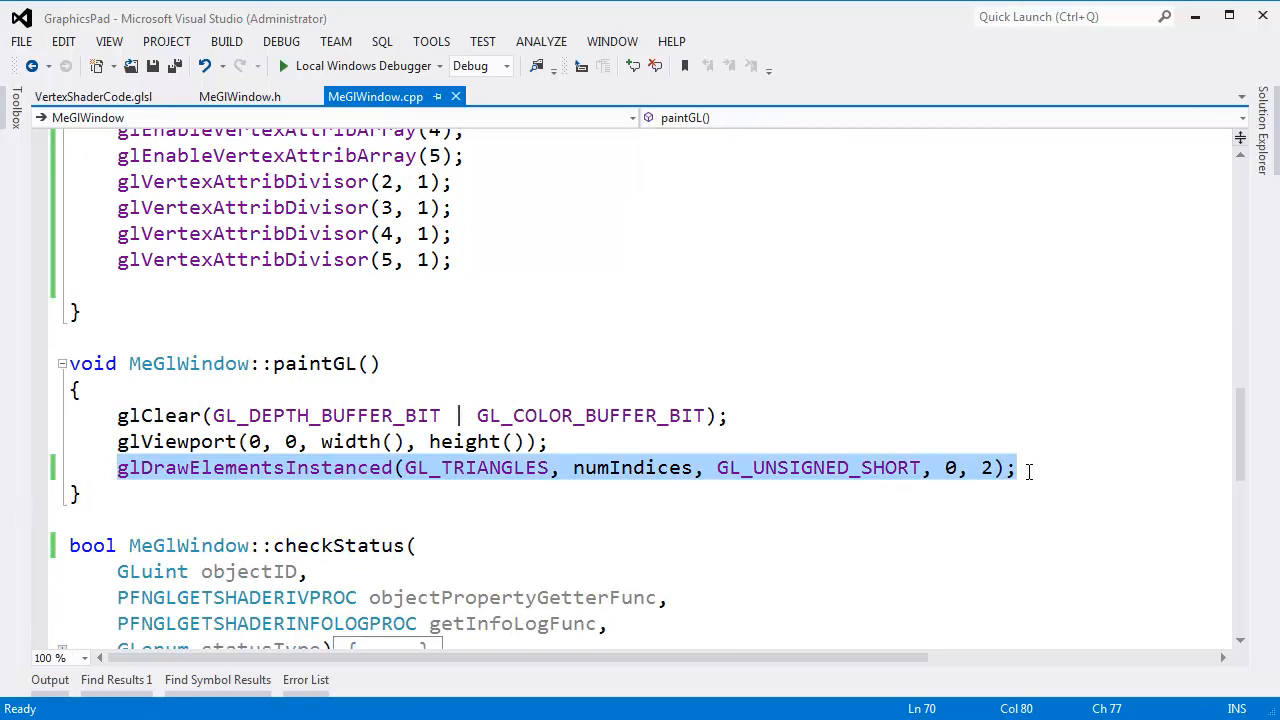
click(1000, 467)
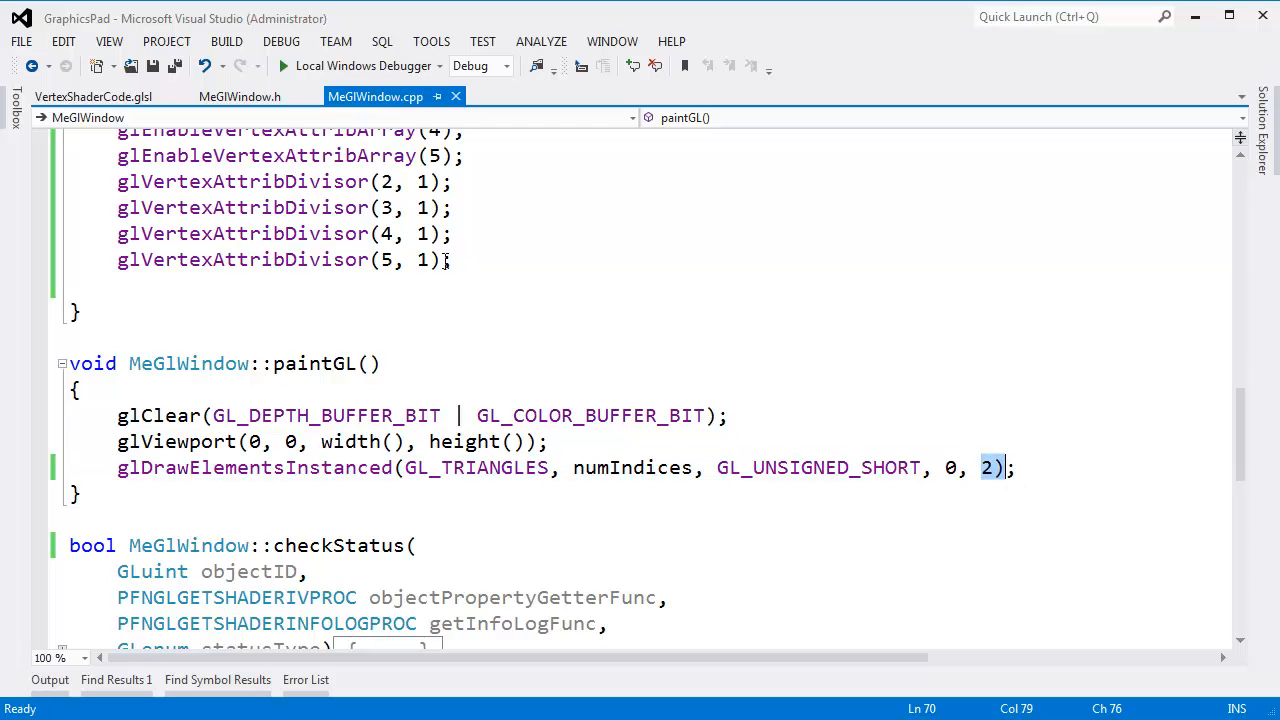